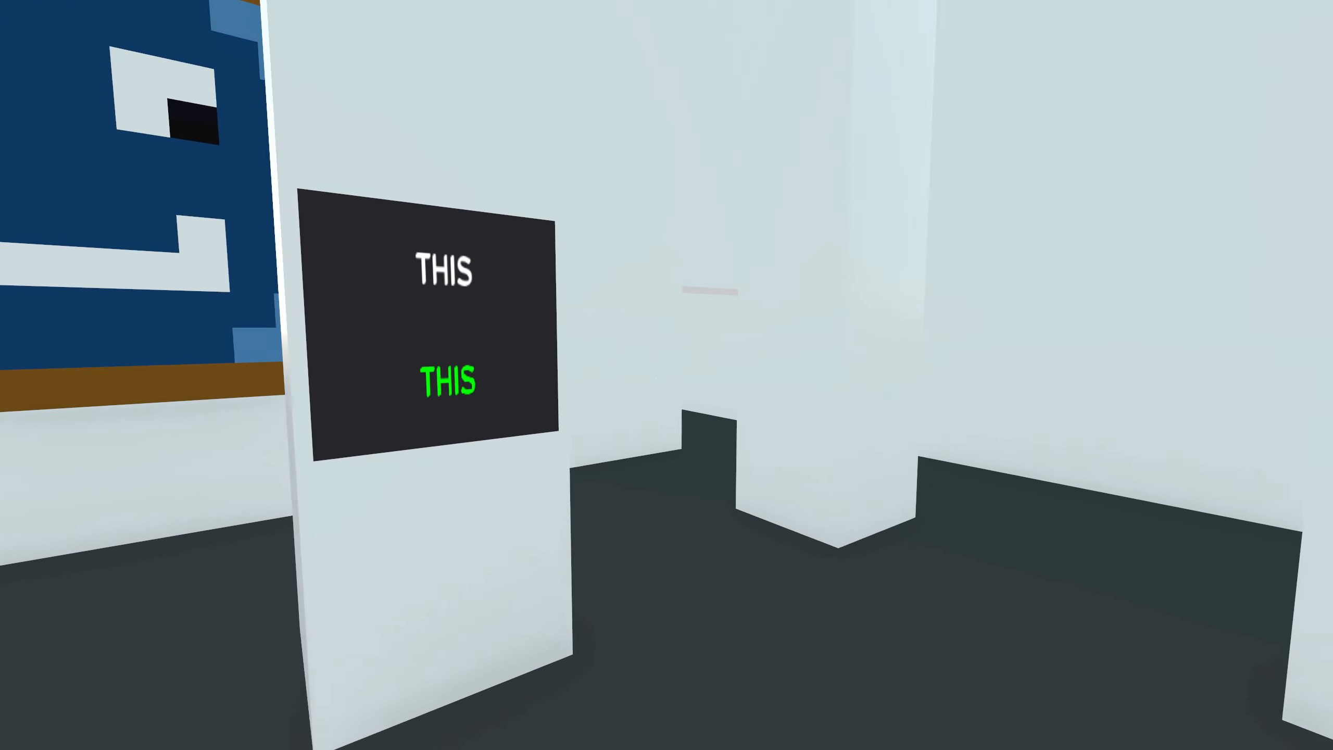
mouse_move(667, 374)
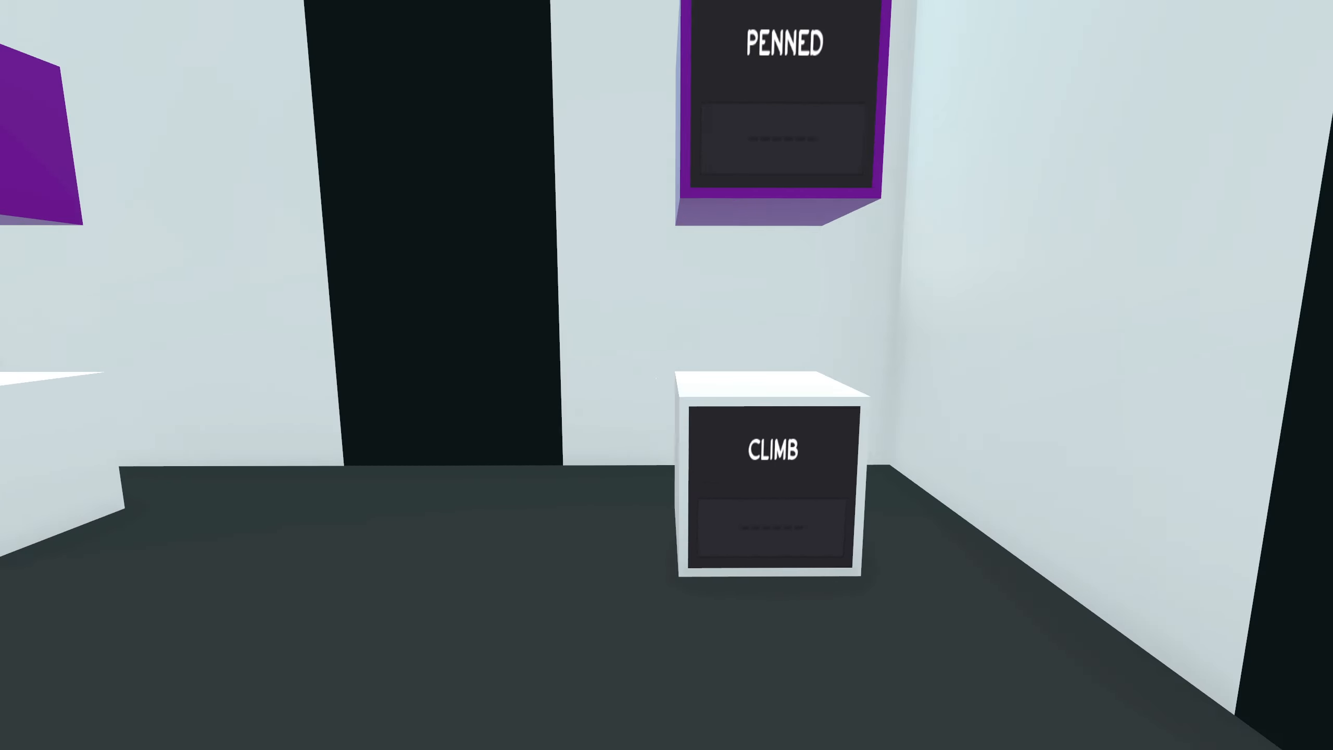
mouse_move(667, 375)
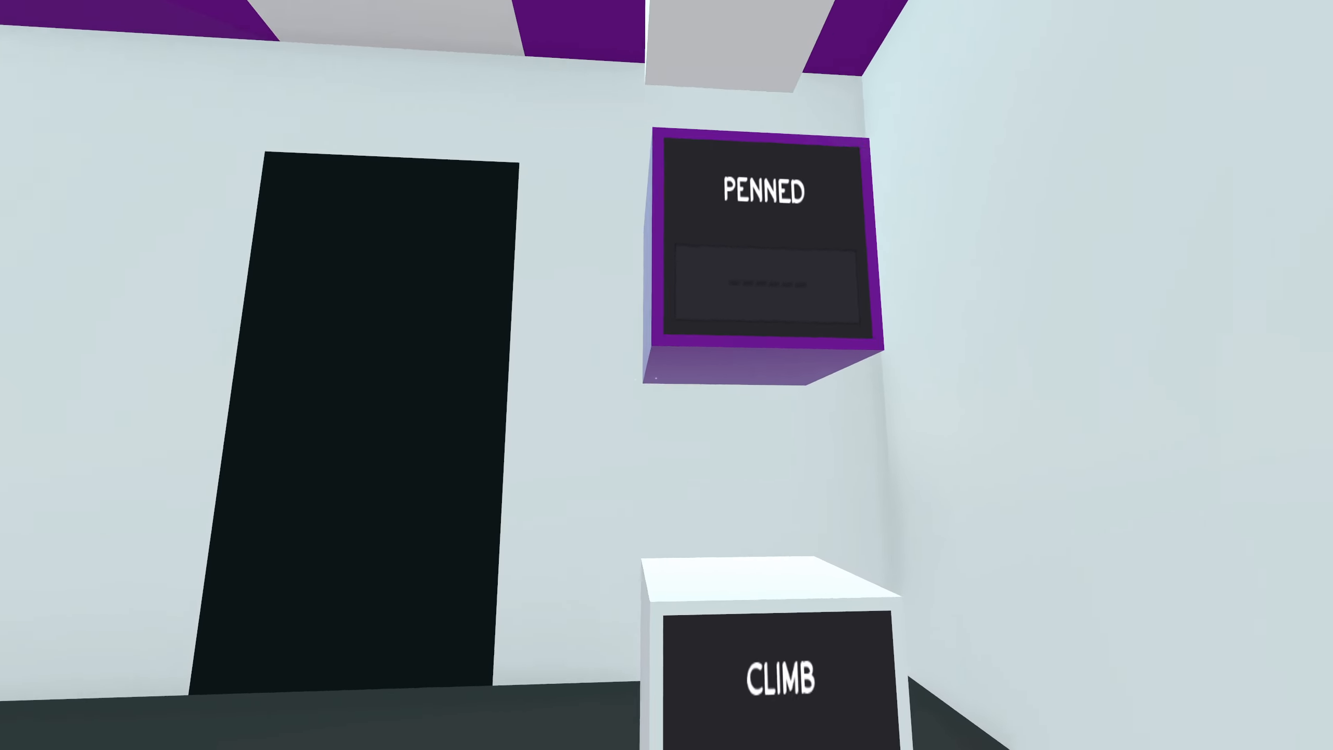
mouse_move(667, 375)
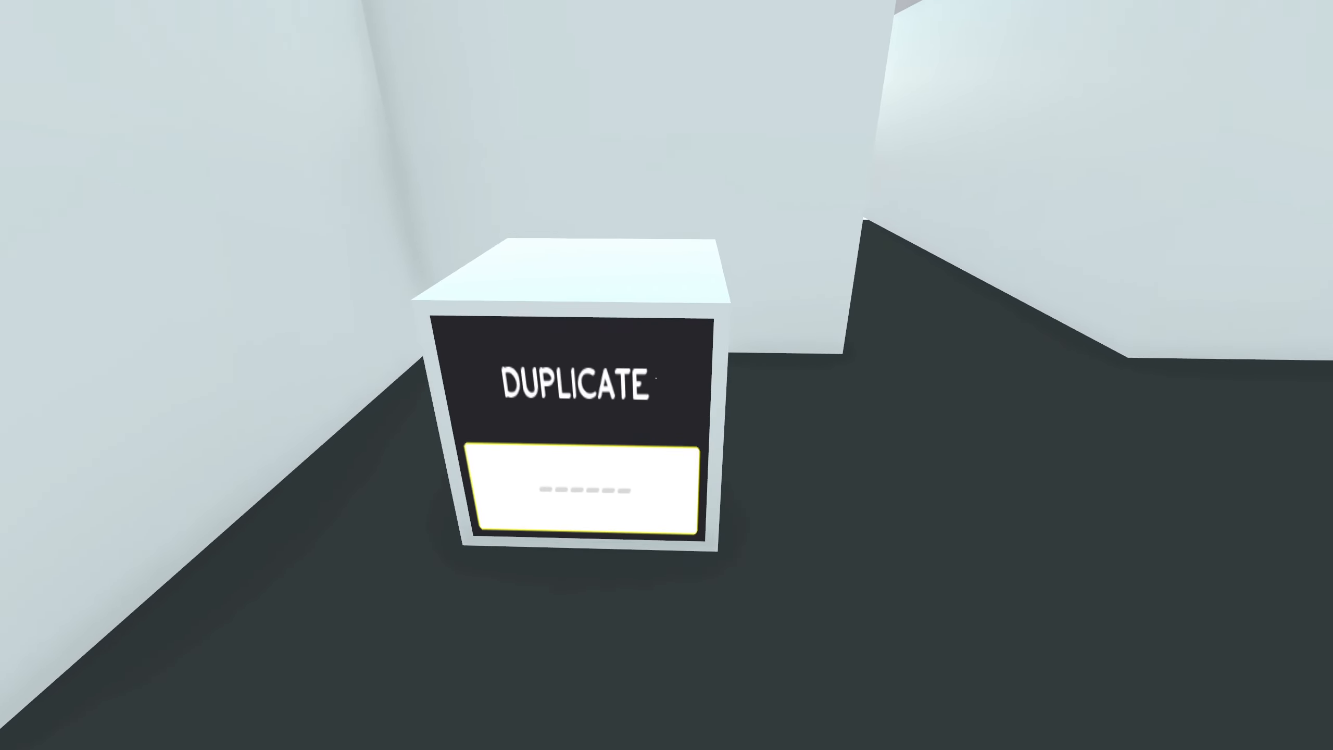
- Walk from the DUPLICATE room into the darker corridor to face the LEFT panel
text(CO)
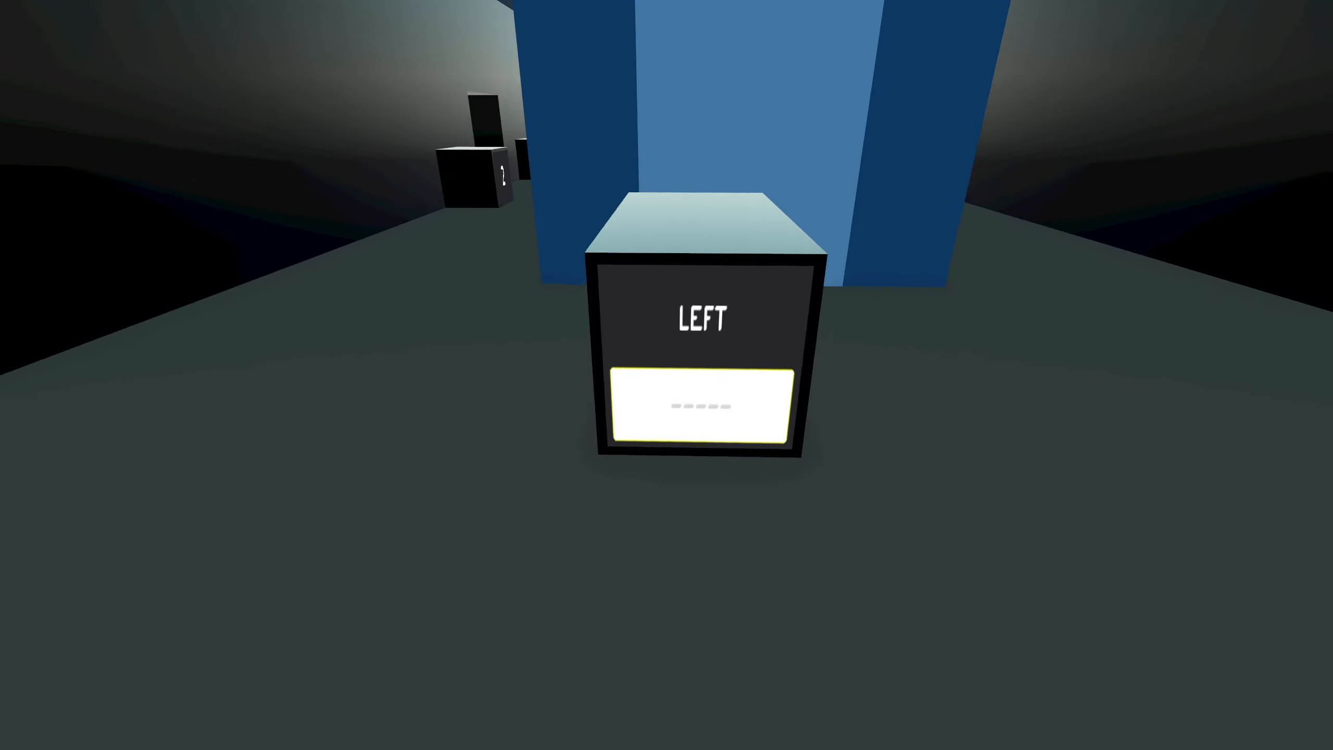
- Walk through the pale maze past the red wall into the smiley-face hallway
text(B)
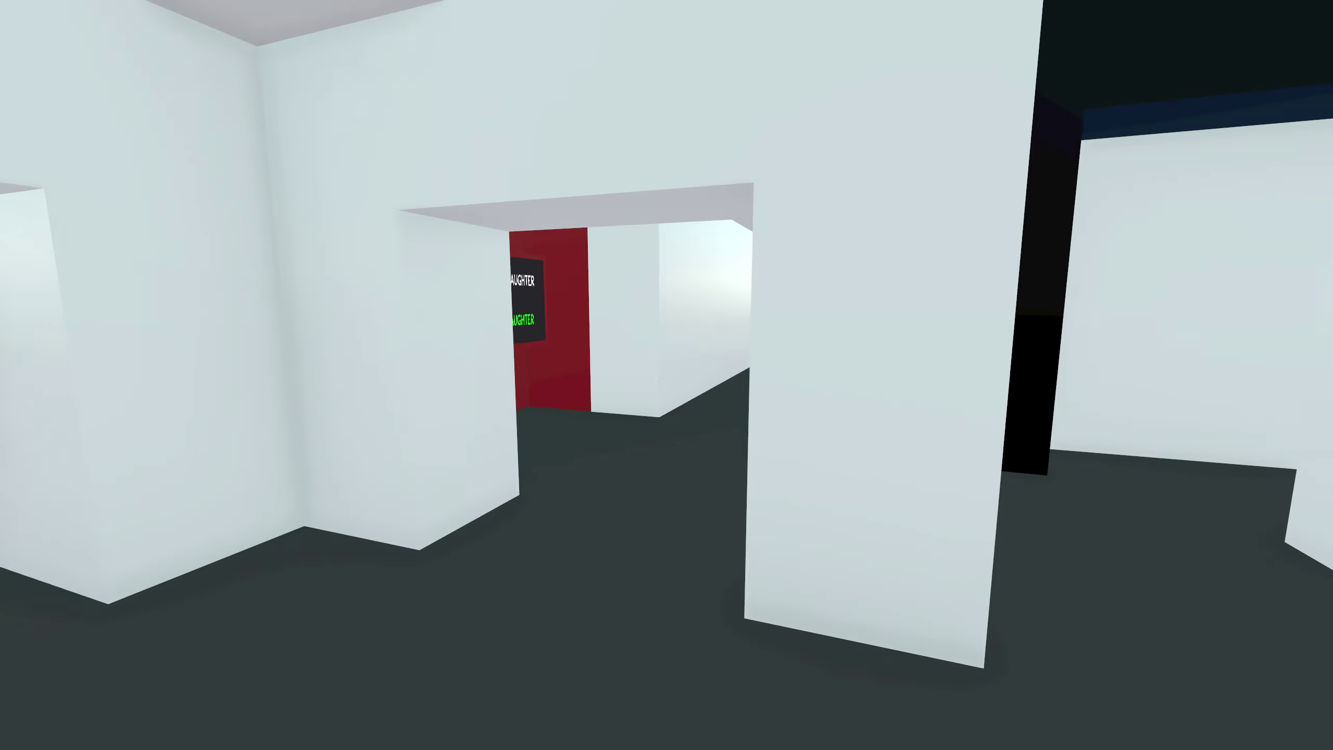
mouse_move(666, 375)
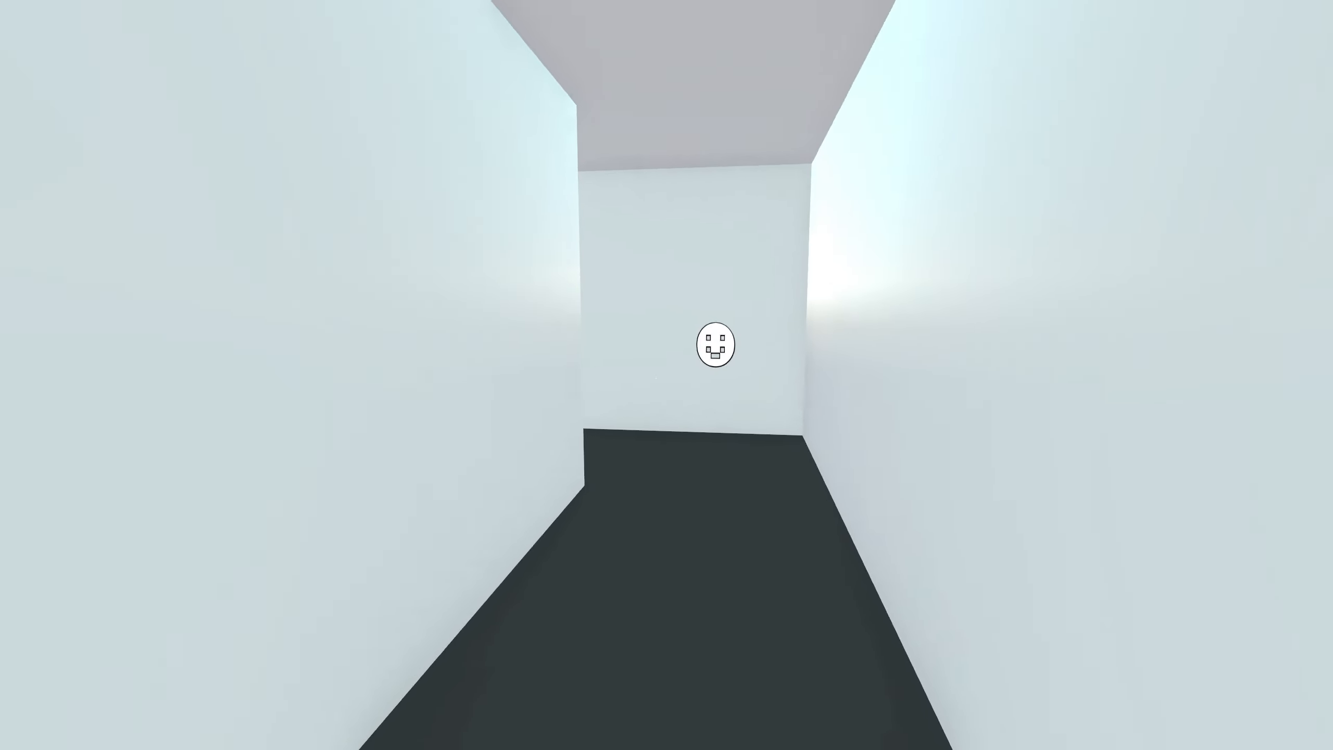
- Walk past the solved TAME, BYE and LOW panels into the green-doorway room
key(w)
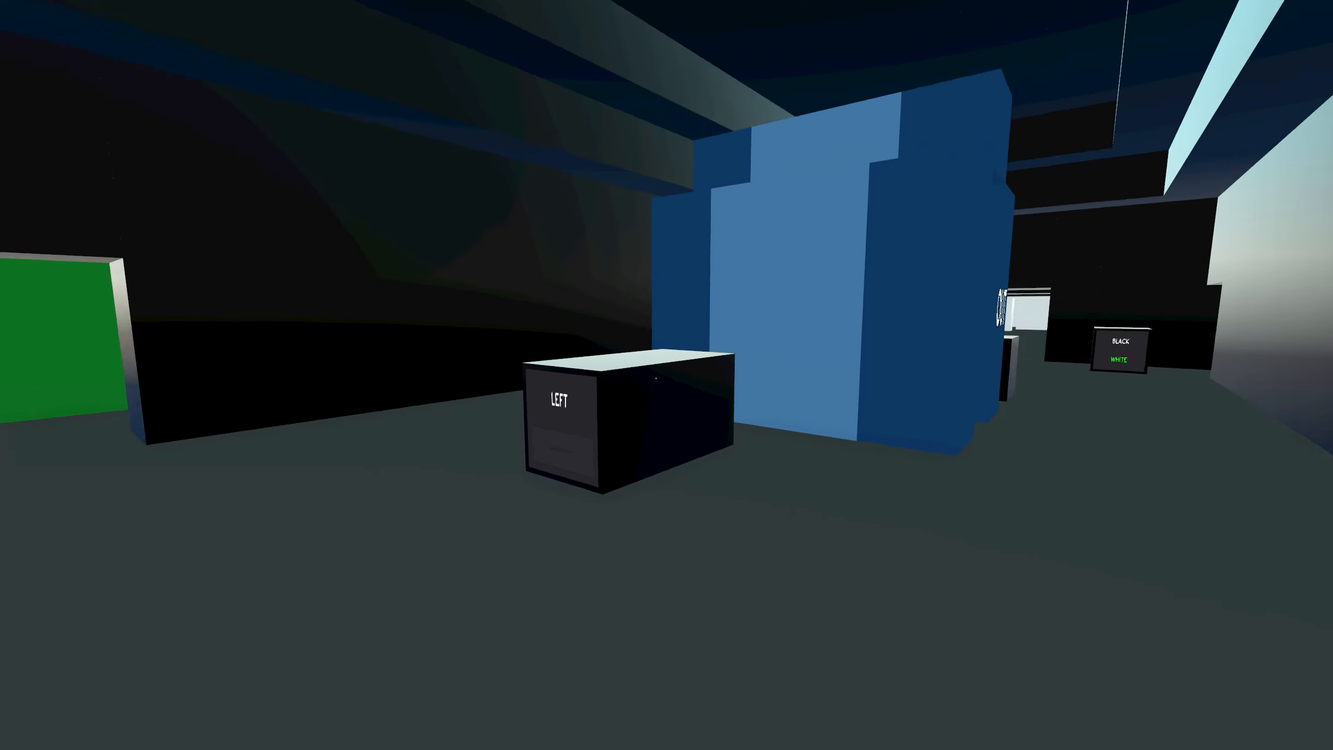
mouse_move(666, 375)
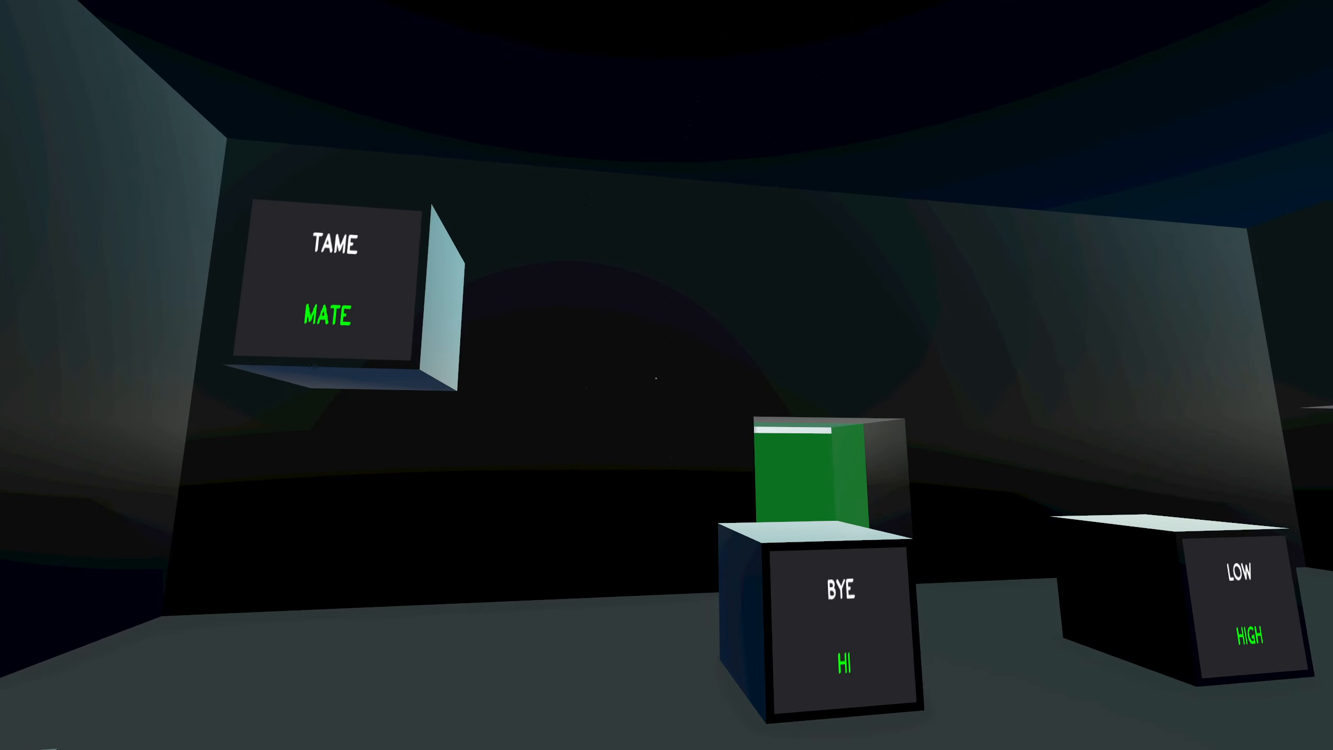
mouse_move(666, 375)
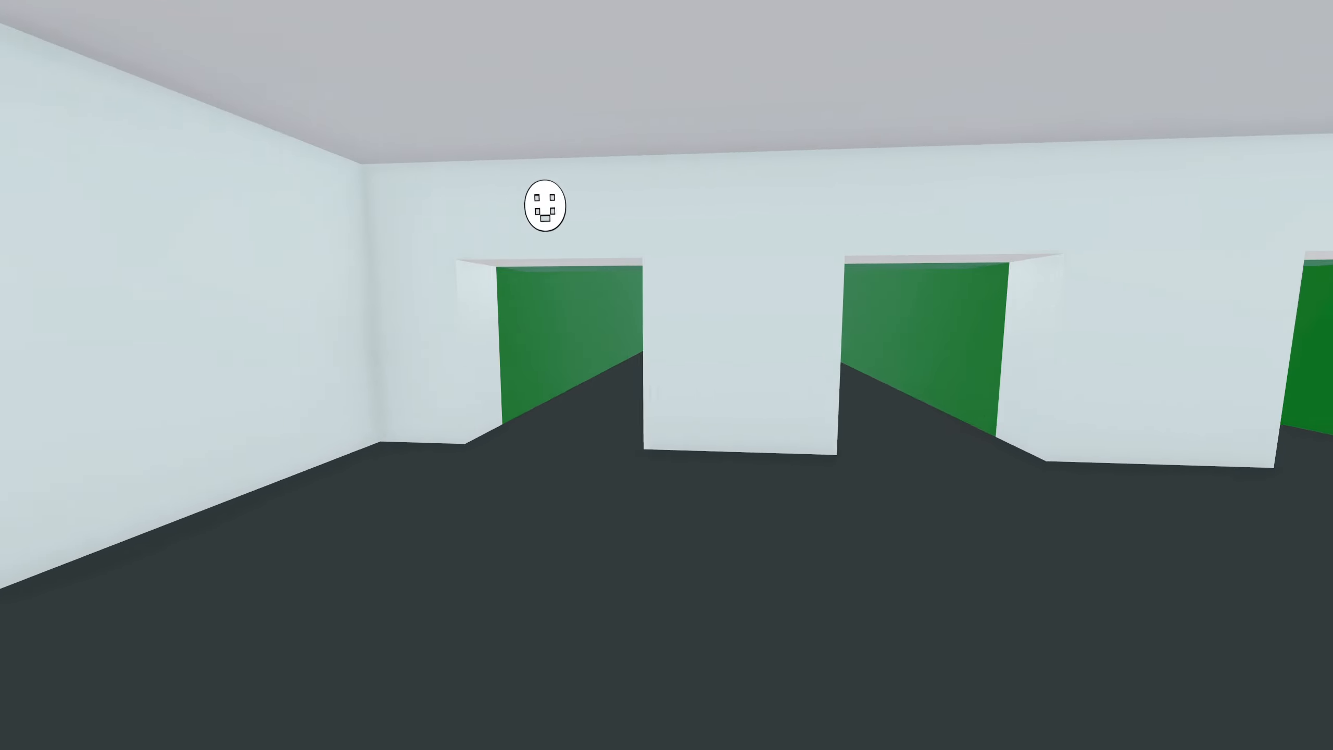
- Check the red room's SIGN, SAW, FOOT and THE EMBOLDENED panels, then reach the ROSE hall
key(w)
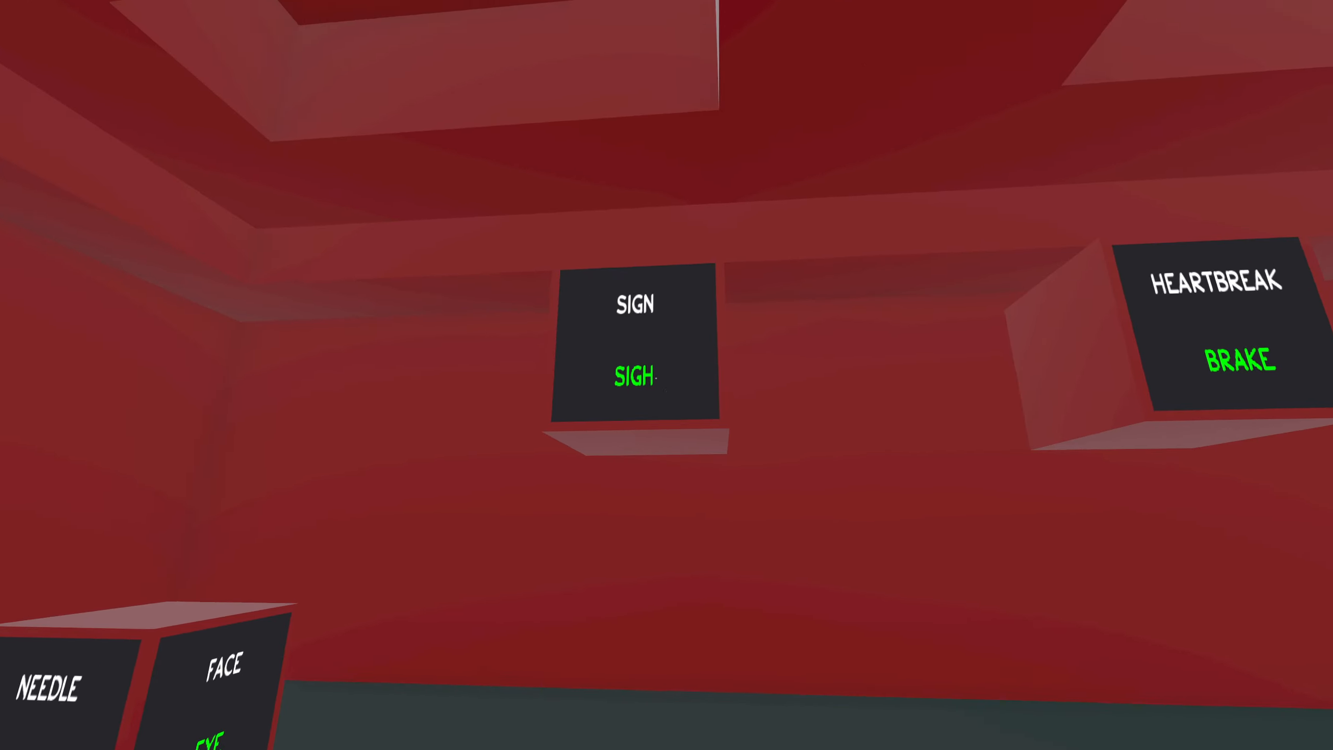
mouse_move(666, 375)
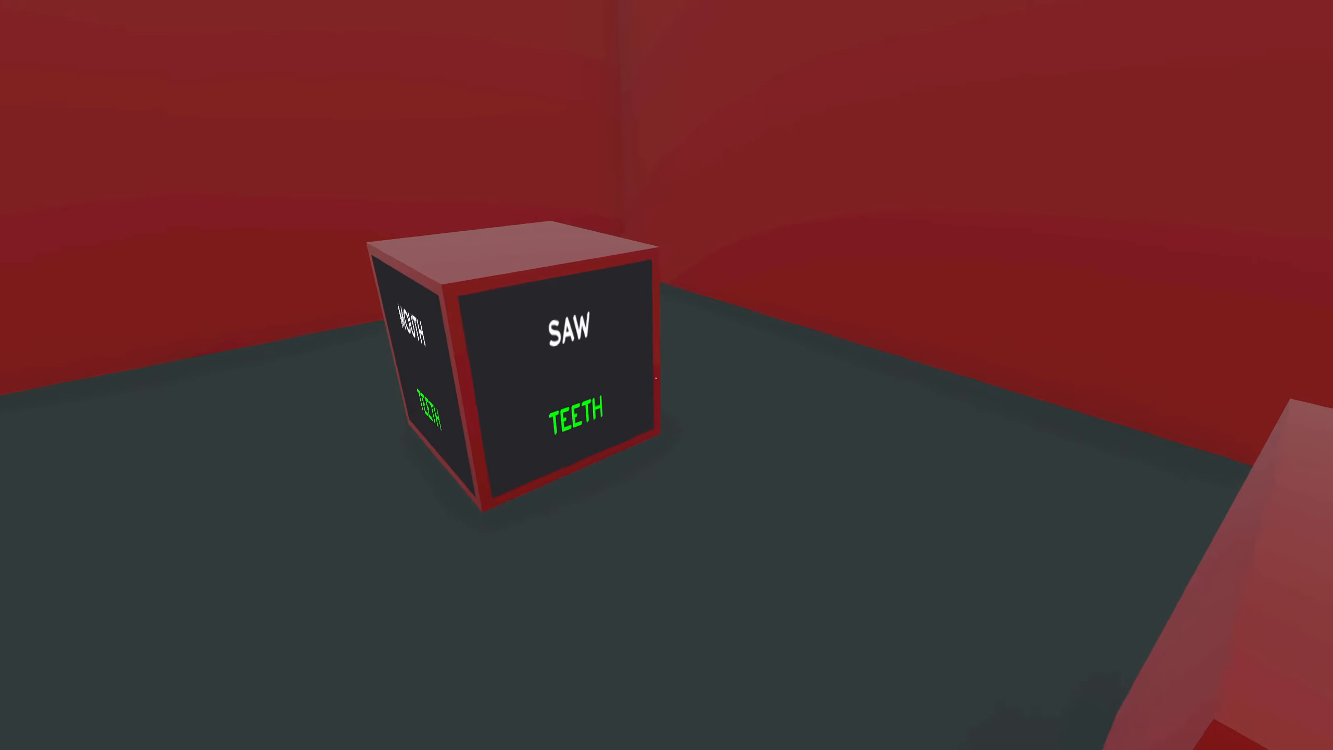
mouse_move(666, 375)
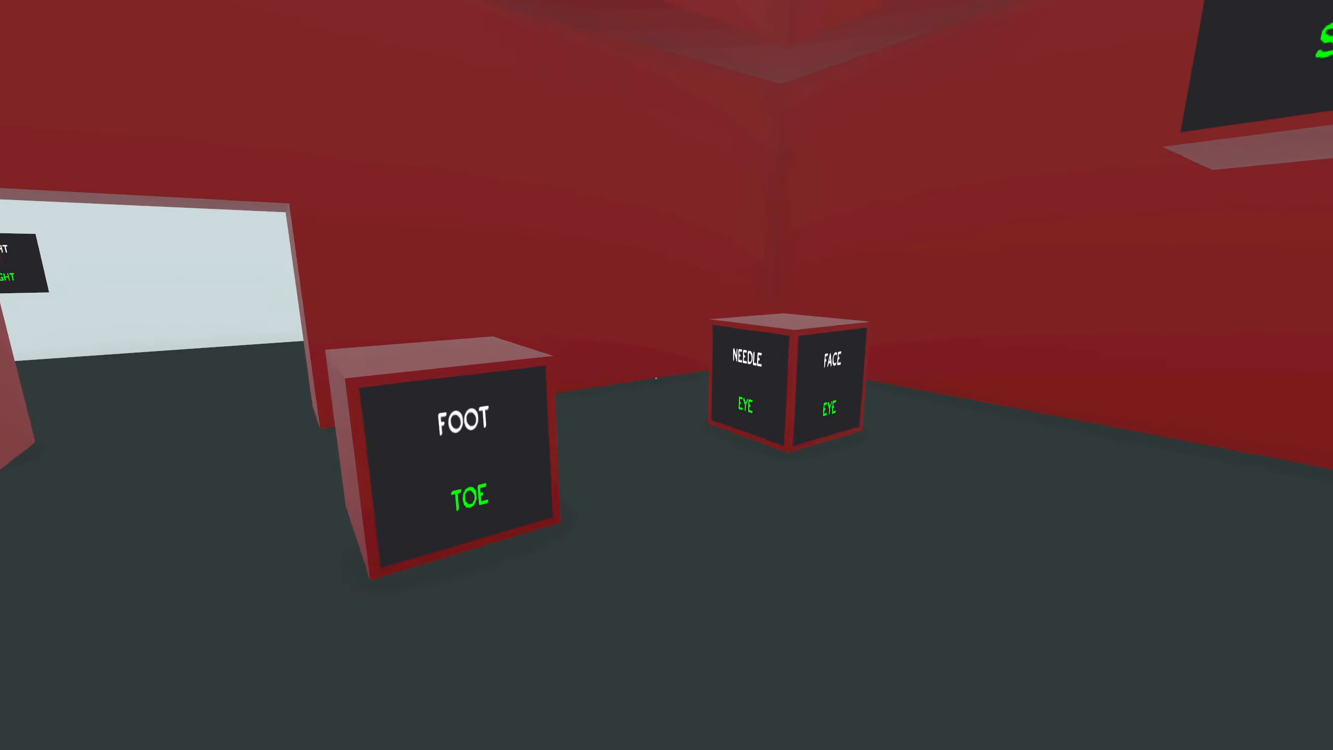
mouse_move(666, 374)
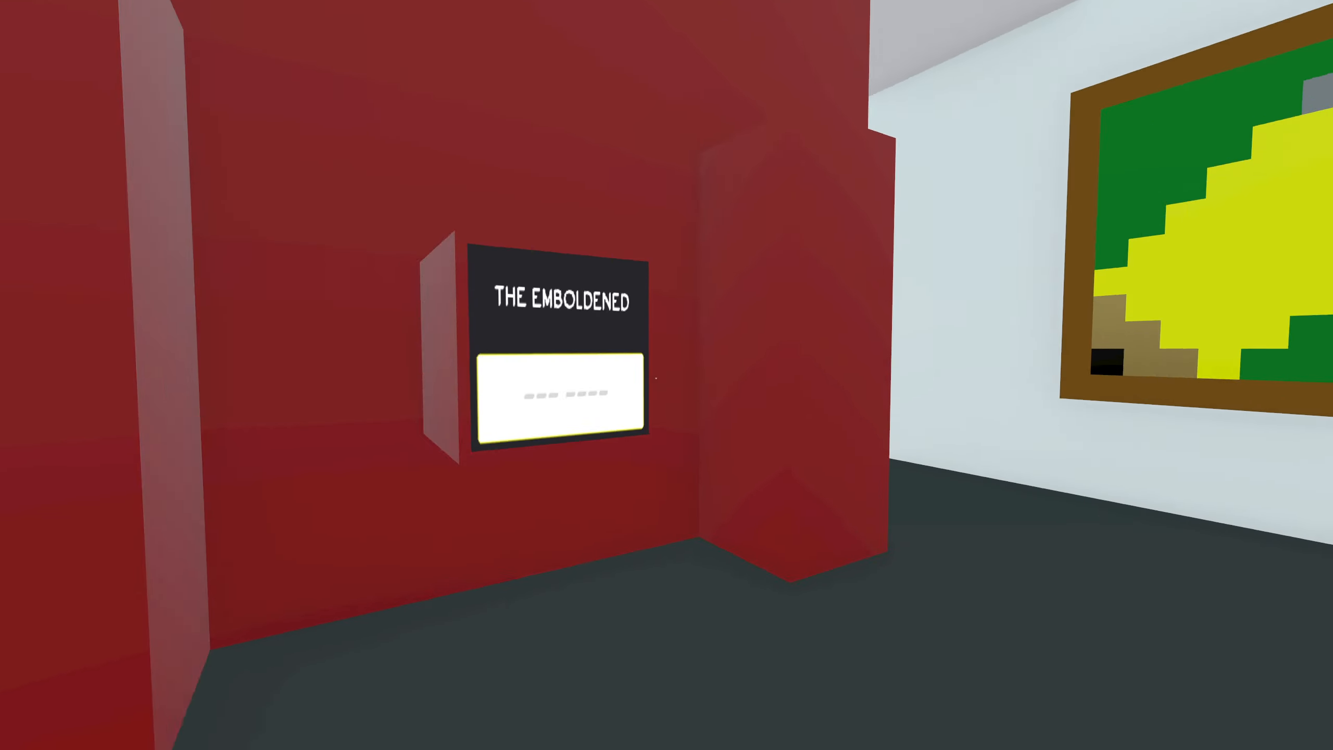
mouse_move(666, 375)
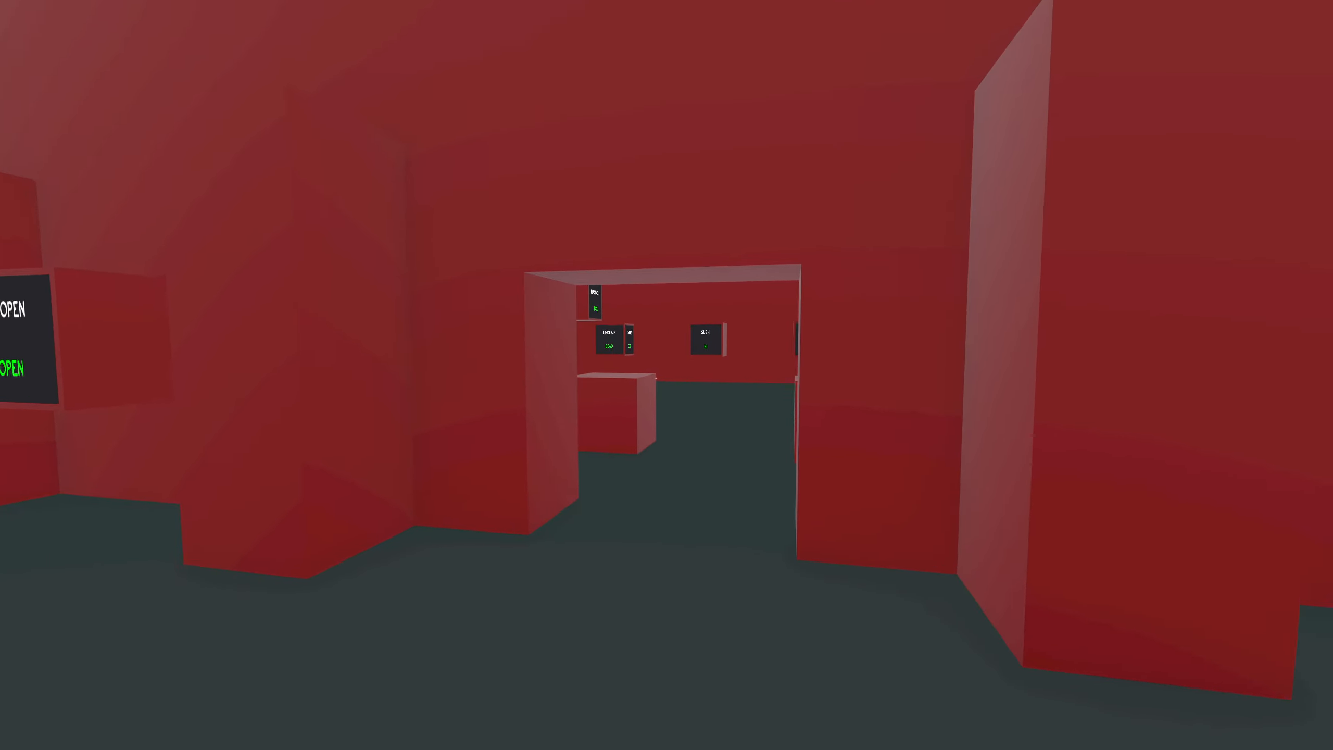
mouse_move(666, 374)
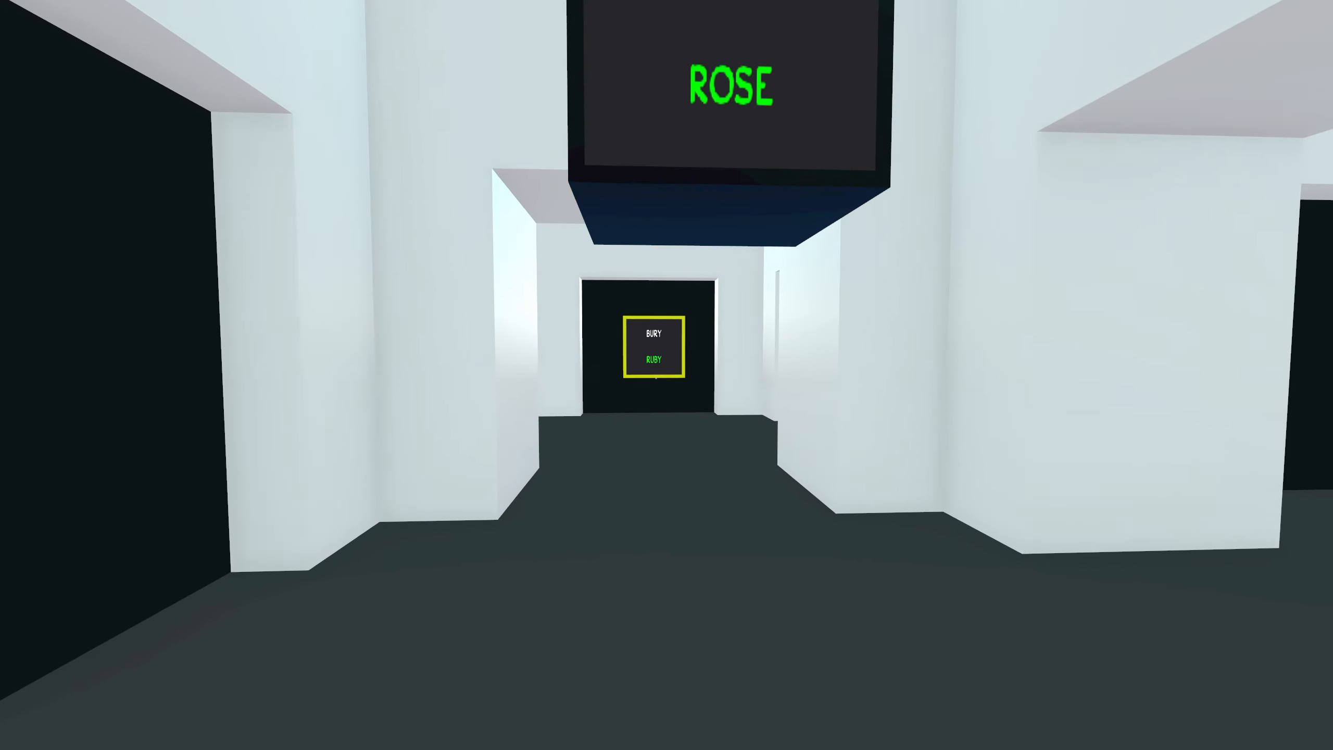
key(w)
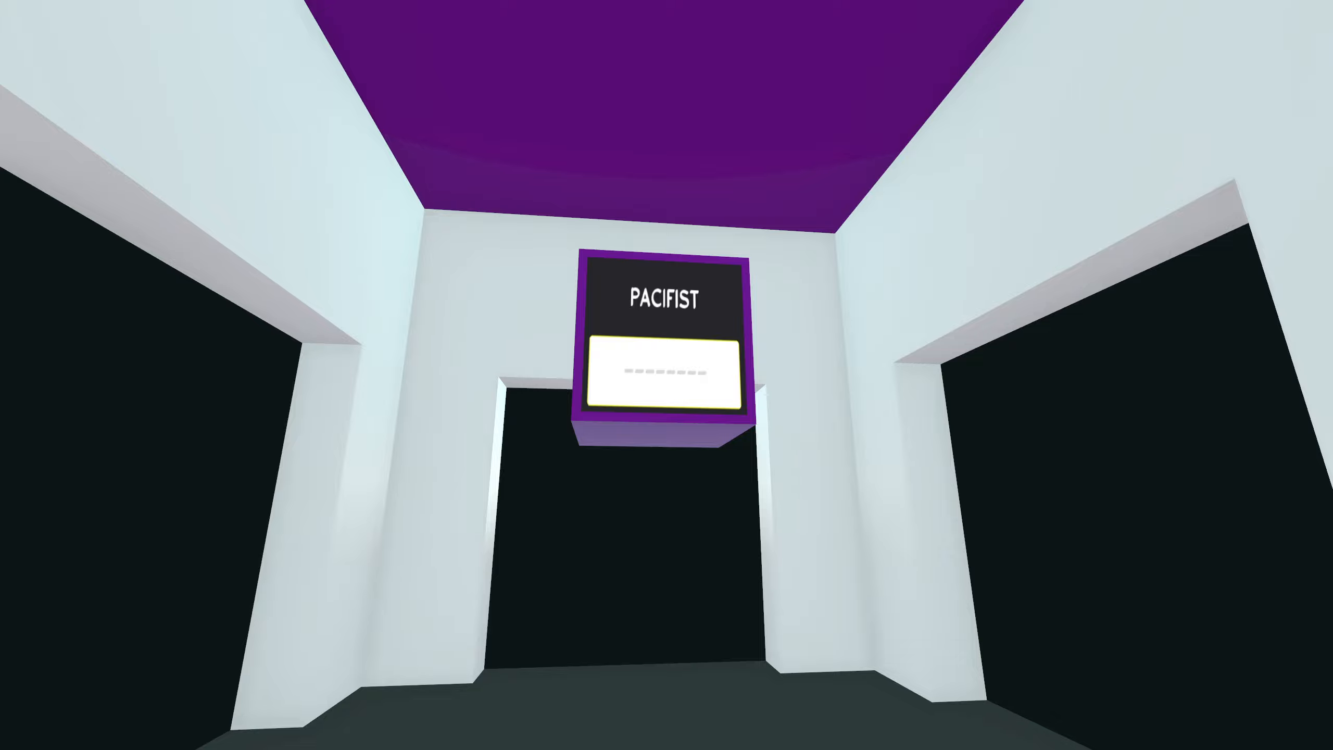
mouse_move(666, 375)
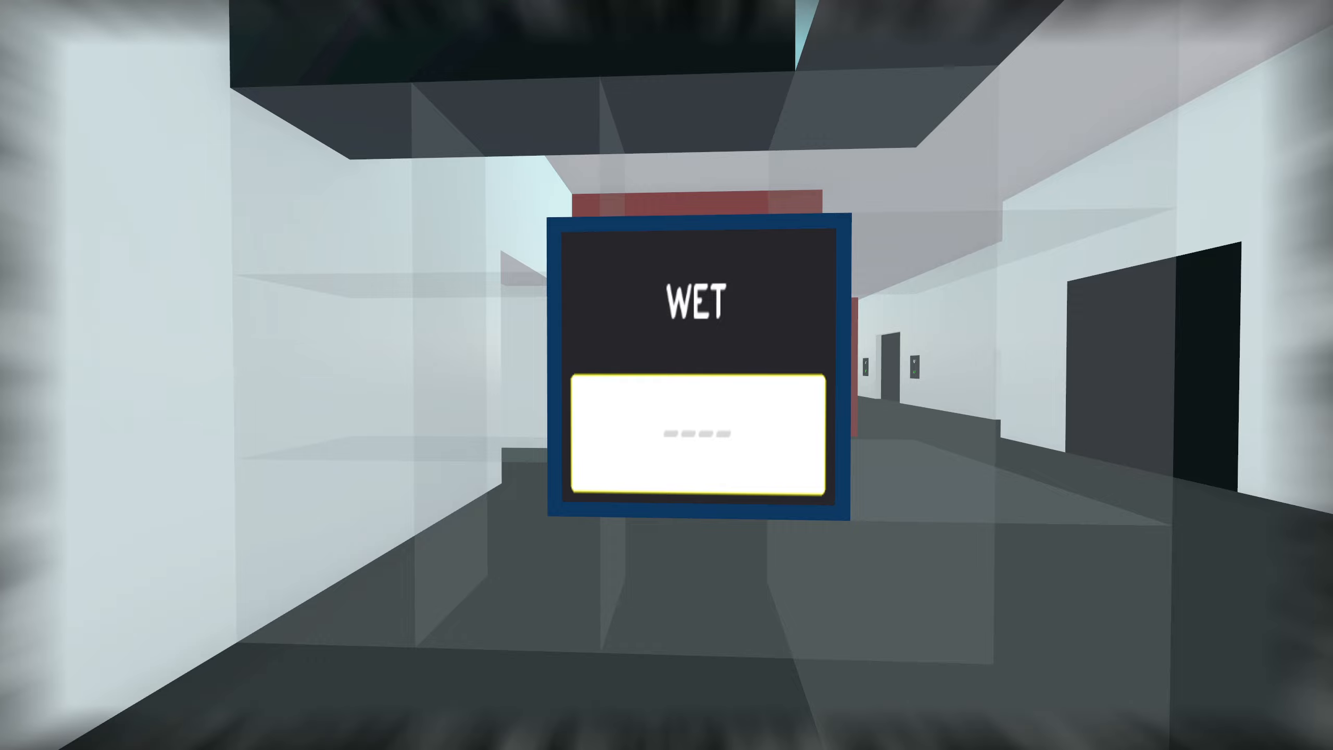
- Try early WET panel guesses like WEA, SW, FWET and WET, clearing partial entries
text(W)
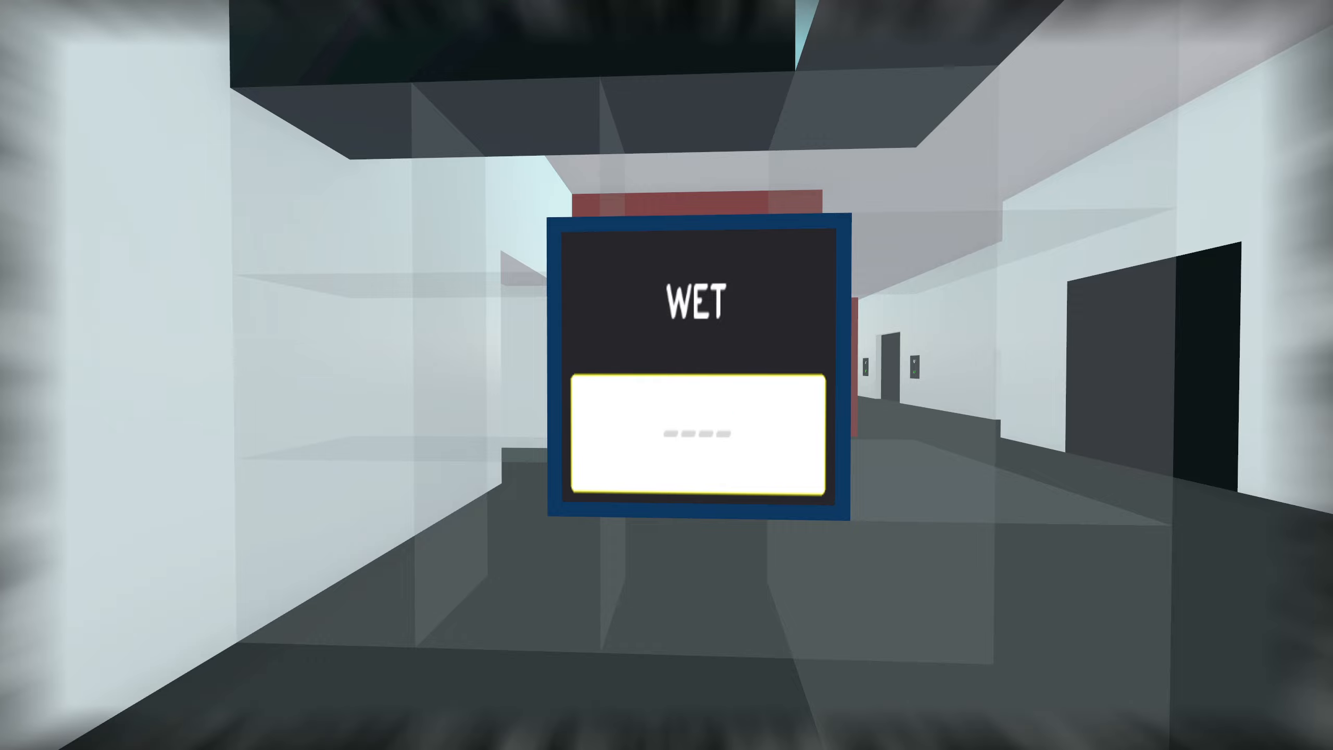
text(WEA)
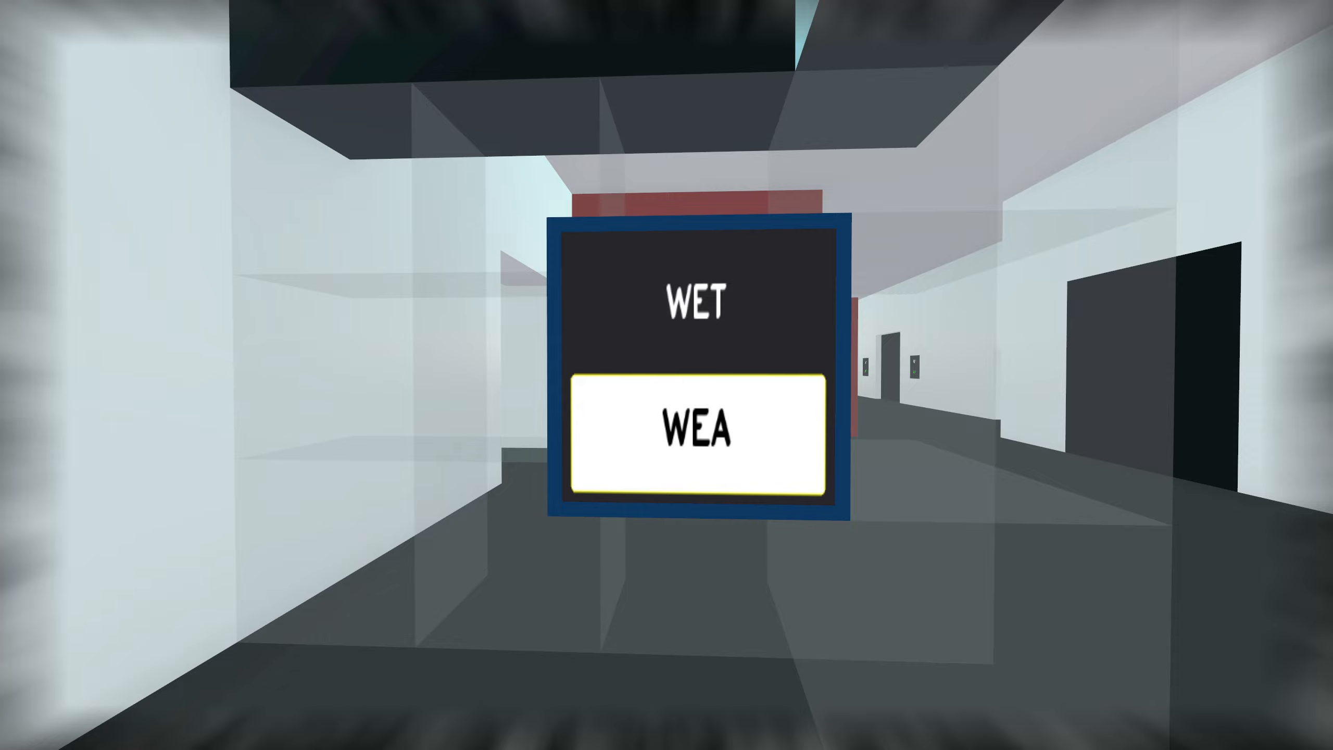
key(Backspace)
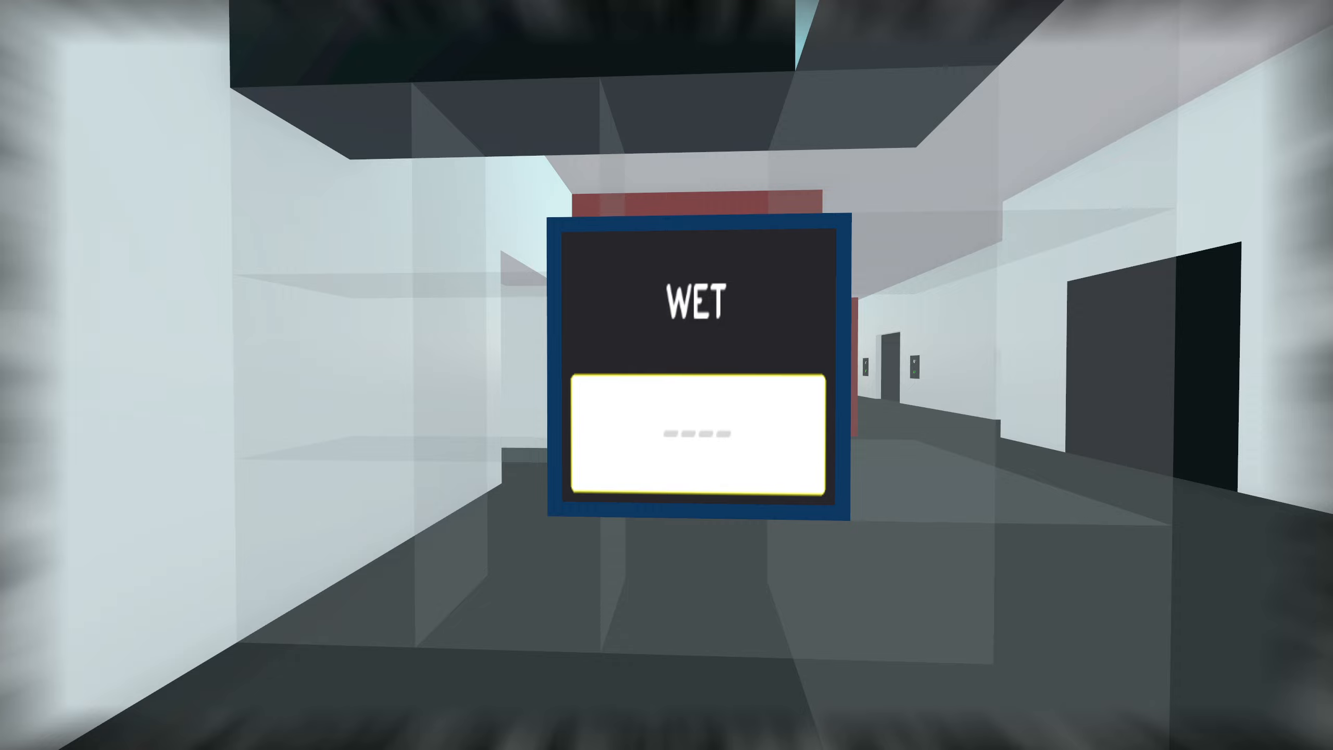
text(SW)
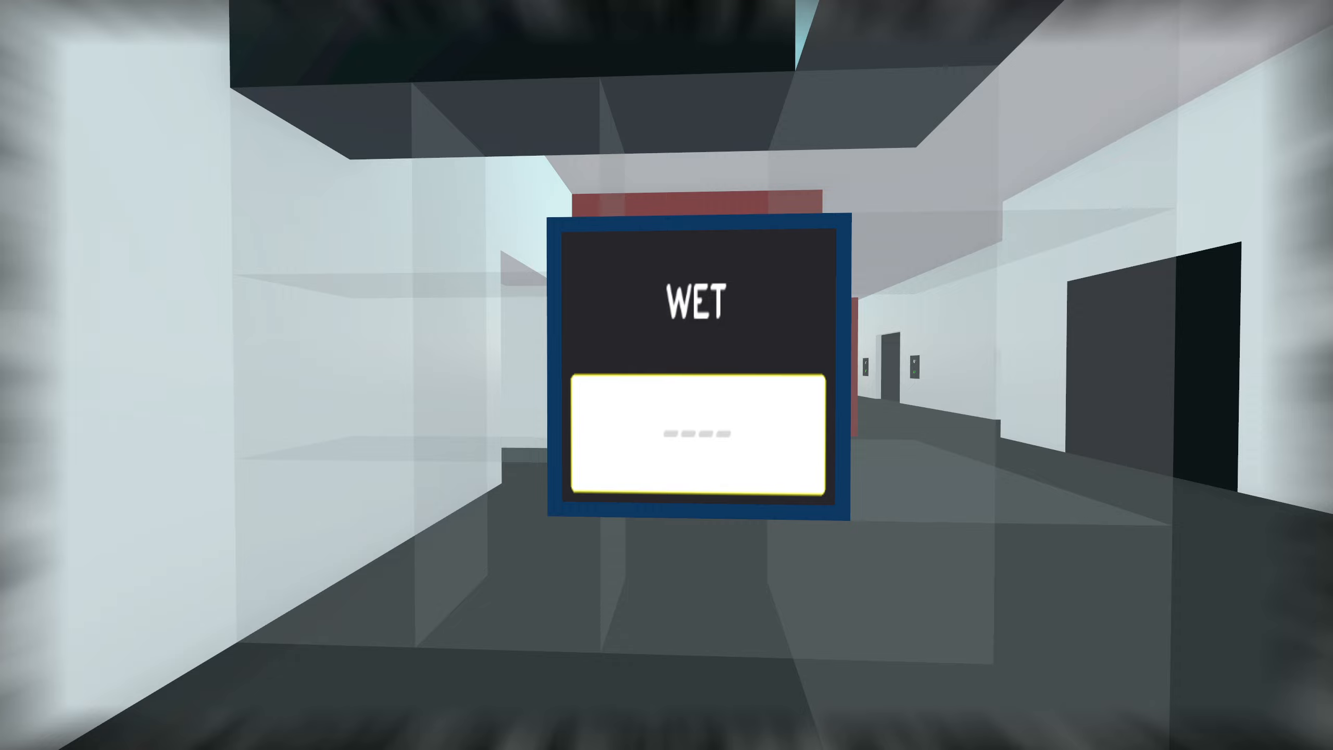
text(A)
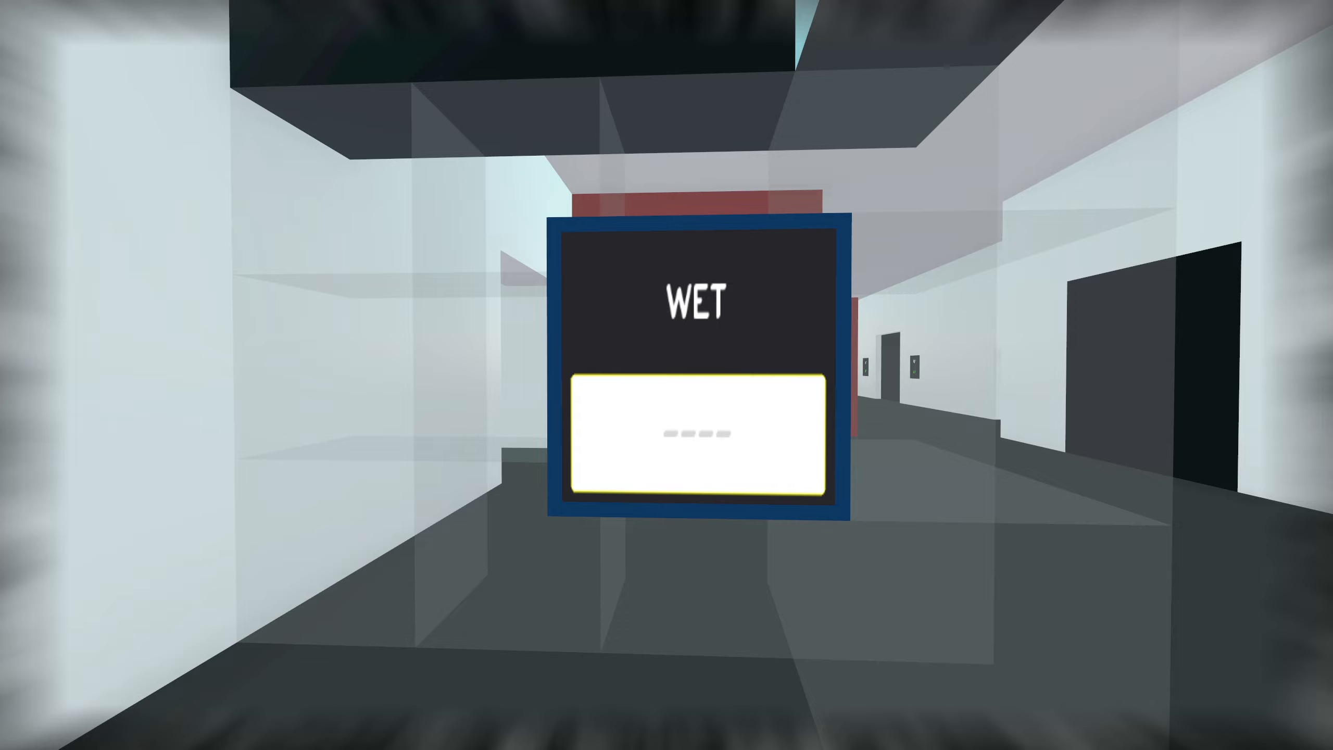
text(FWET)
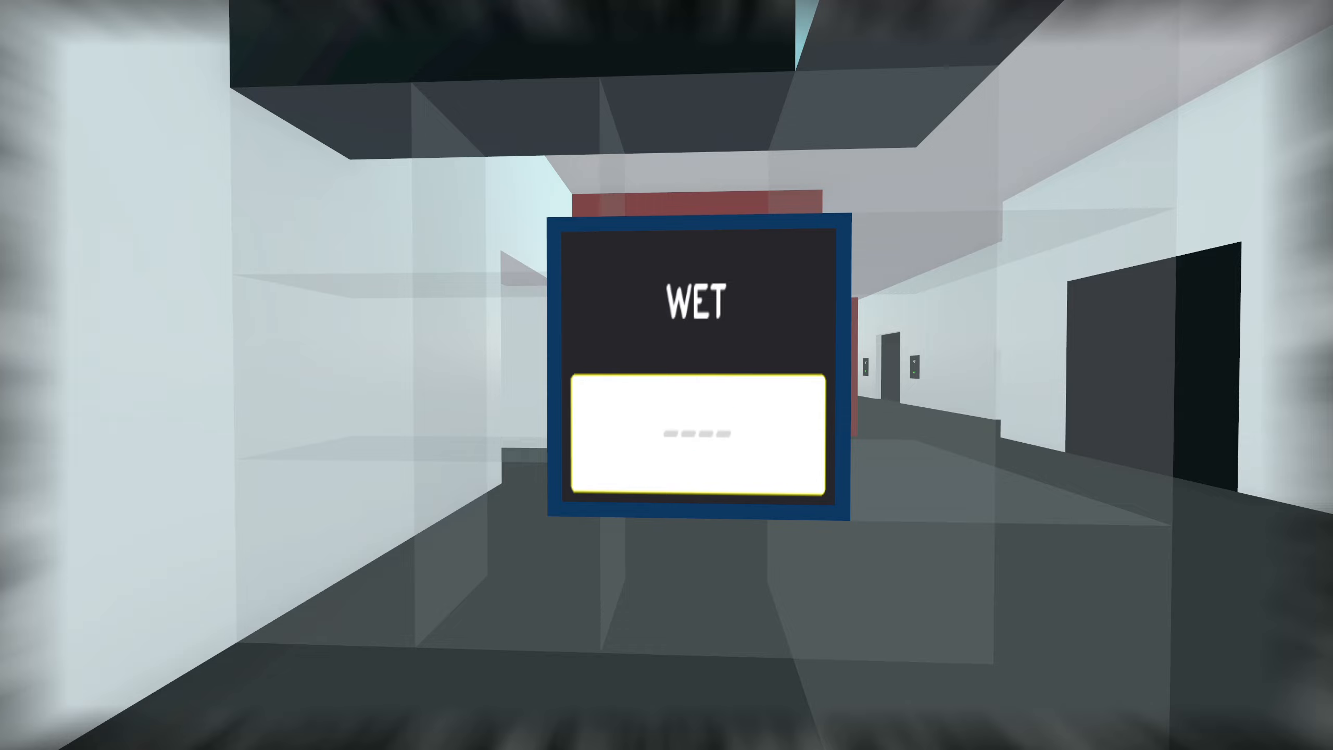
text(NE)
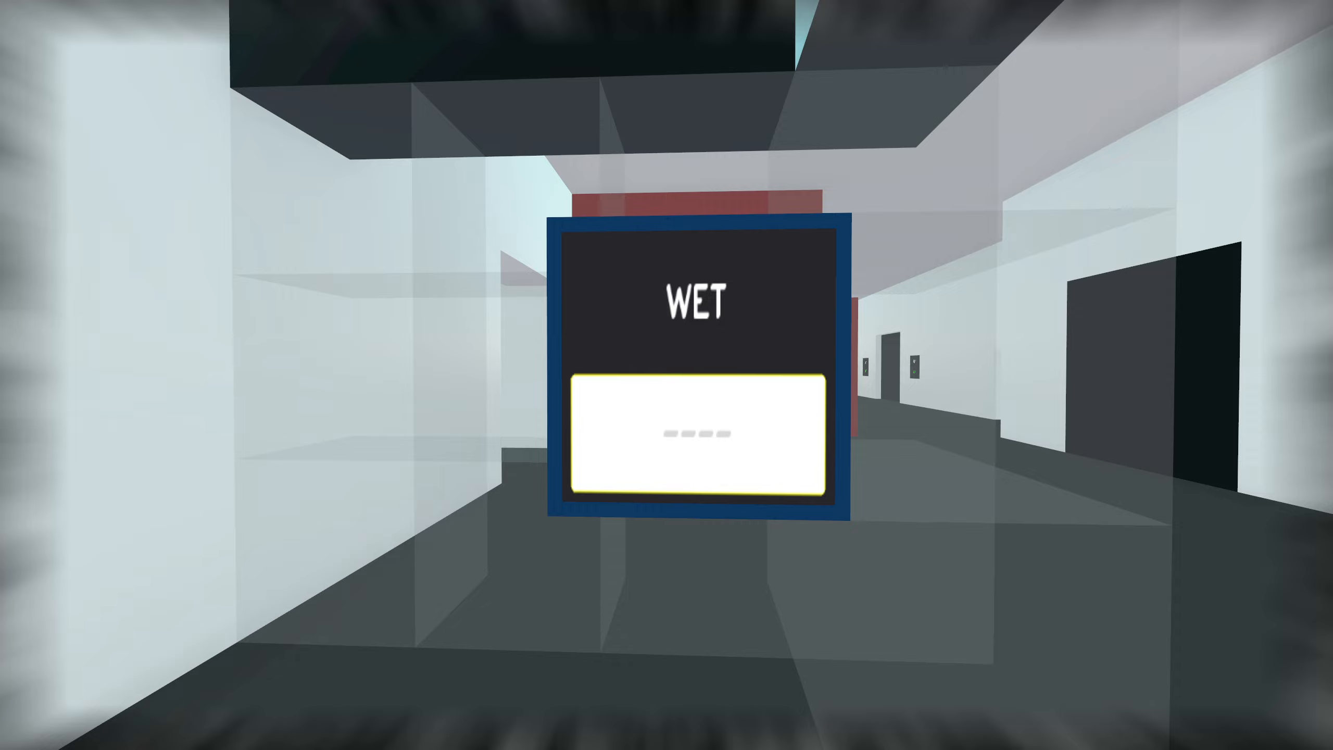
text(WET)
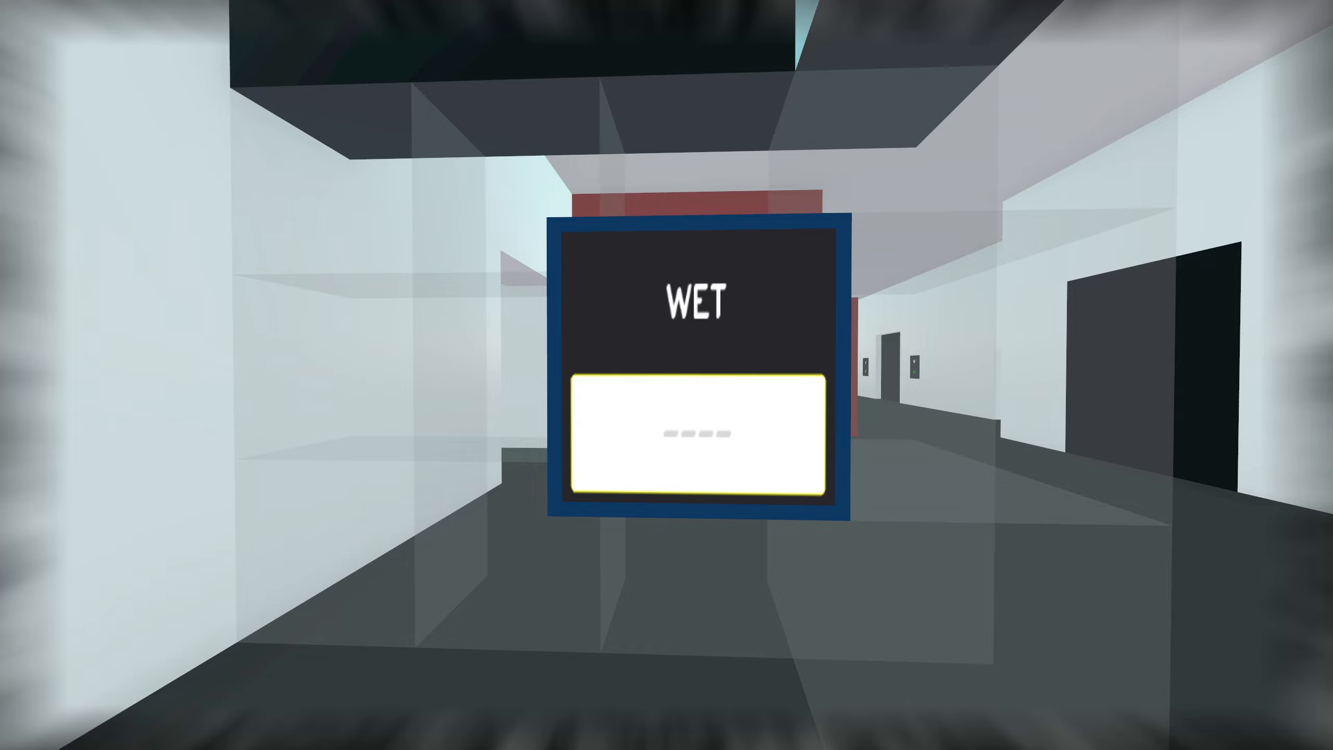
text(WE)
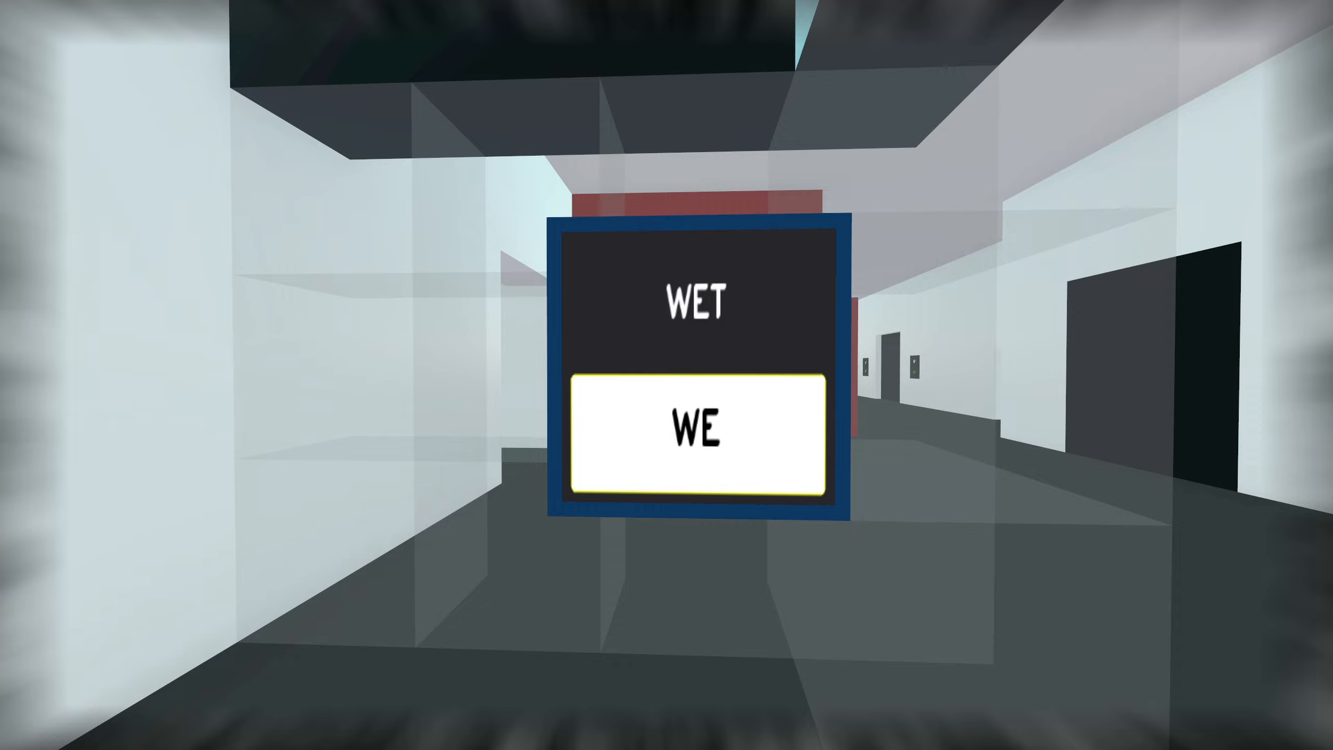
key(backspace)
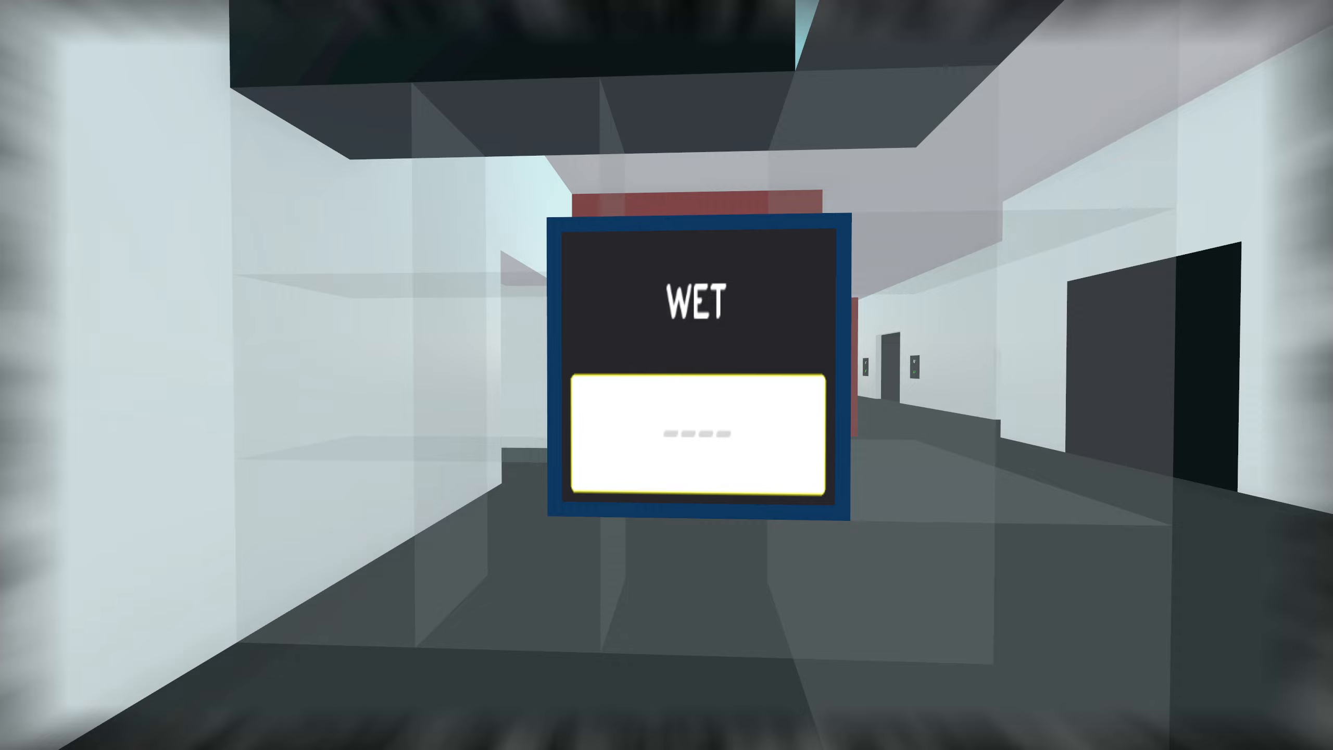
- Try further guesses TWEE, HWET, KEWT and OWE, ending with WETZ rejected in red
text(TWEE)
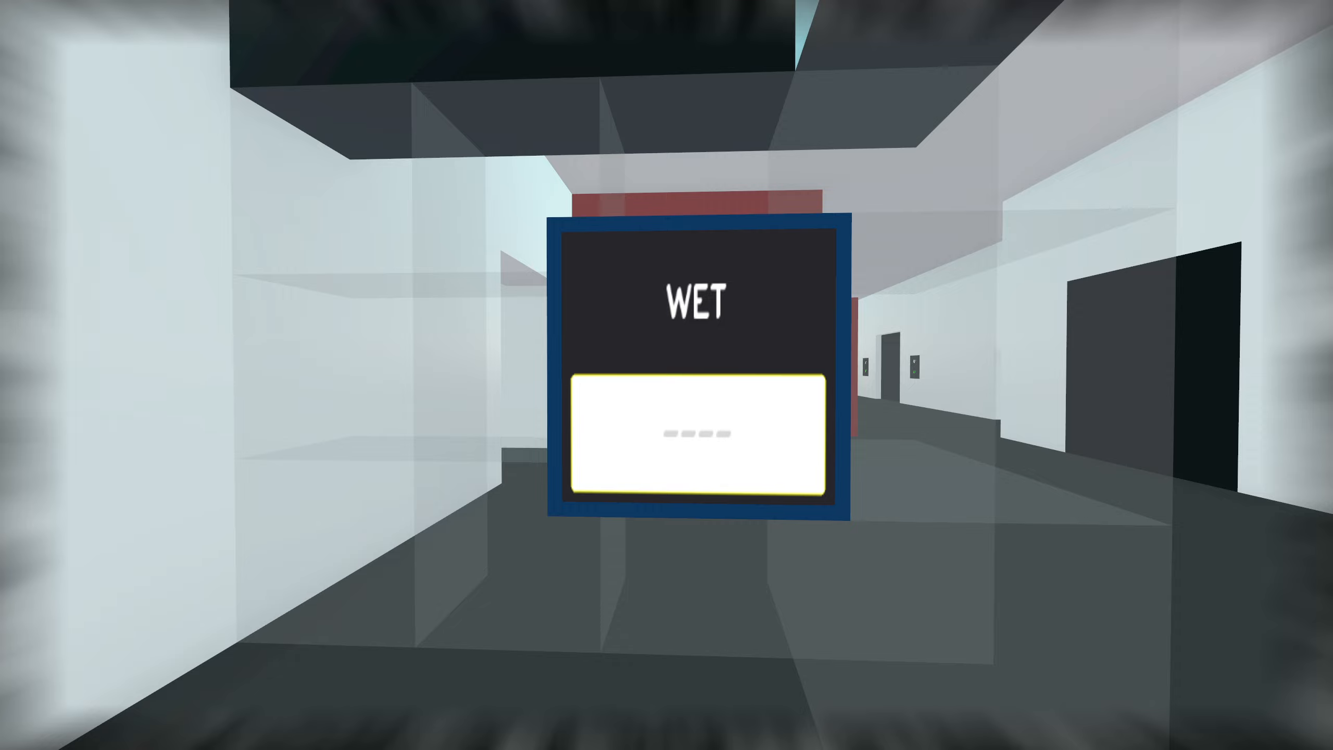
text(HWET)
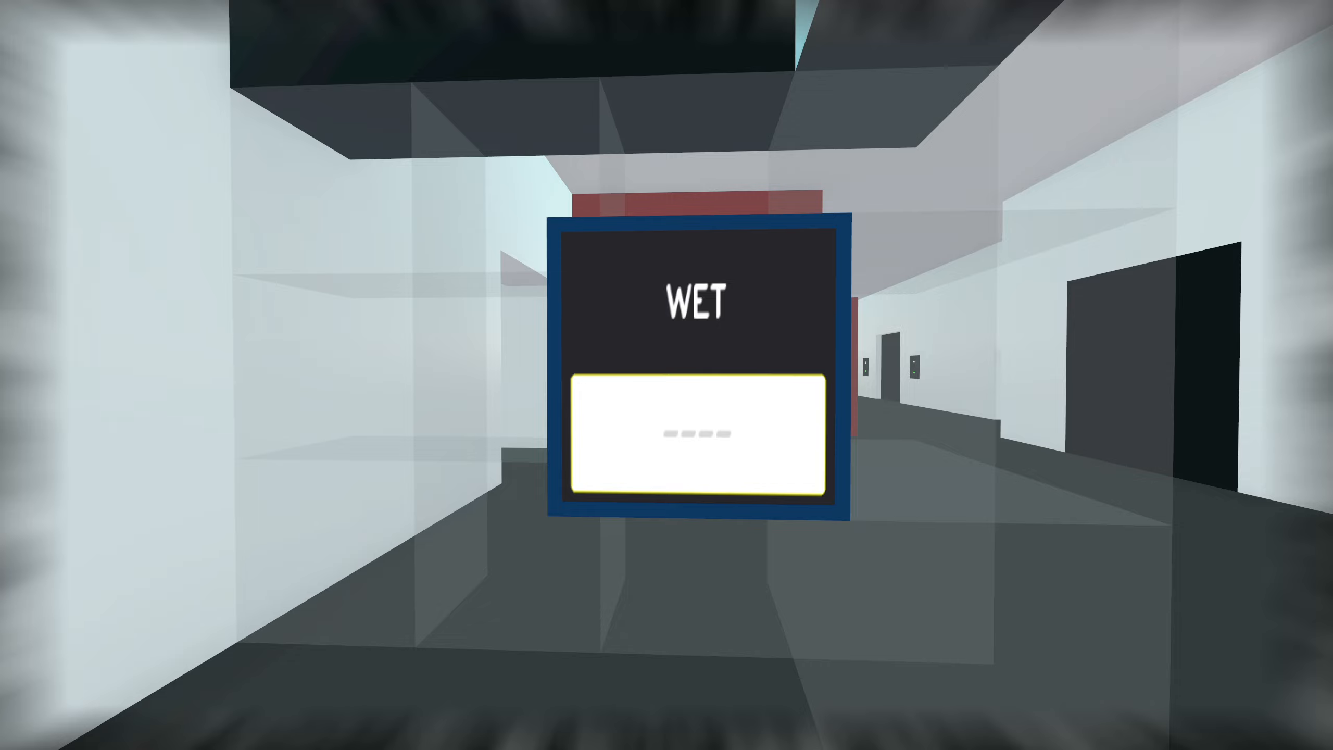
text(KEWT)
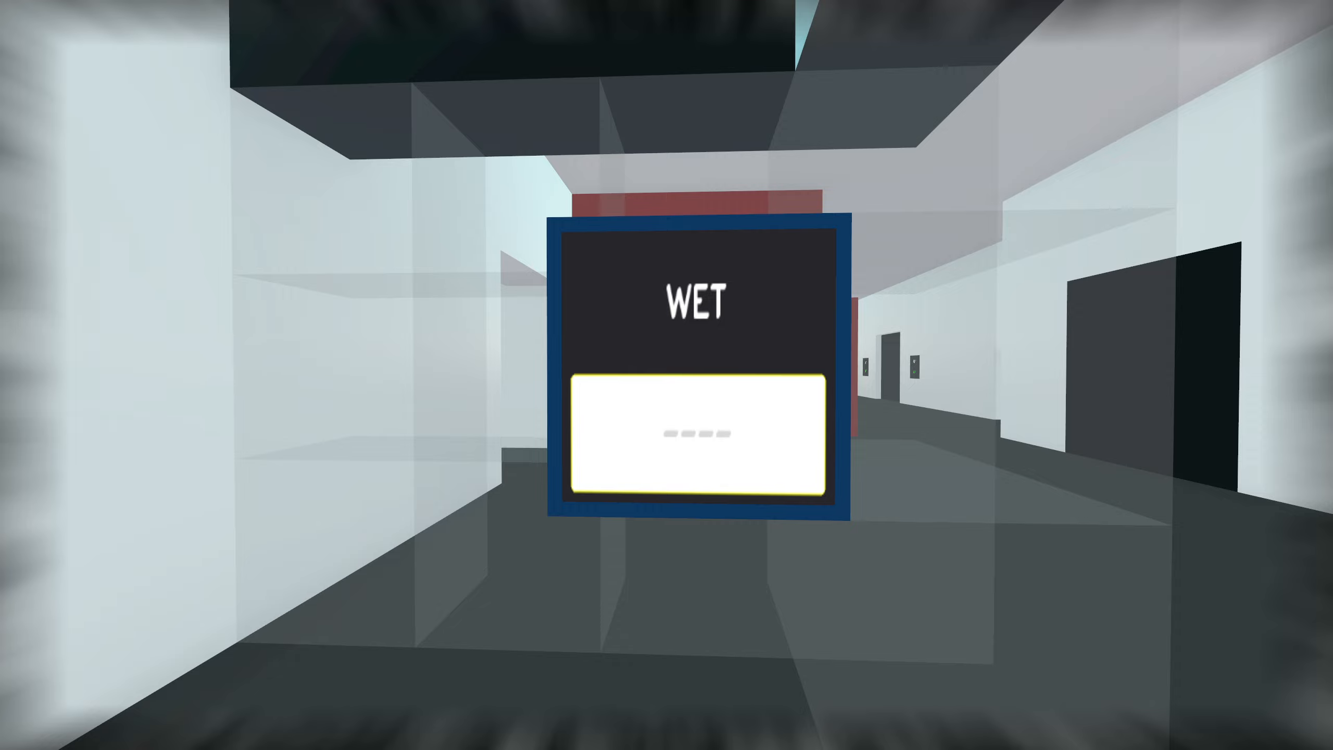
text(OWE)
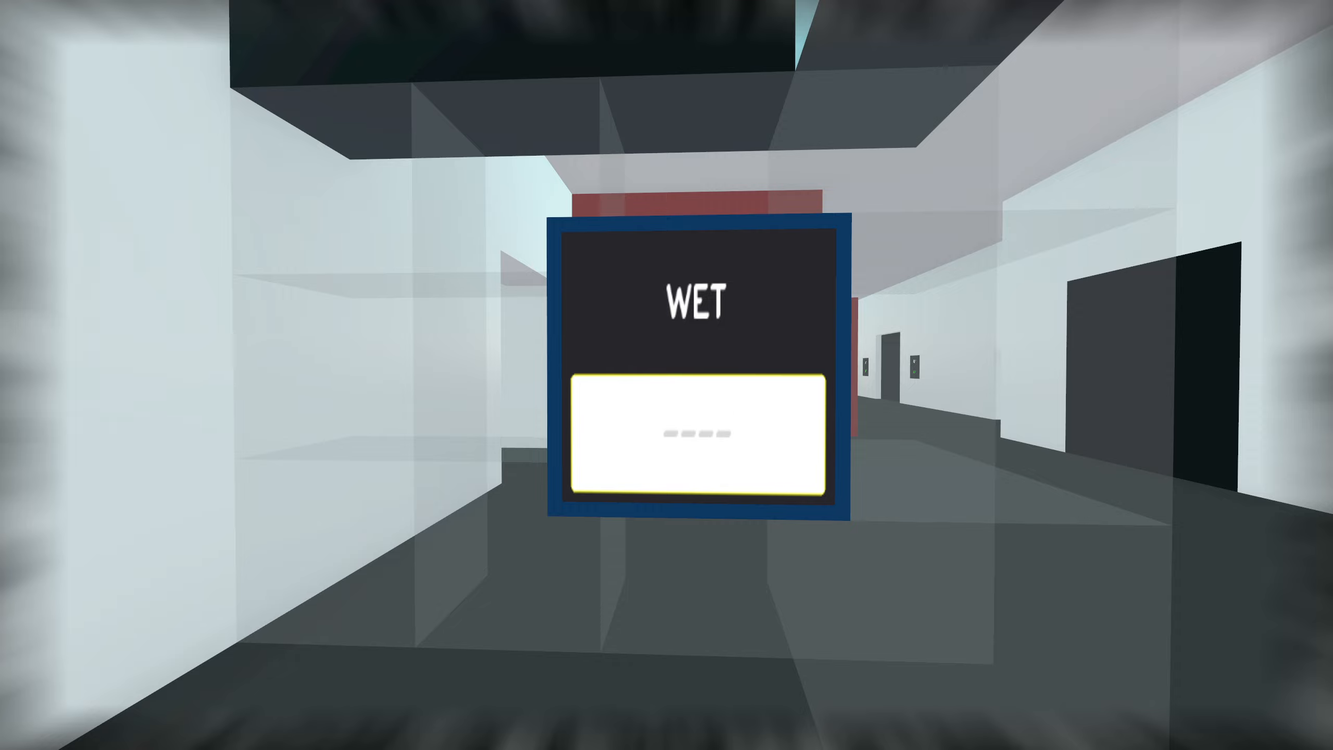
text(S)
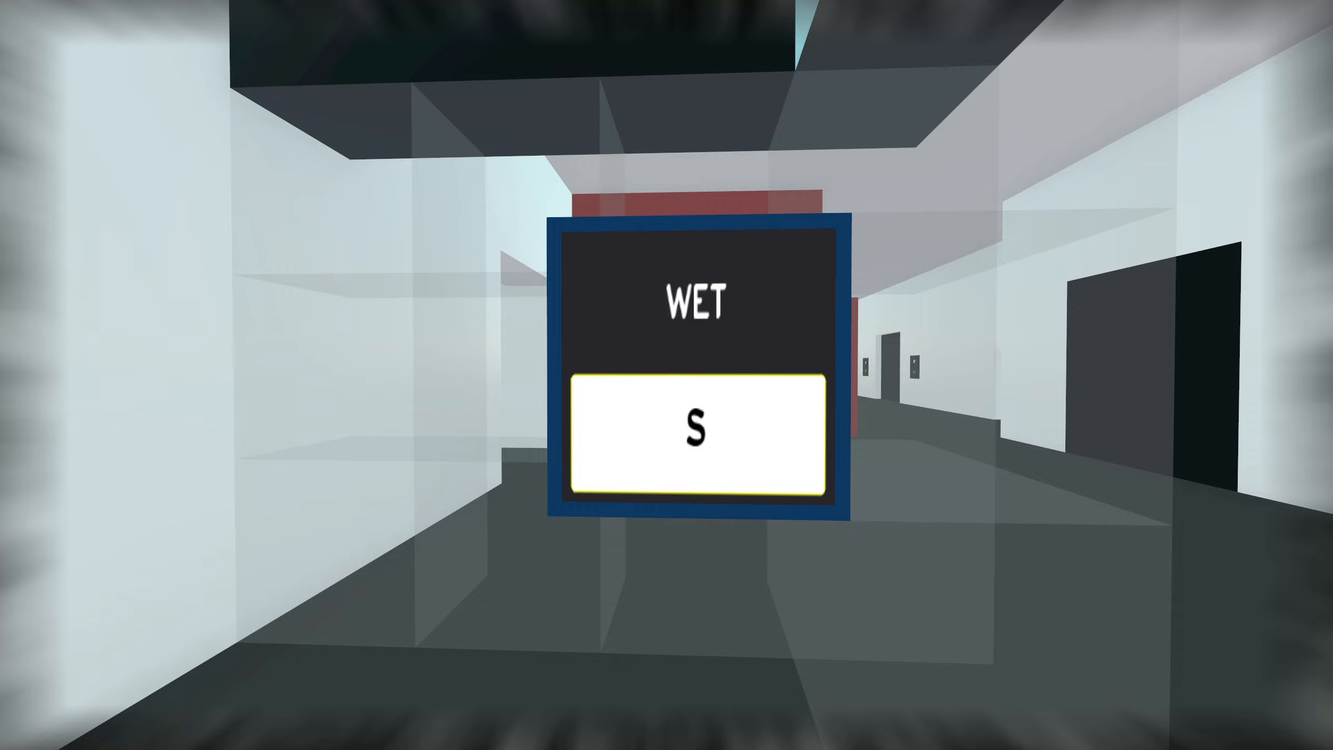
text(WET)
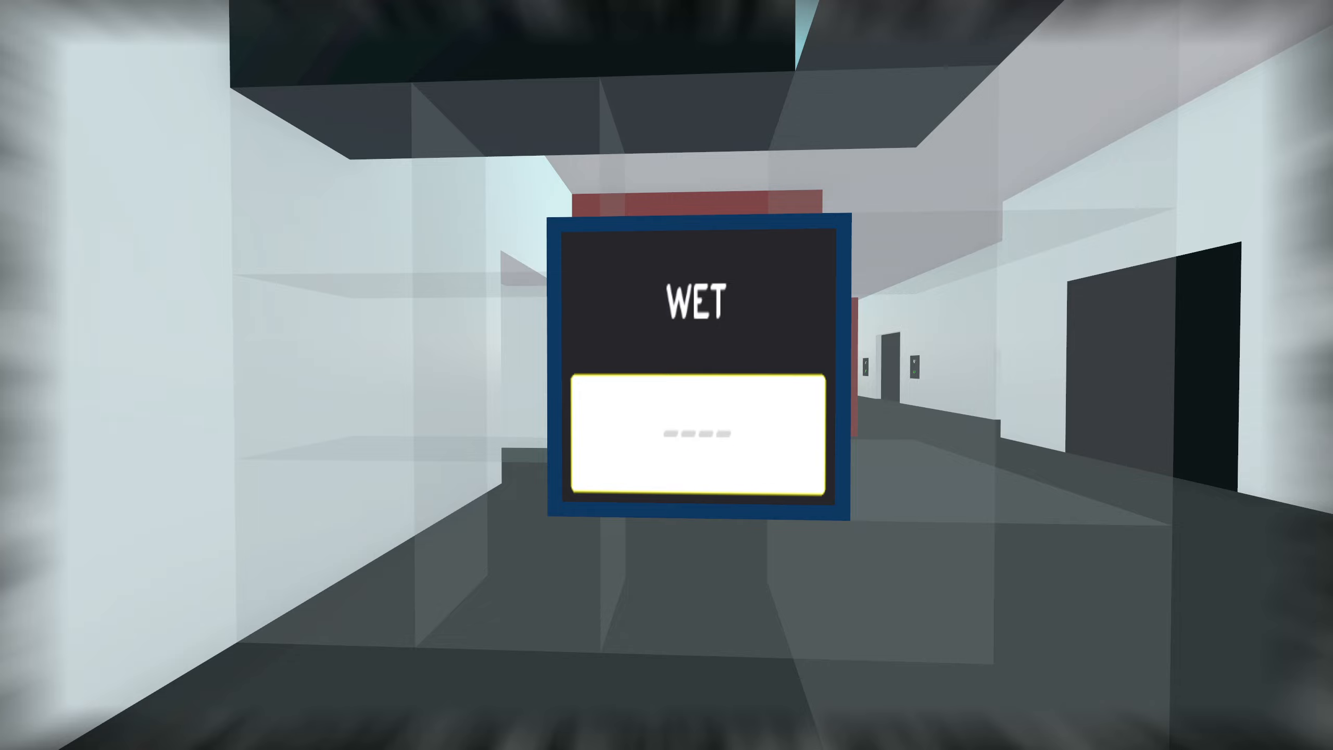
text(T)
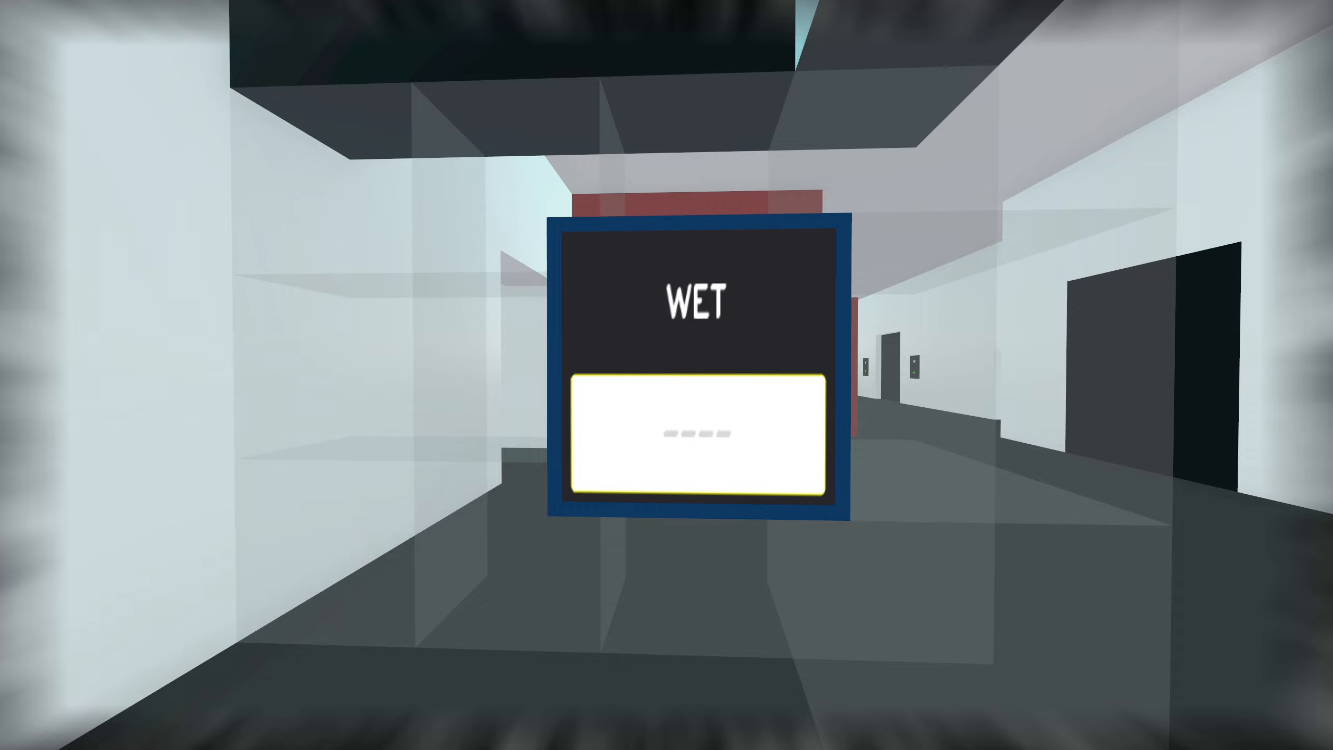
text(UE)
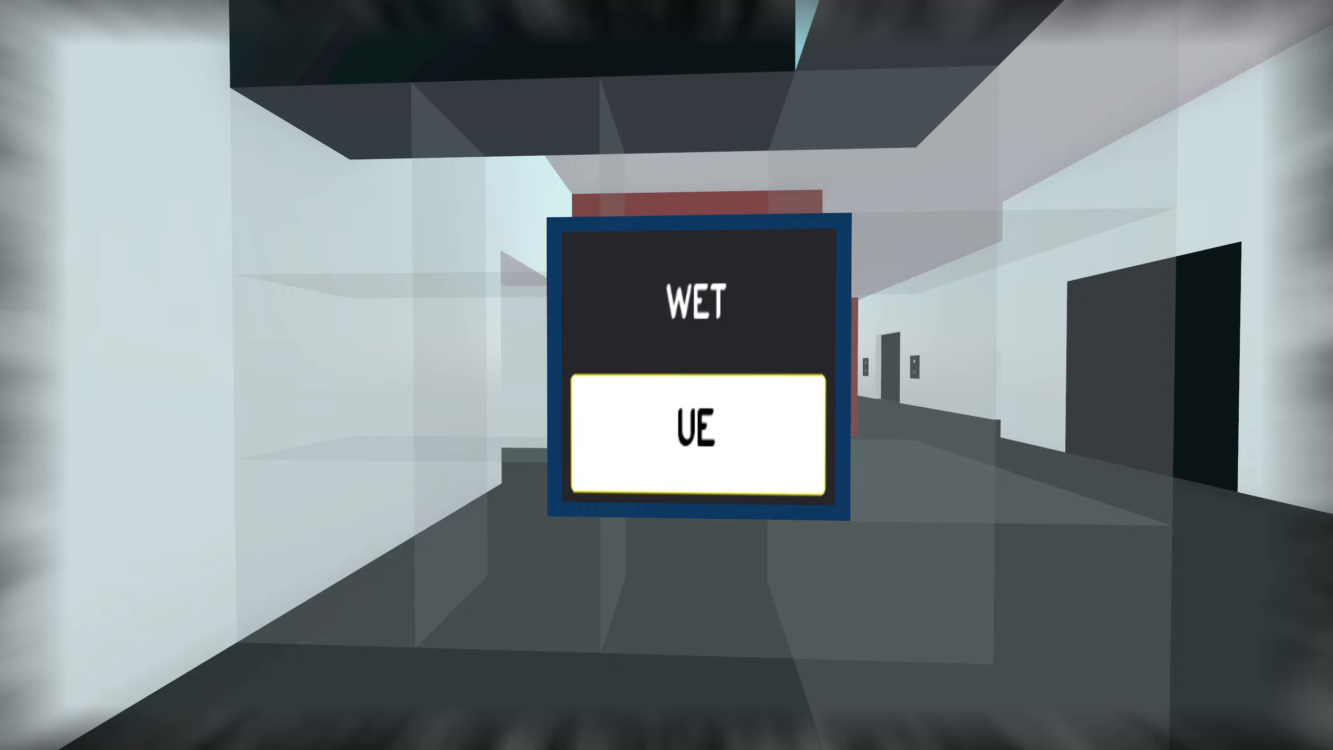
text(WET)
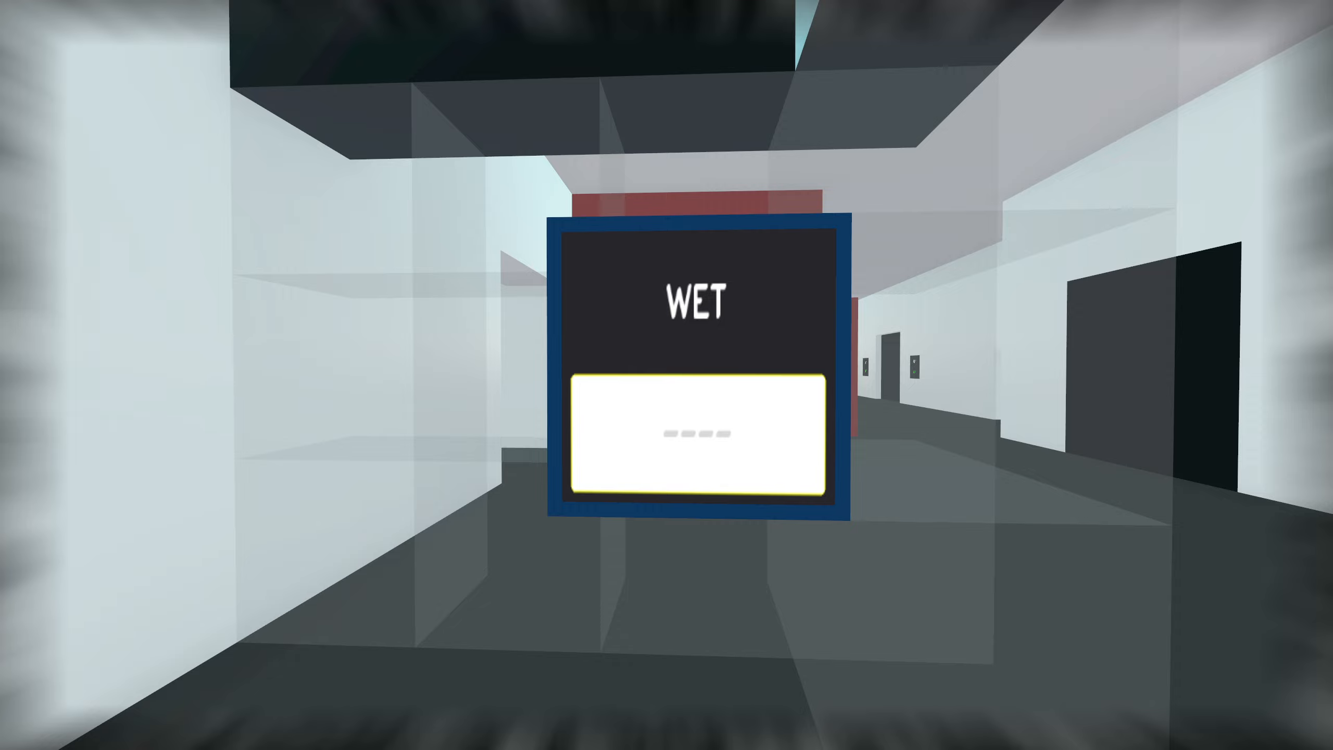
text(WETZ)
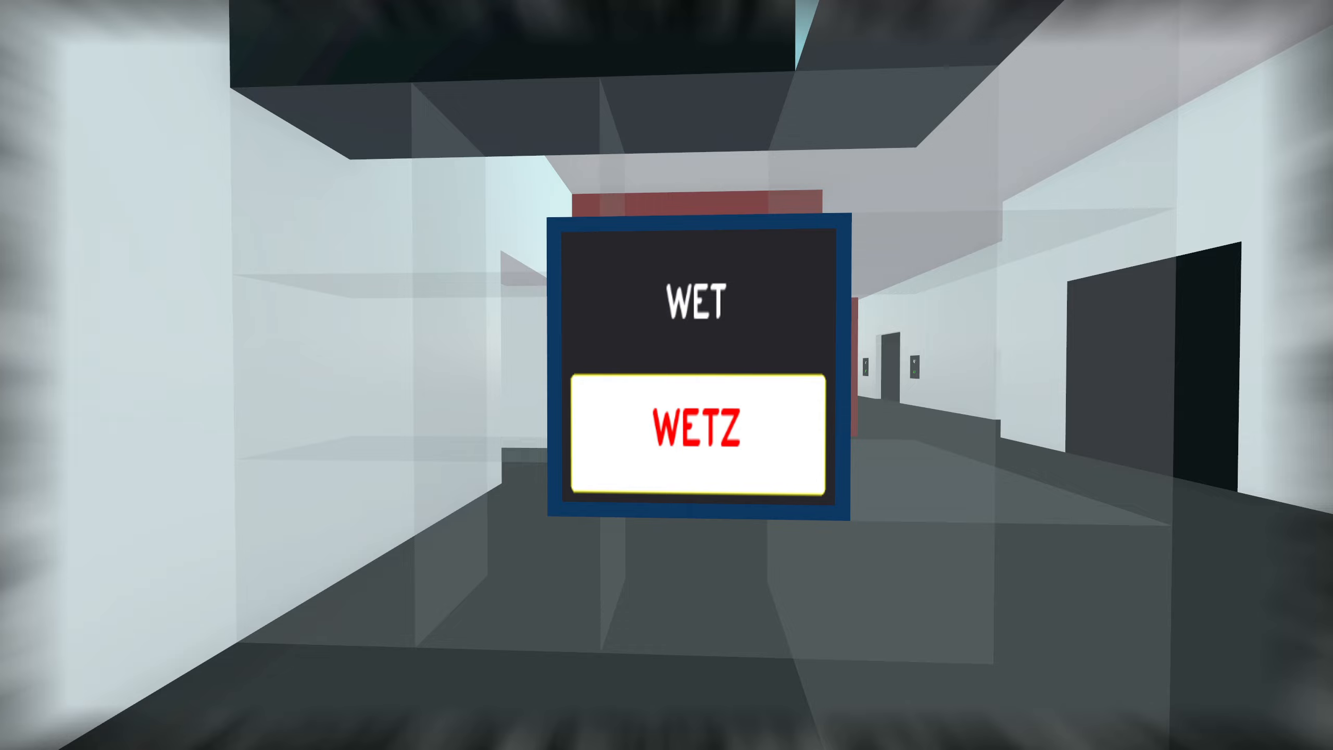
- Exit the WET panel and walk to the red corridor with the pixel-art painting
key(Backspace)
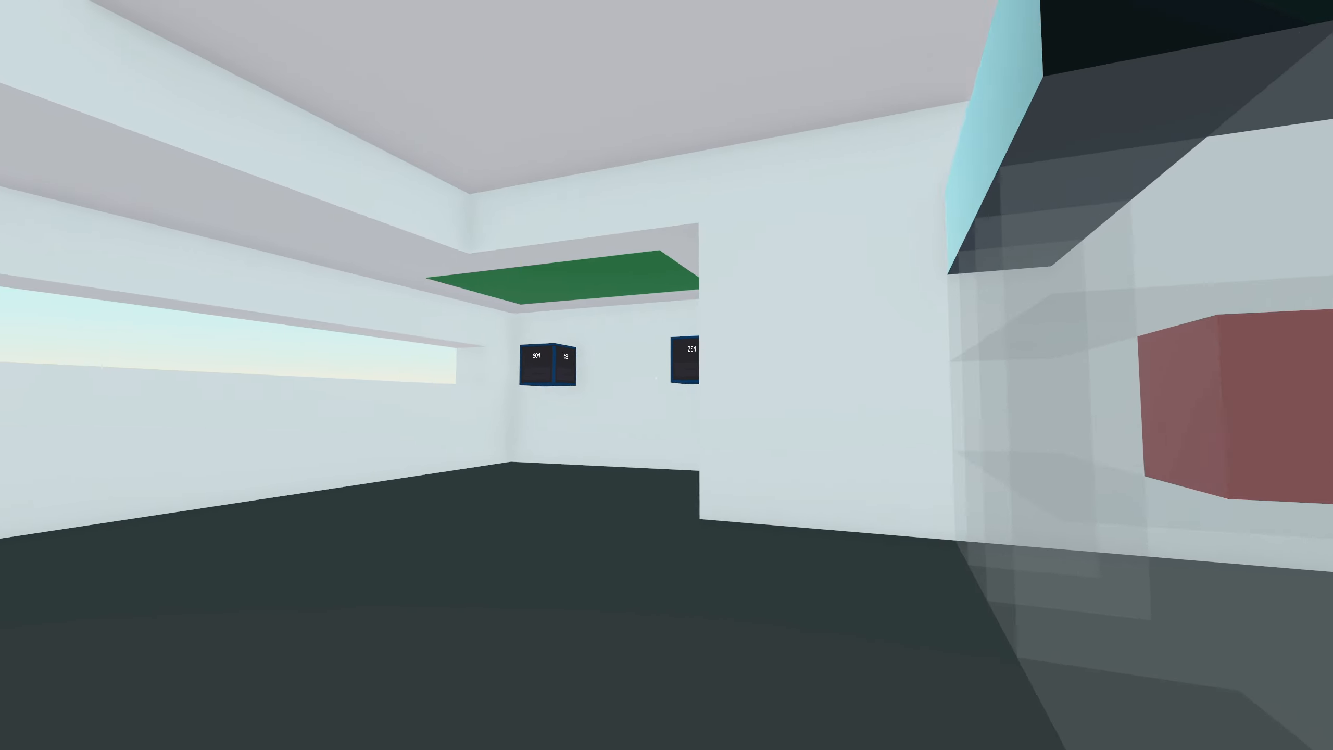
mouse_move(667, 375)
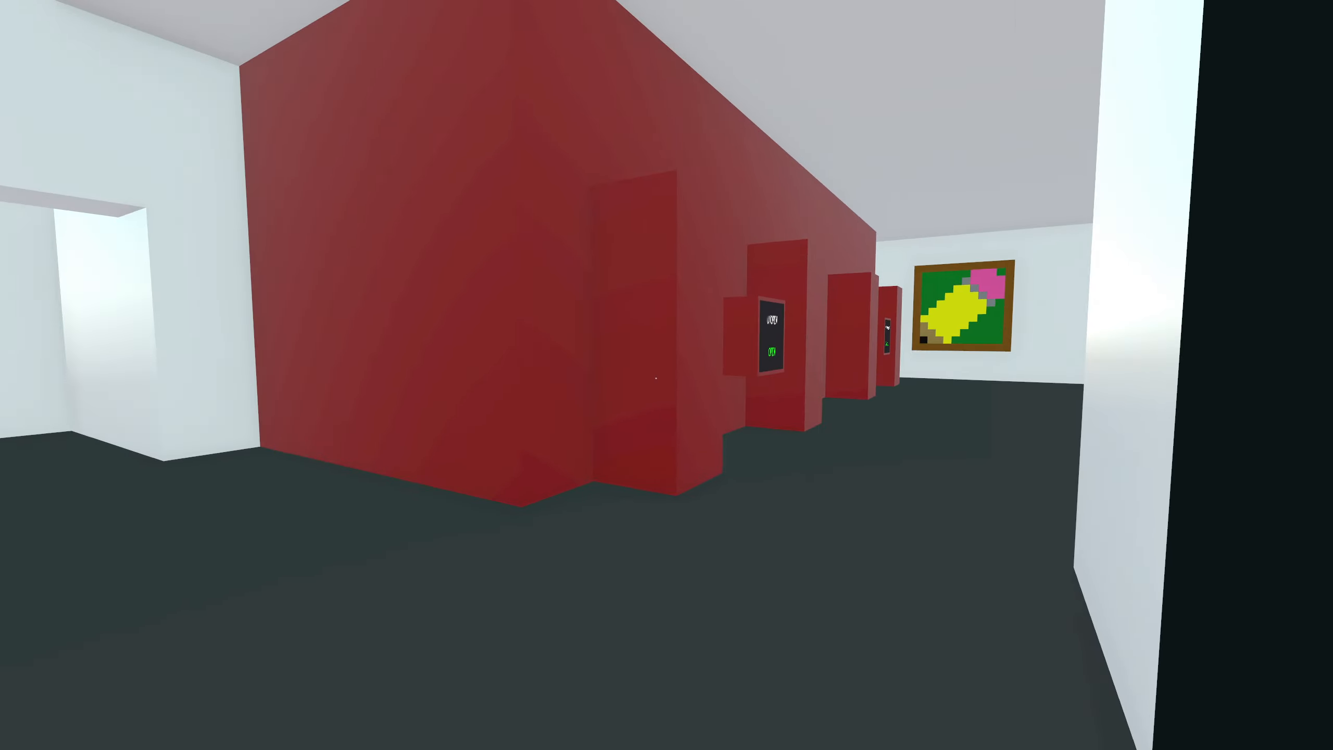
mouse_move(666, 375)
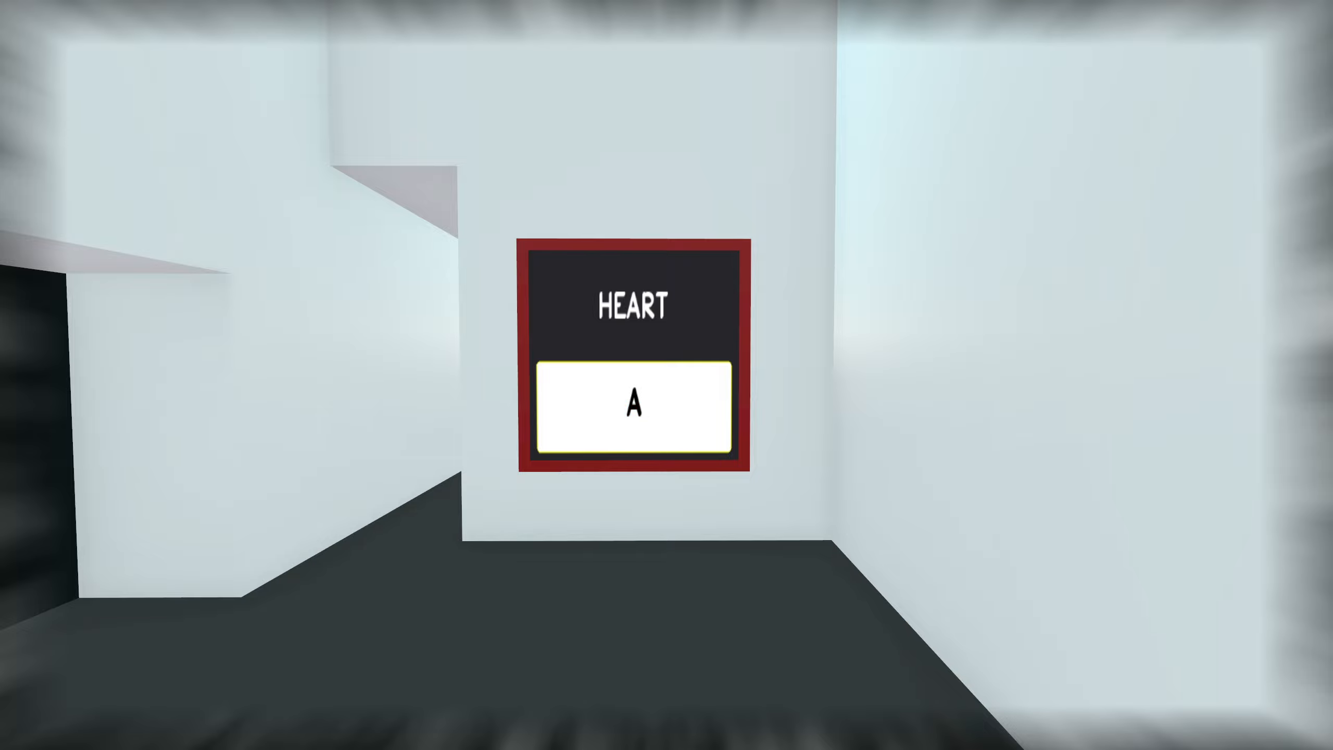
- Enter the guesses E, ART, EA and ART on the red-framed HEART panel
text(E)
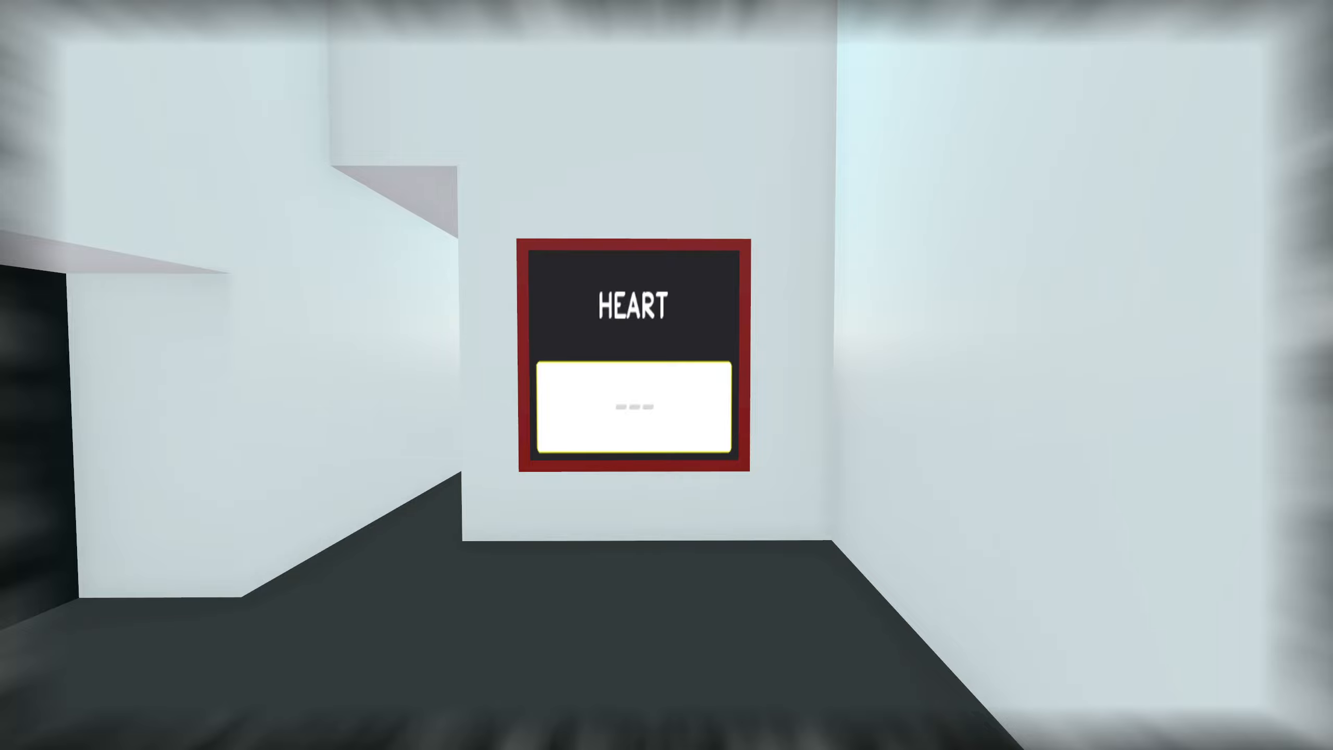
text(ART)
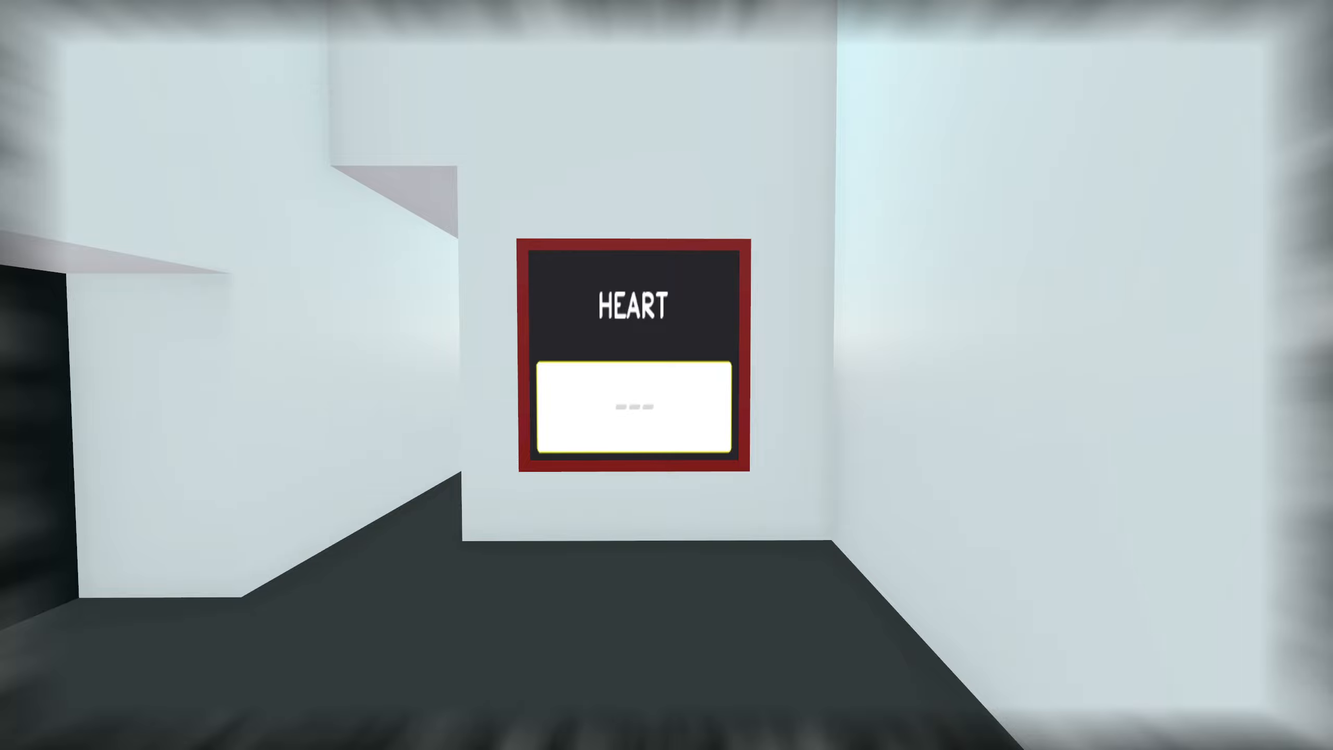
mouse_move(666, 375)
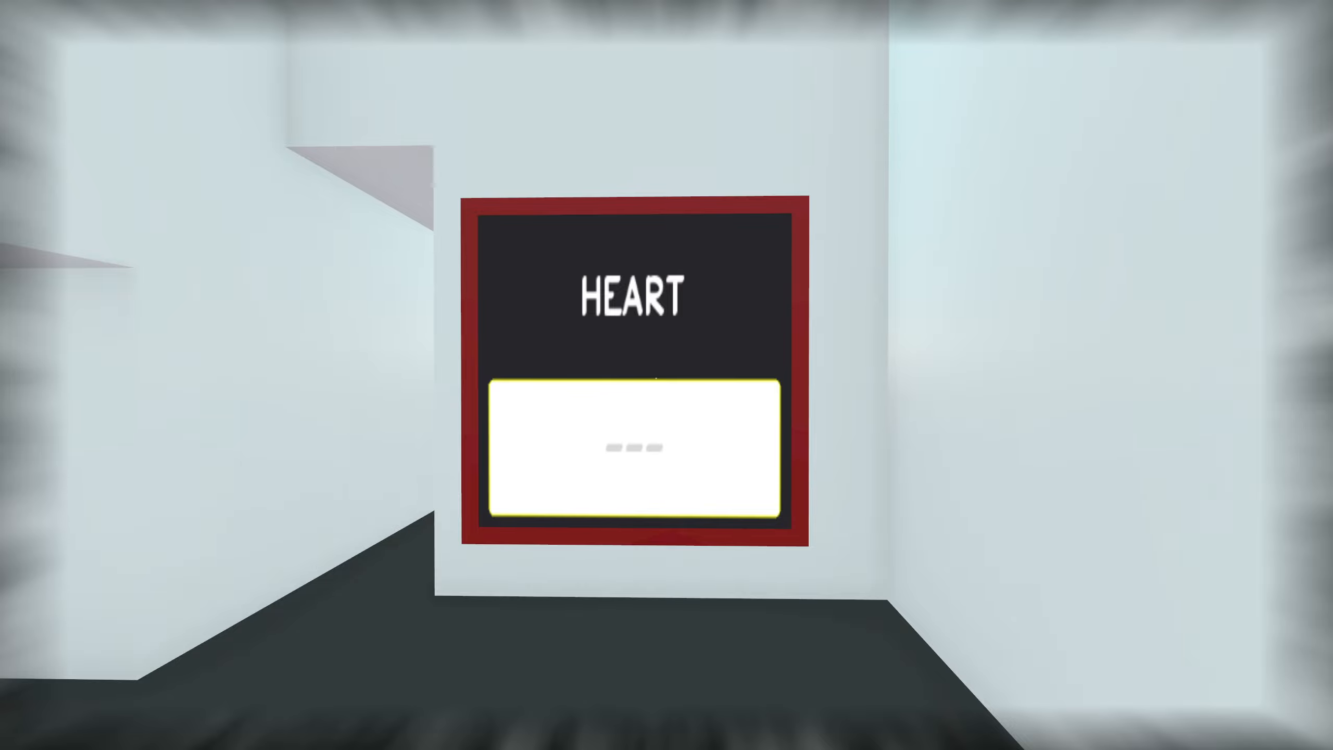
text(EA)
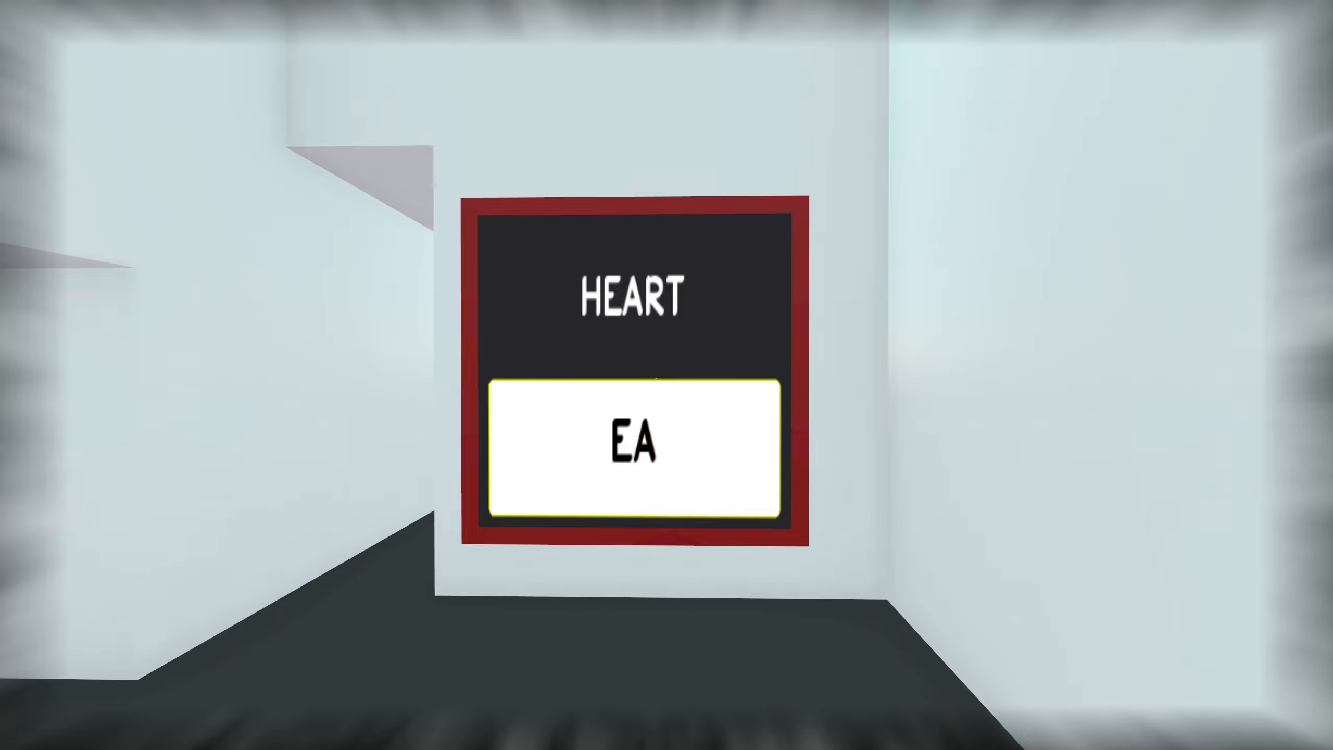
text(ART)
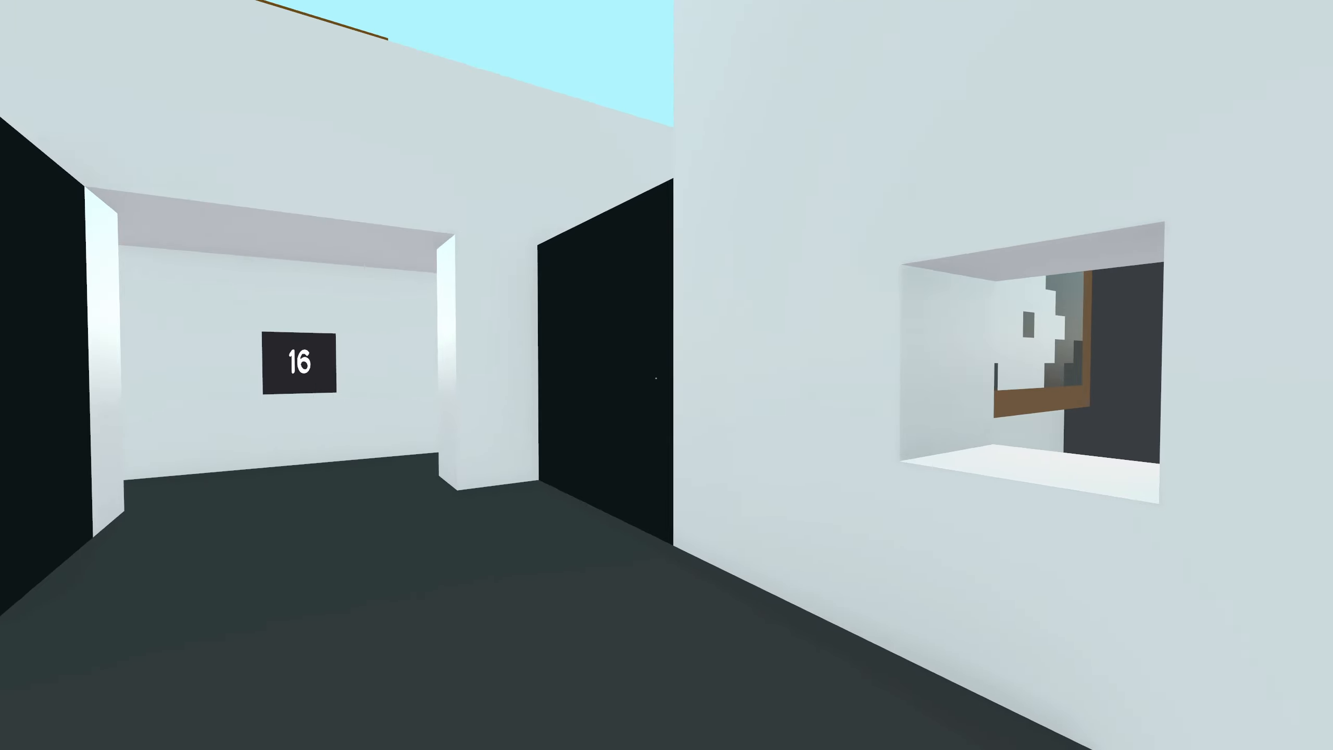
mouse_move(666, 375)
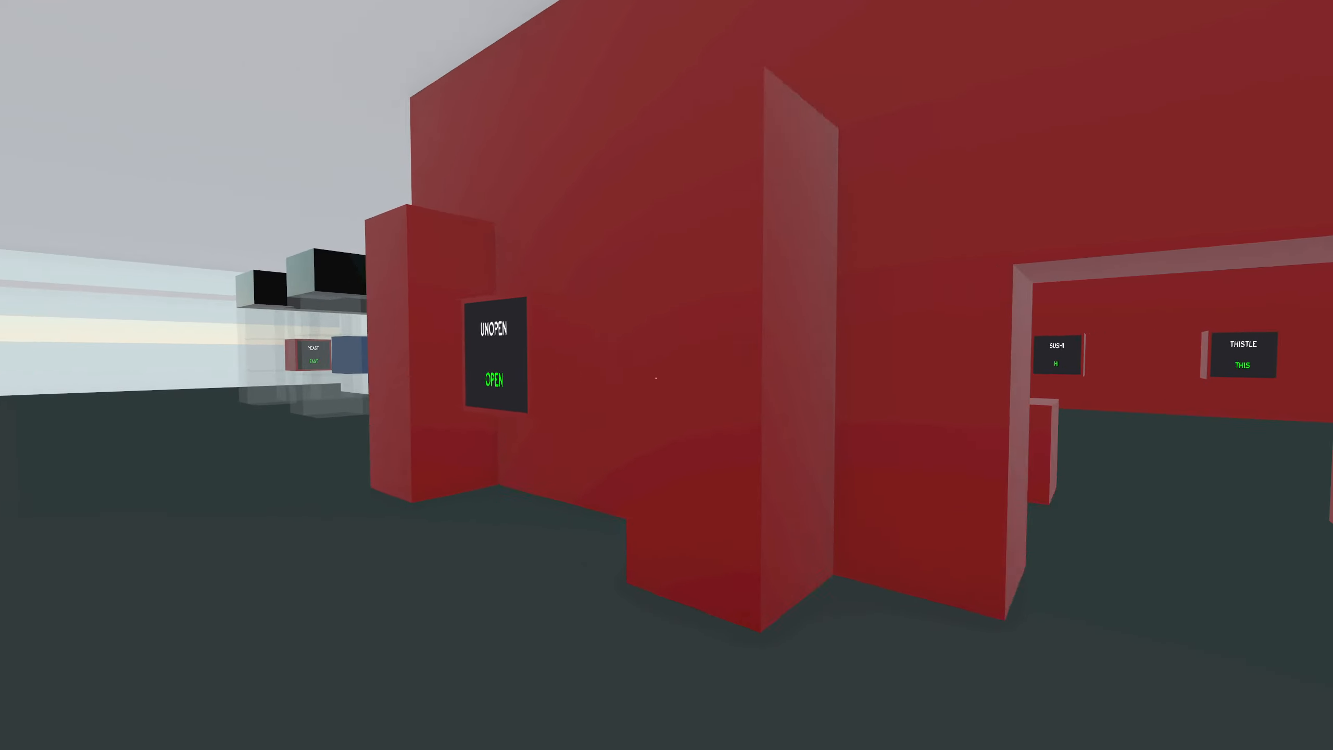
mouse_move(666, 374)
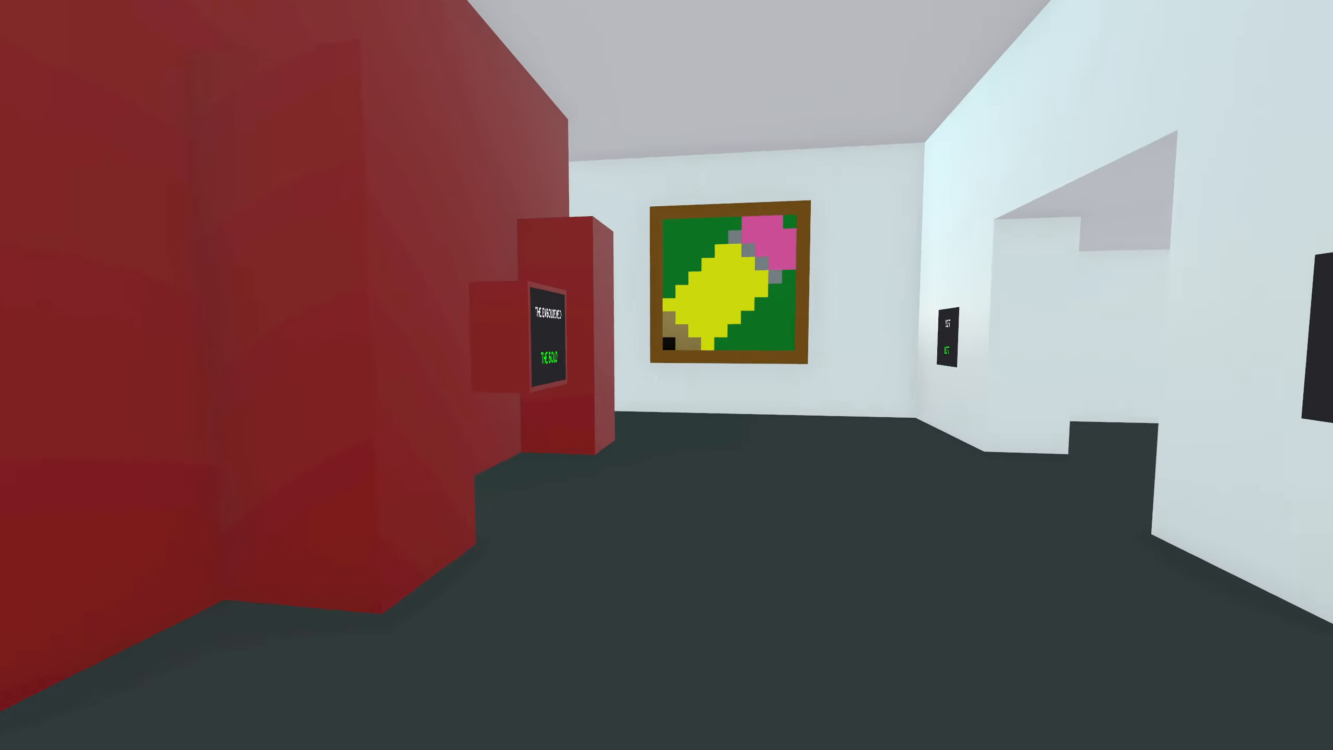
mouse_move(666, 375)
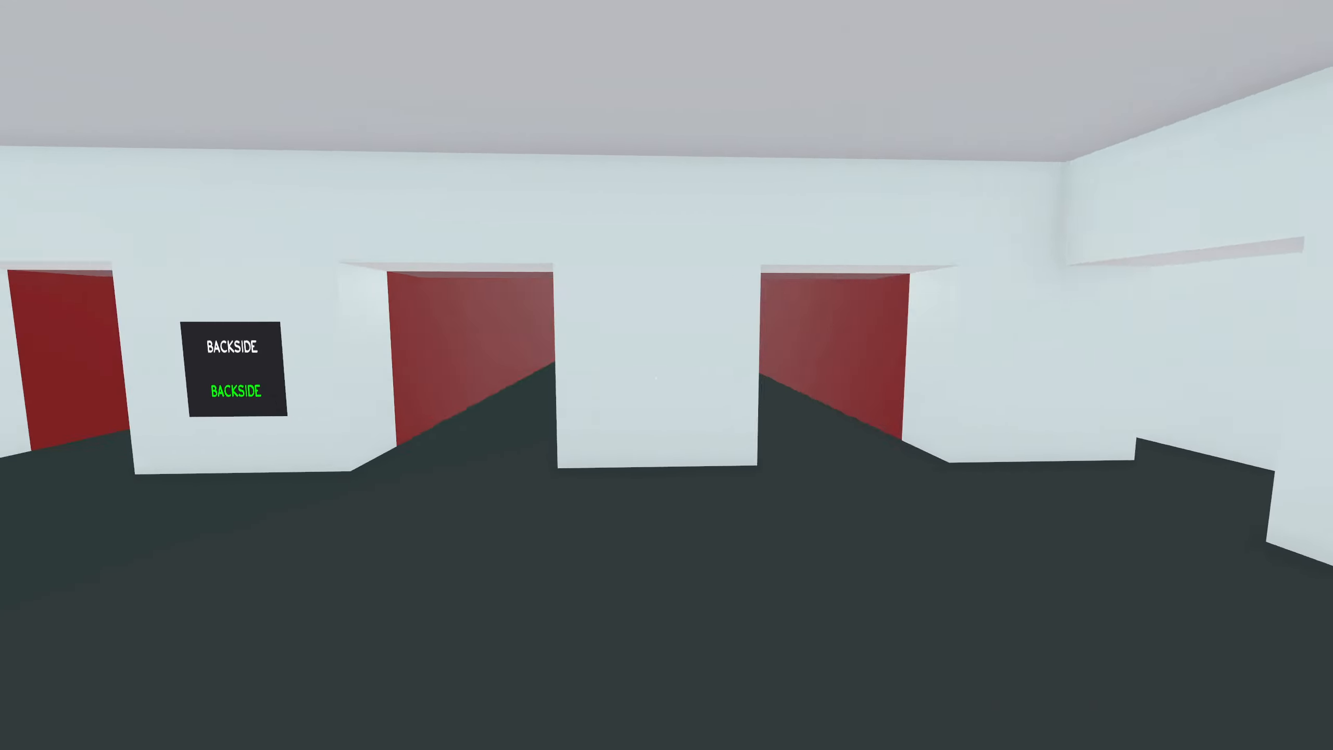
mouse_move(666, 375)
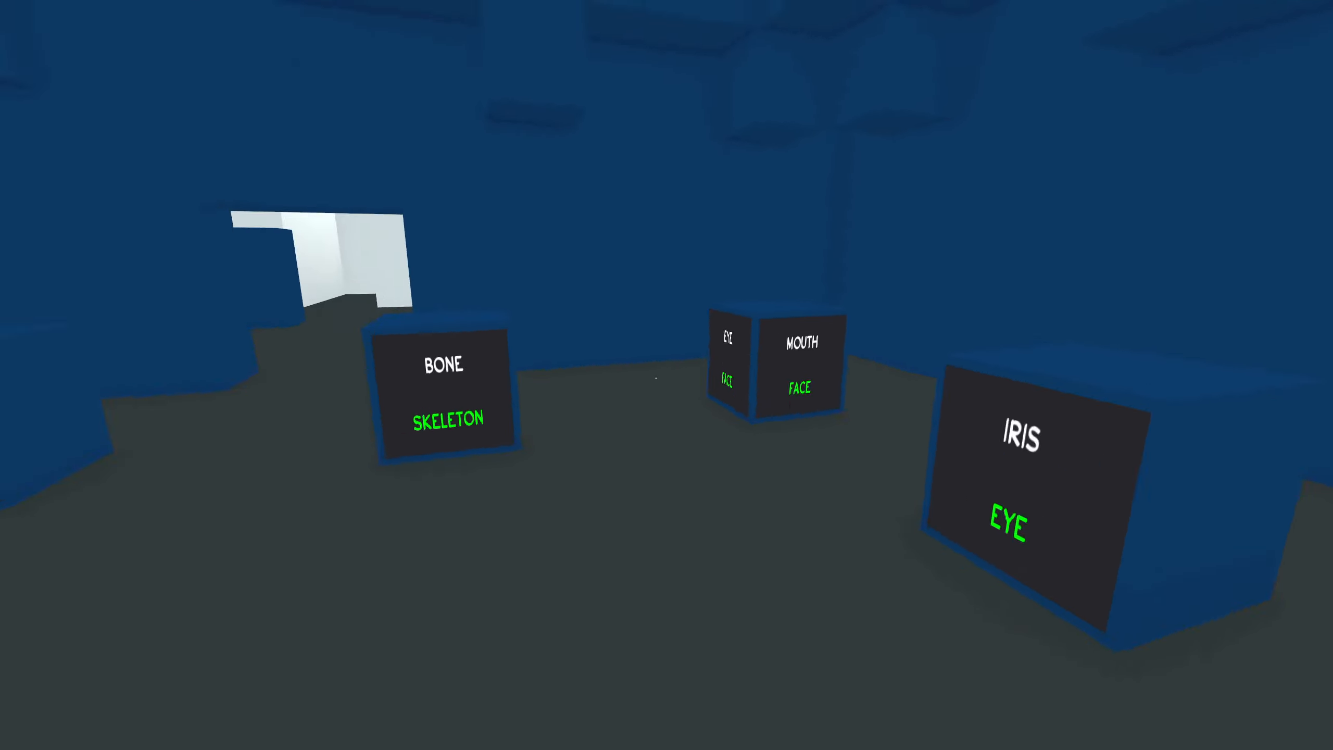
mouse_move(666, 375)
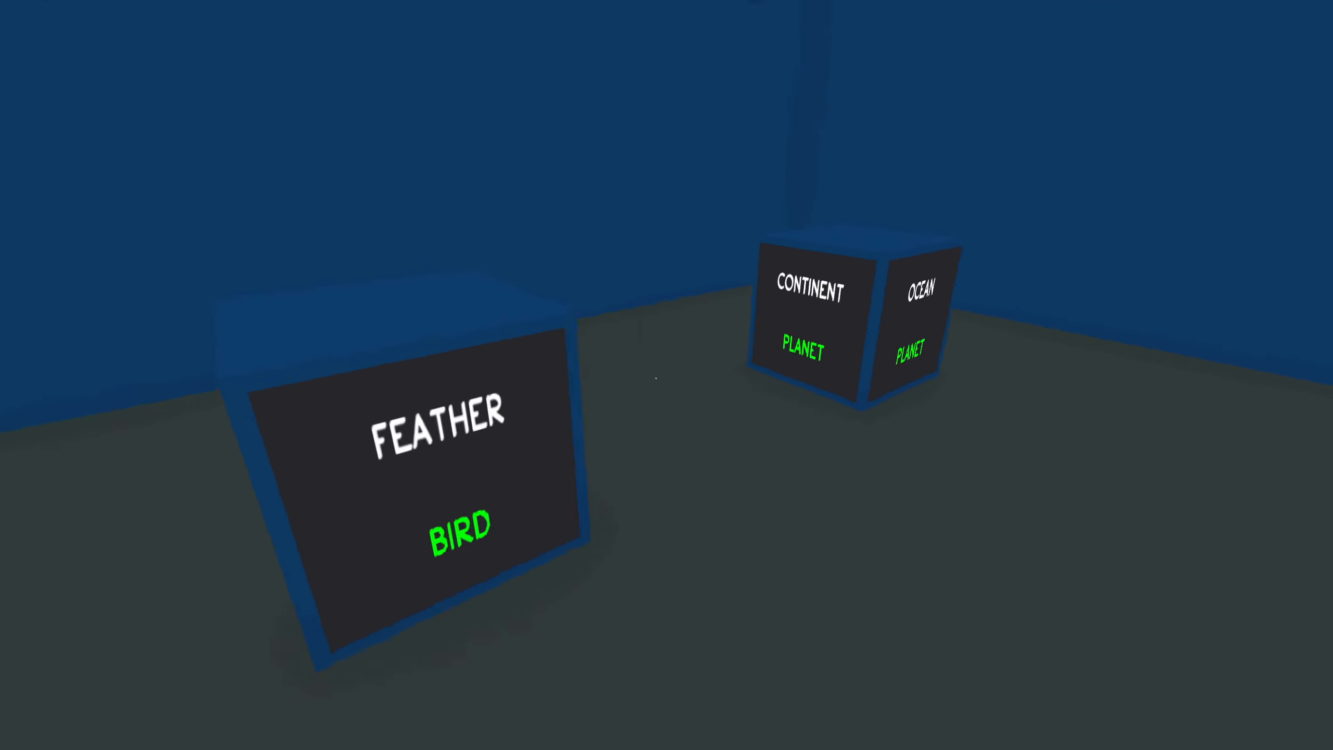
mouse_move(666, 375)
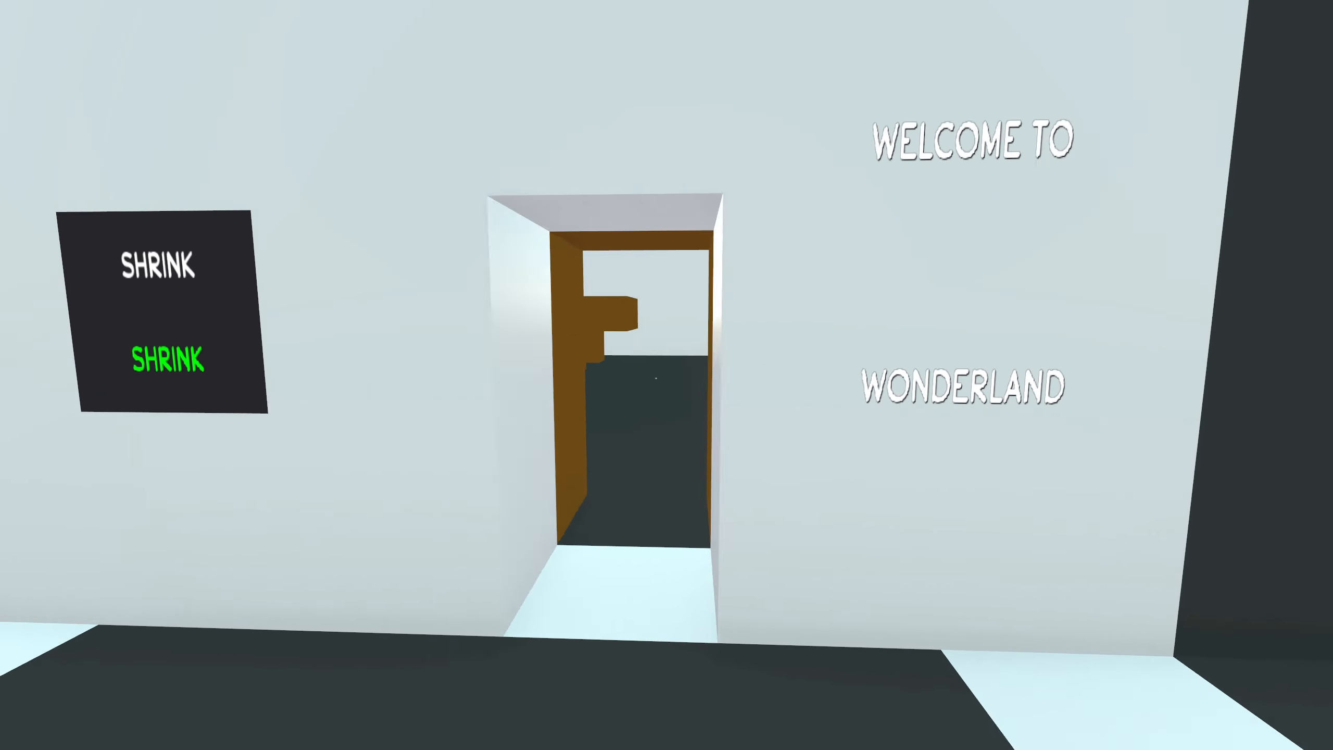
- Answer SHRINK and walk under WELCOME TO WONDERLAND into the oversized-furniture room
key(w)
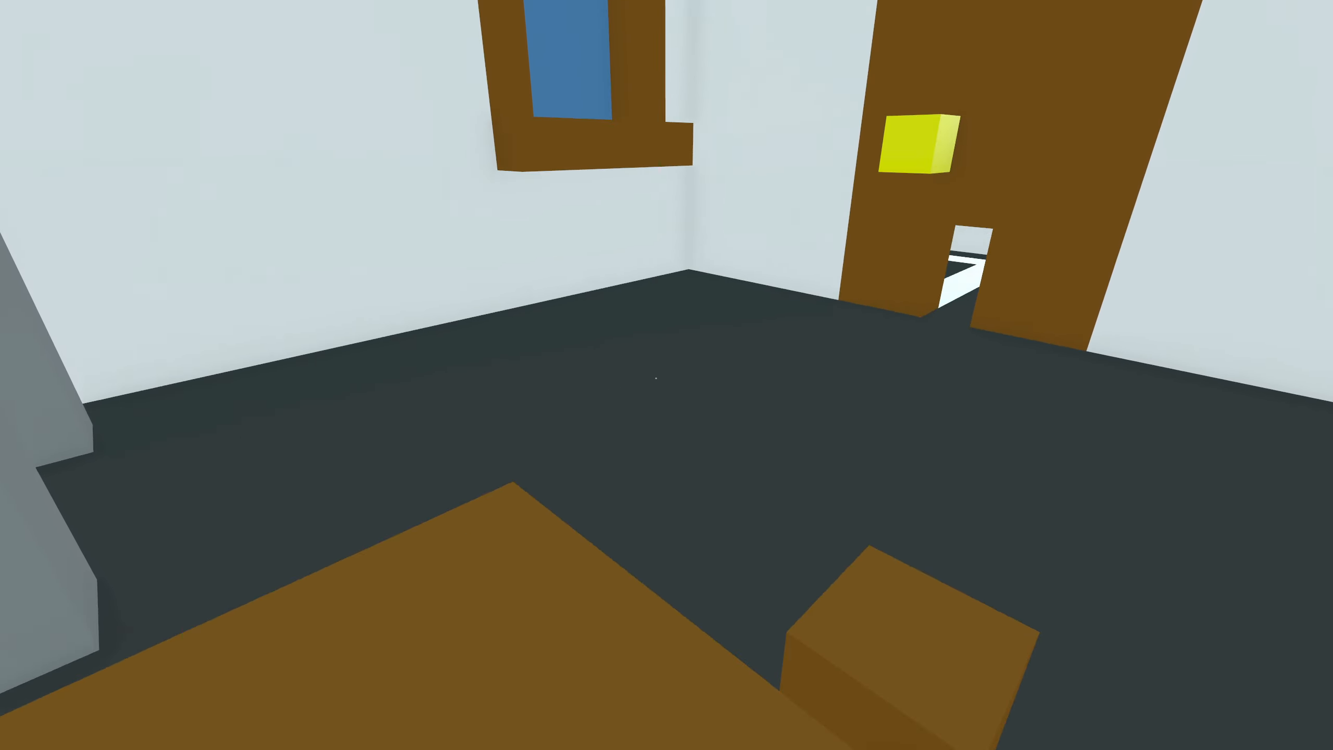
mouse_move(666, 375)
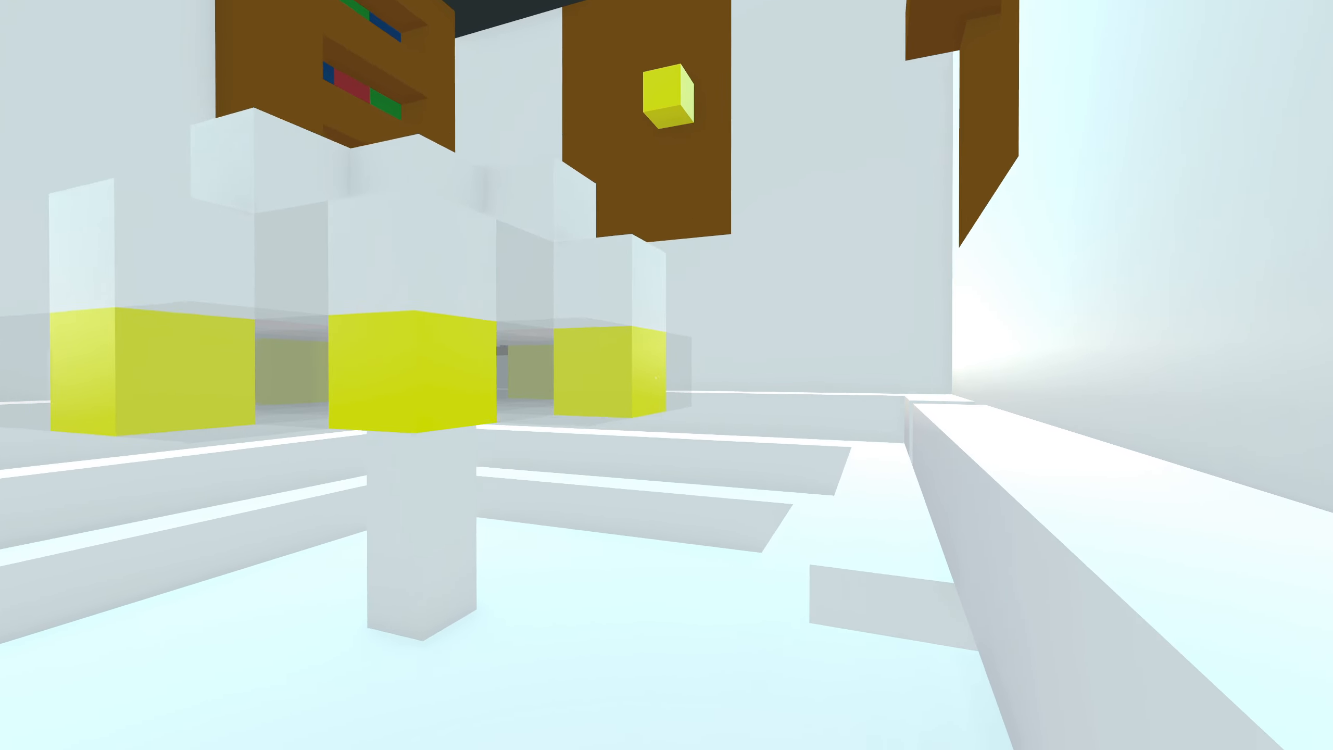
mouse_move(667, 375)
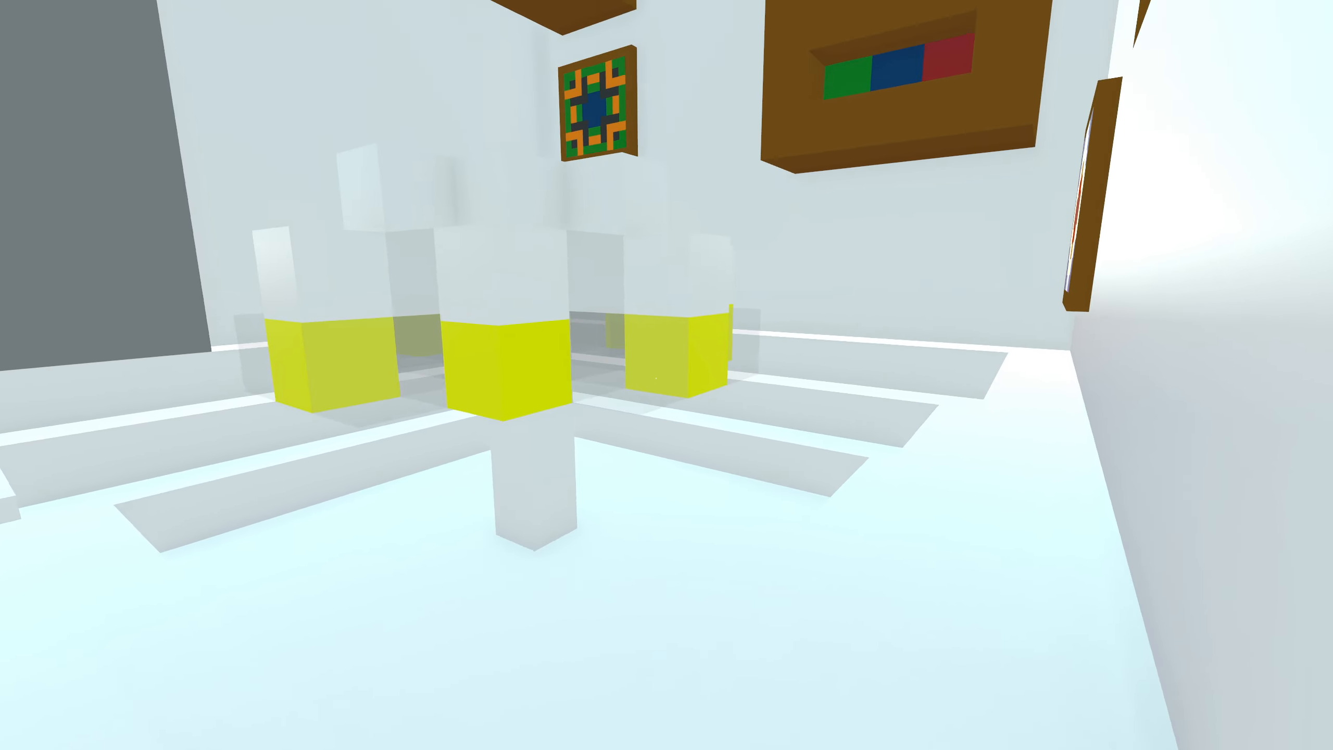
mouse_move(667, 375)
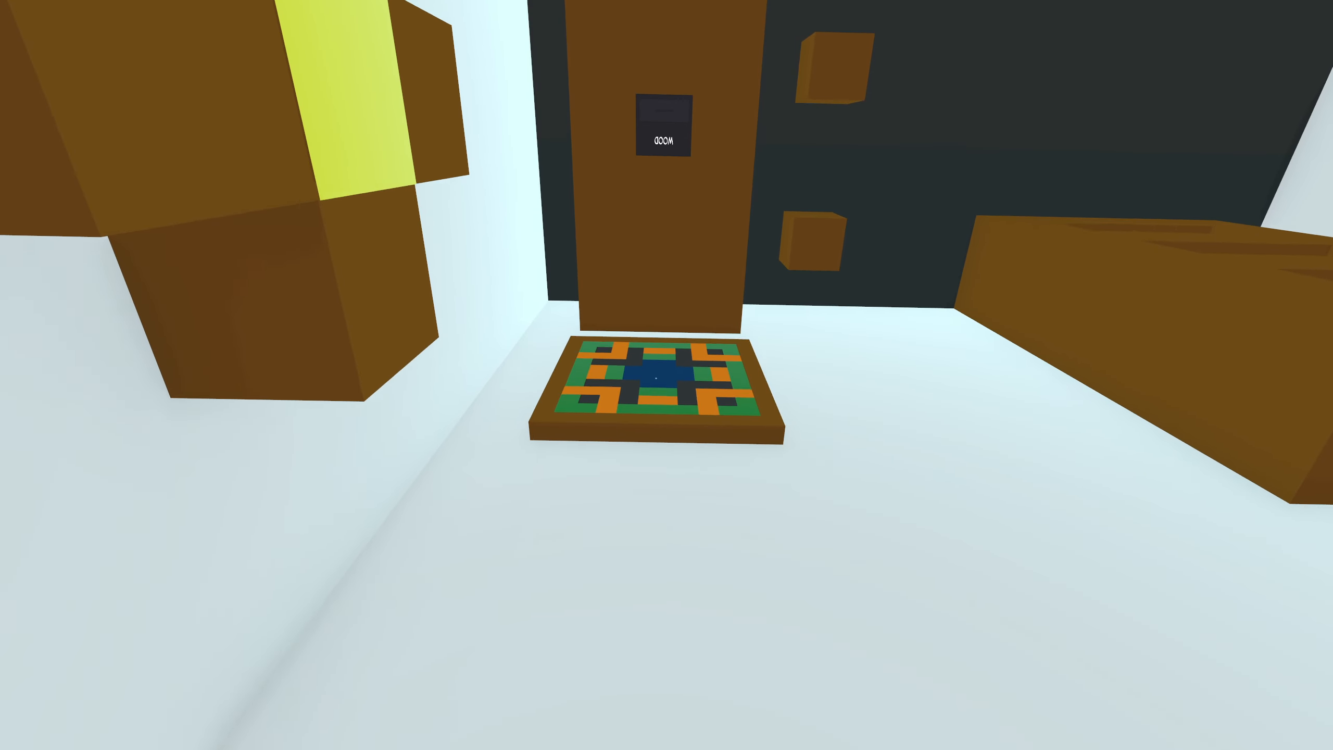
mouse_move(666, 375)
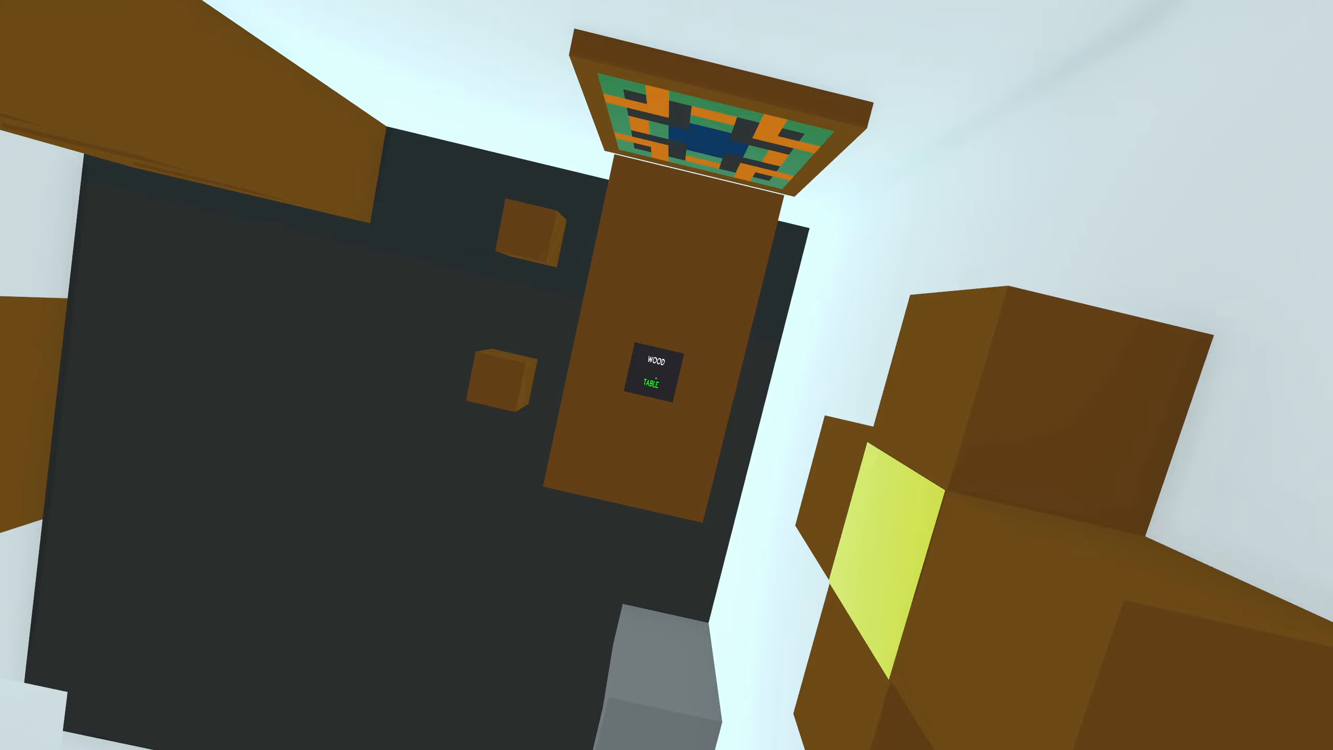
mouse_move(666, 375)
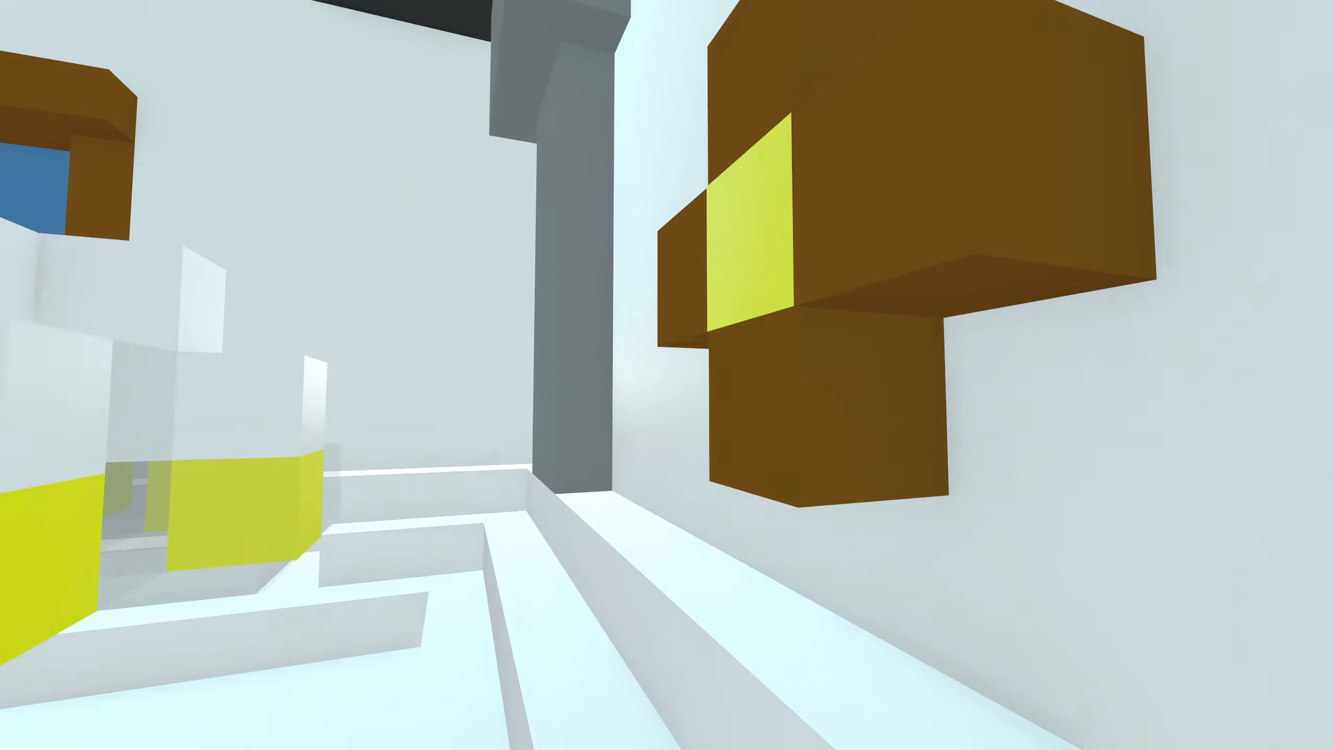
mouse_move(666, 375)
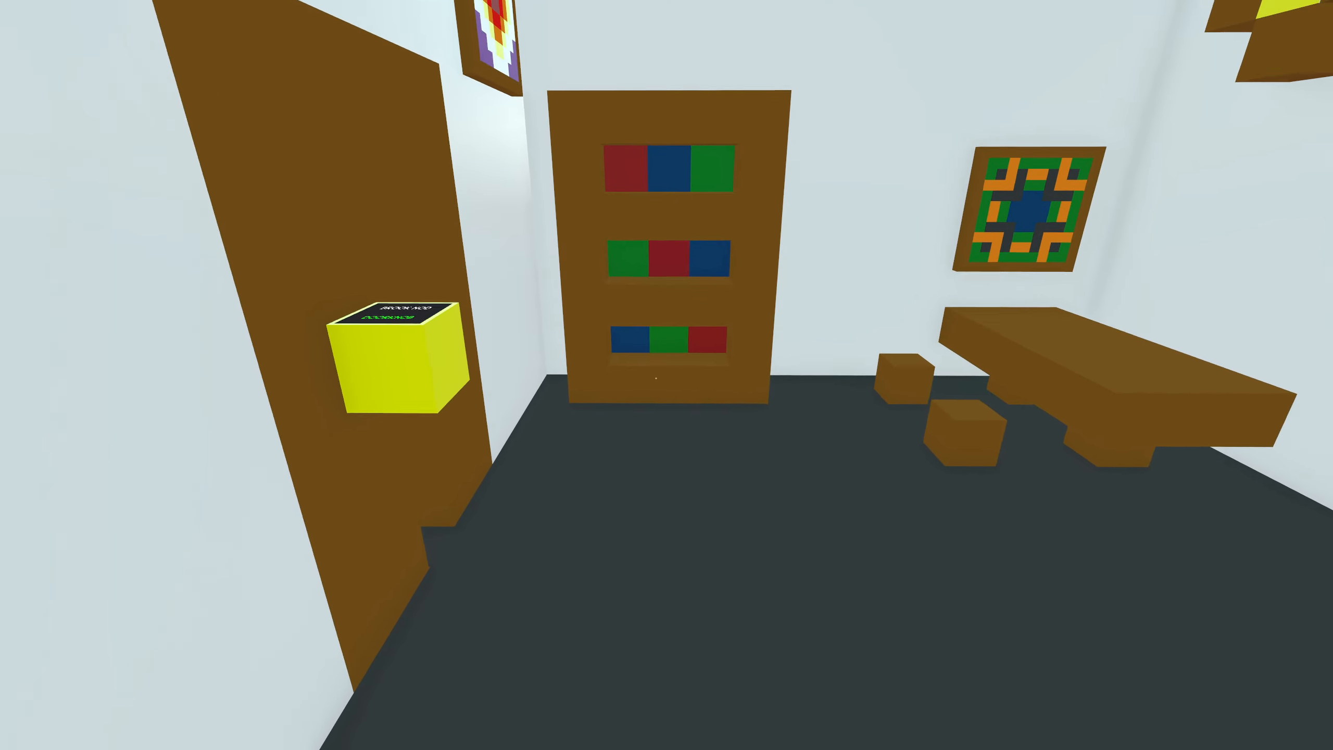
mouse_move(667, 375)
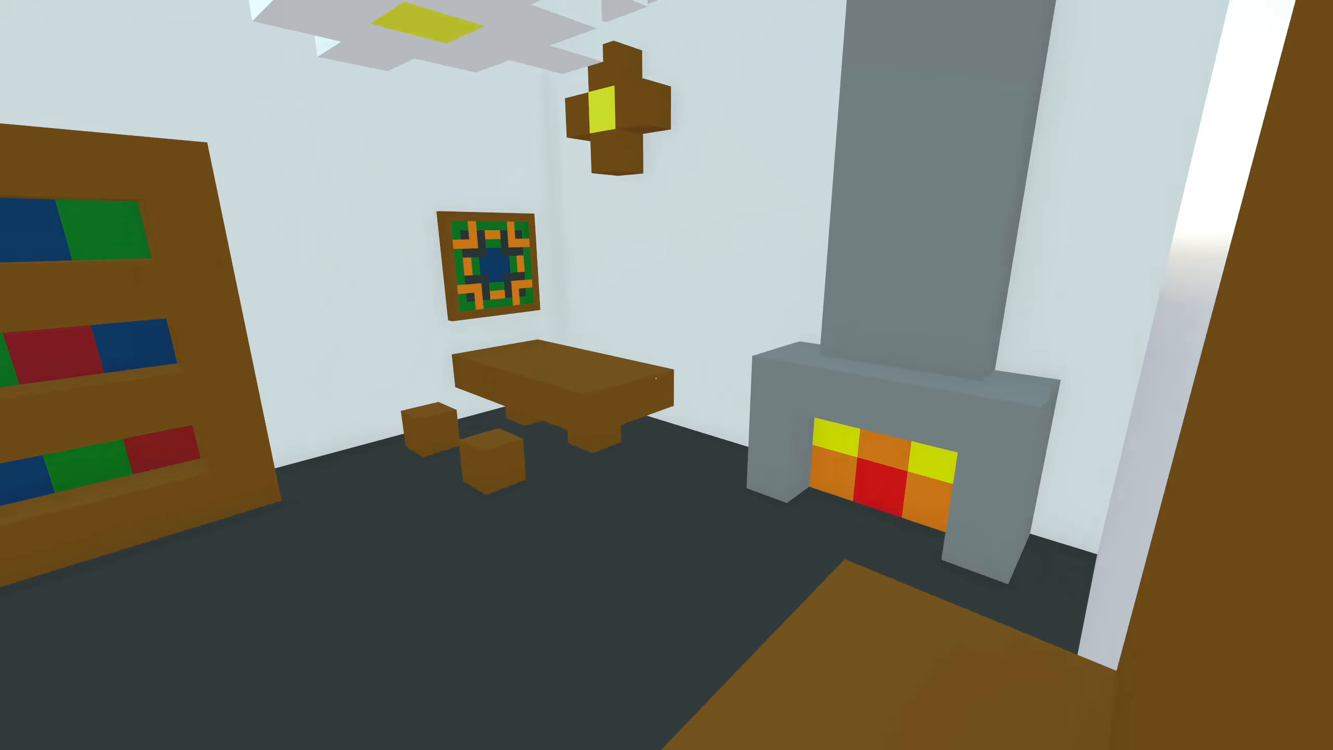
mouse_move(666, 375)
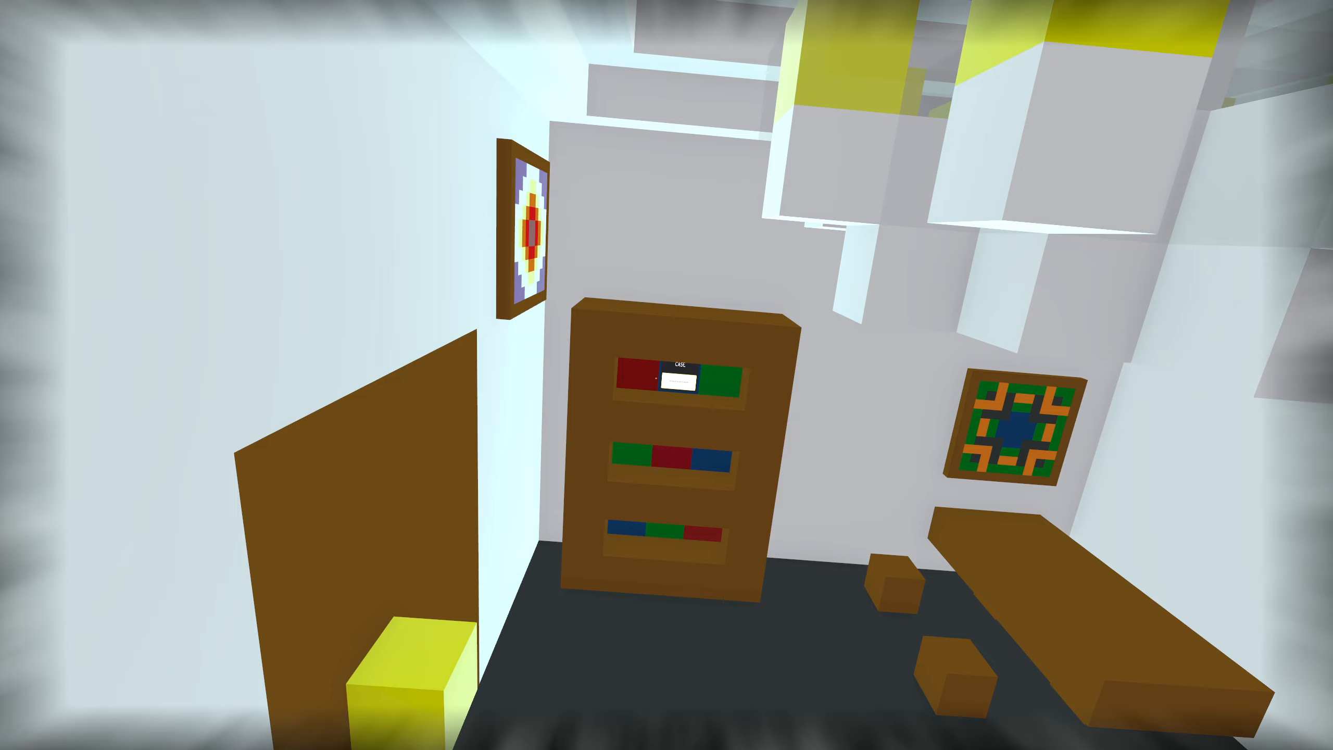
mouse_move(679, 379)
text(BOOKCASE)
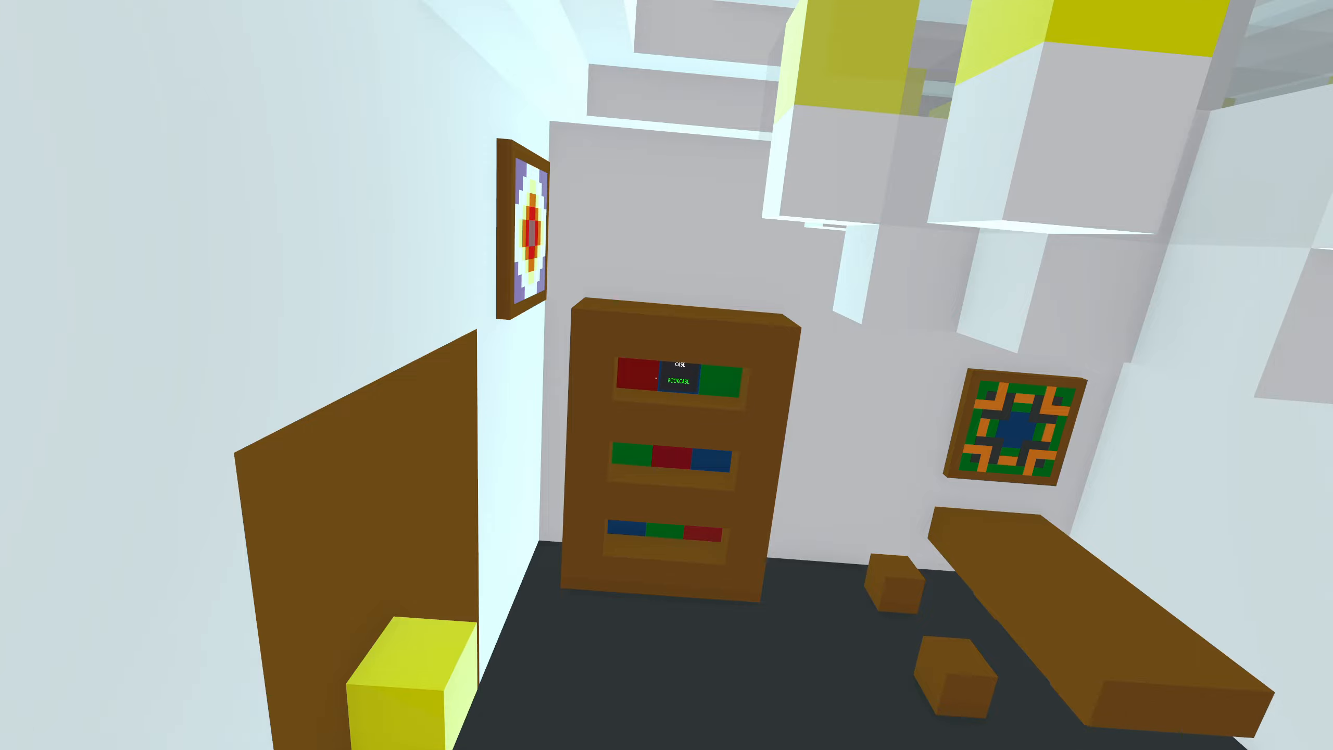
mouse_move(667, 375)
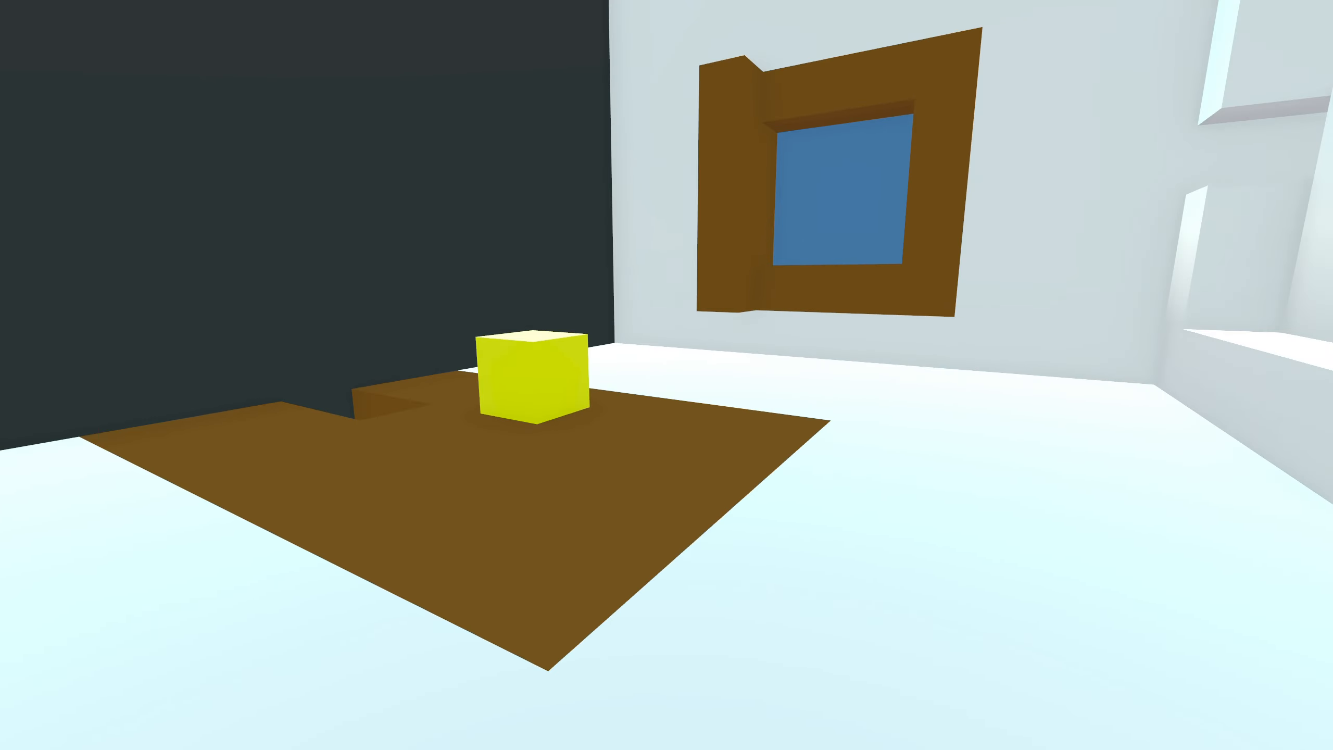
mouse_move(666, 375)
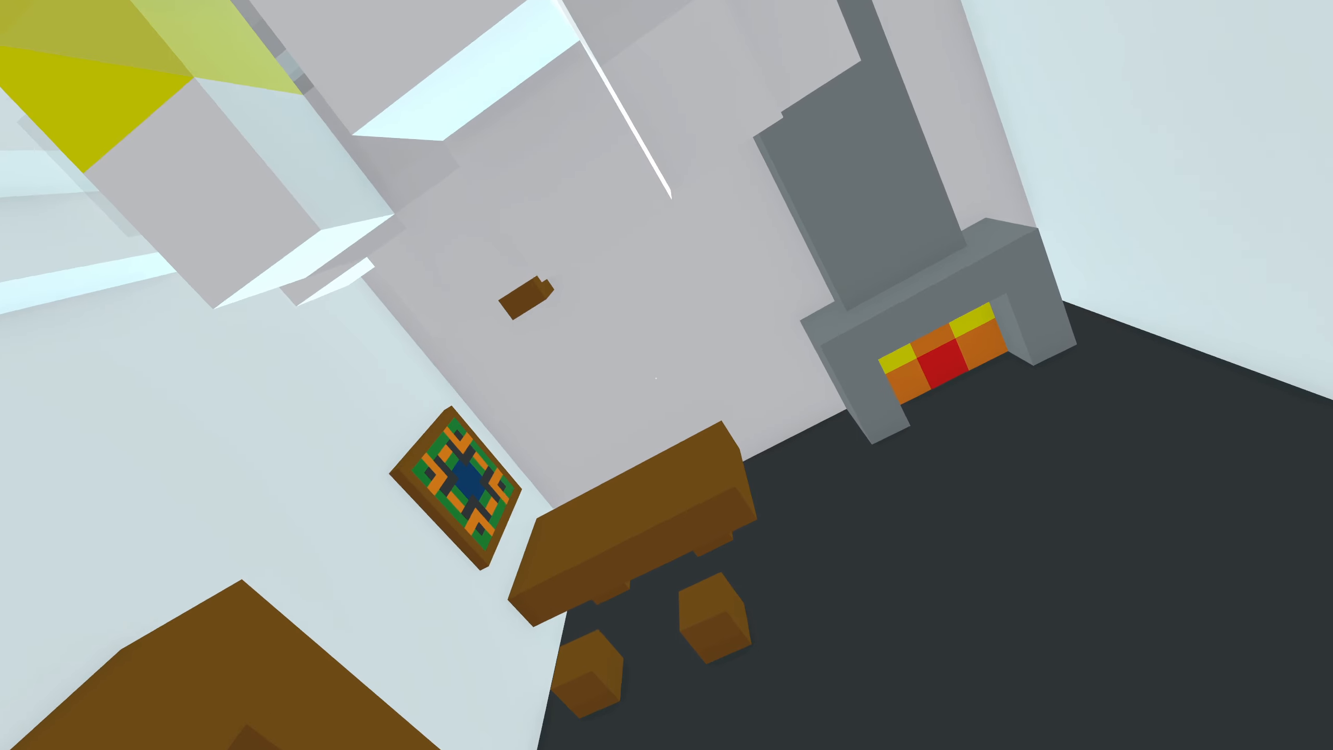
mouse_move(666, 375)
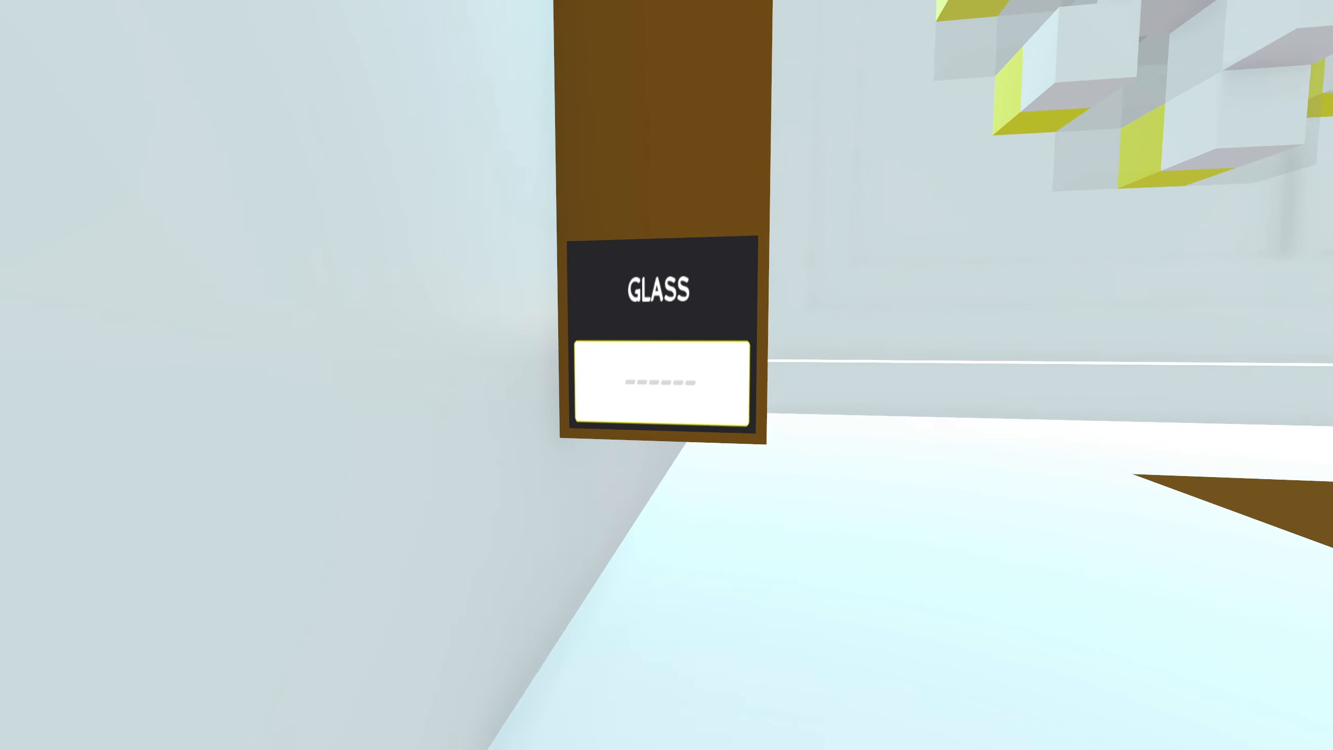
text(G)
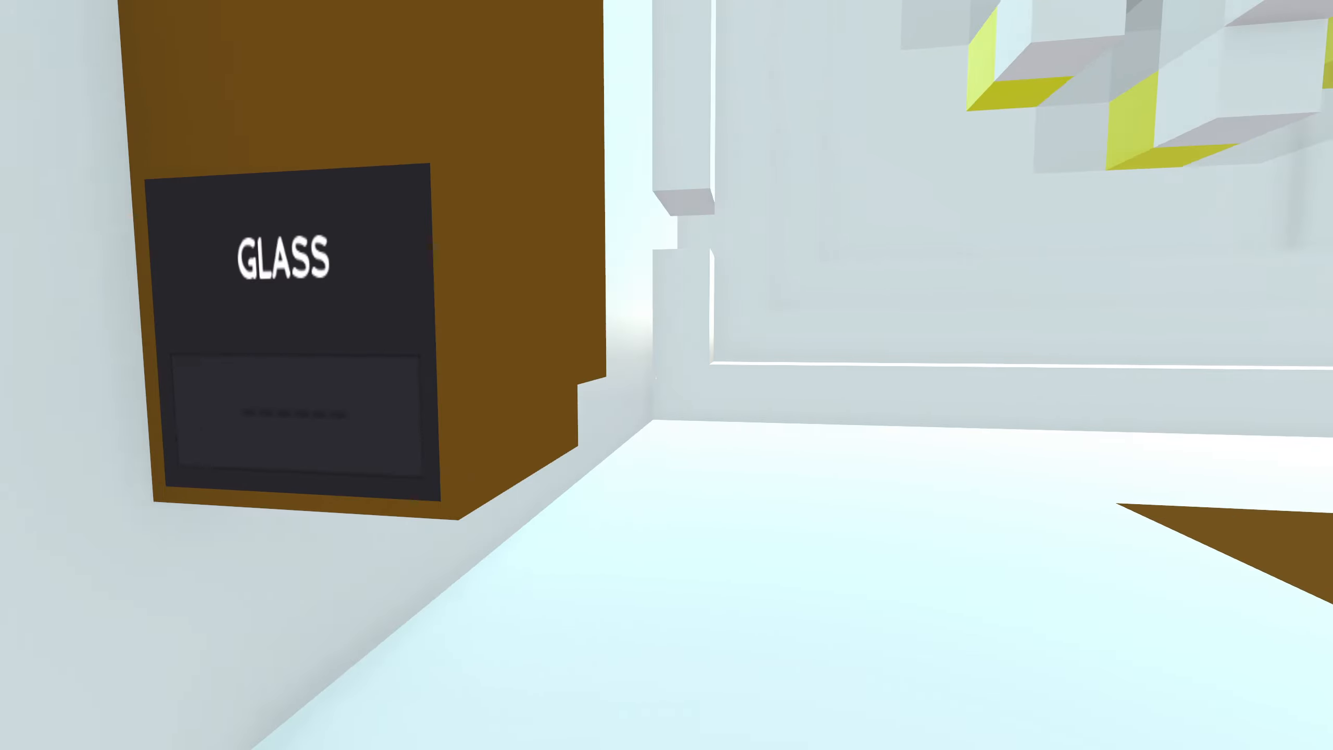
mouse_move(666, 375)
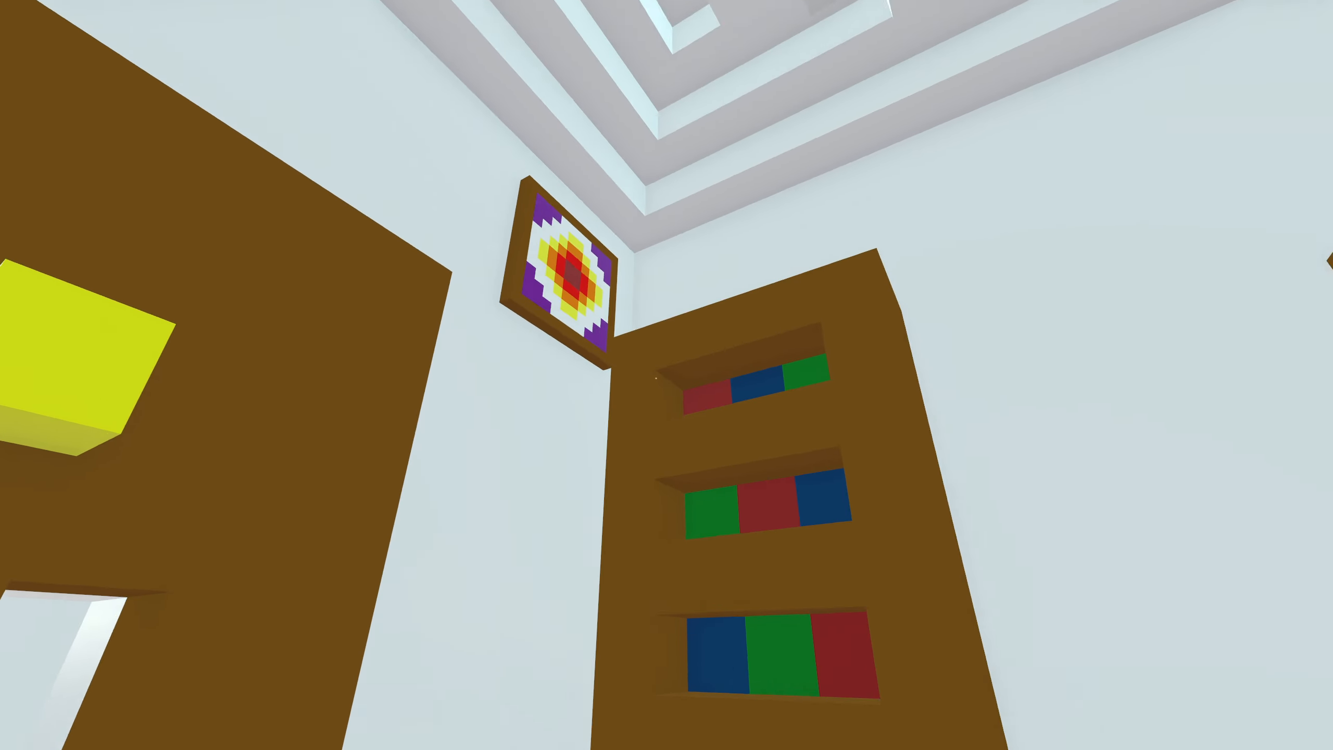
mouse_move(667, 375)
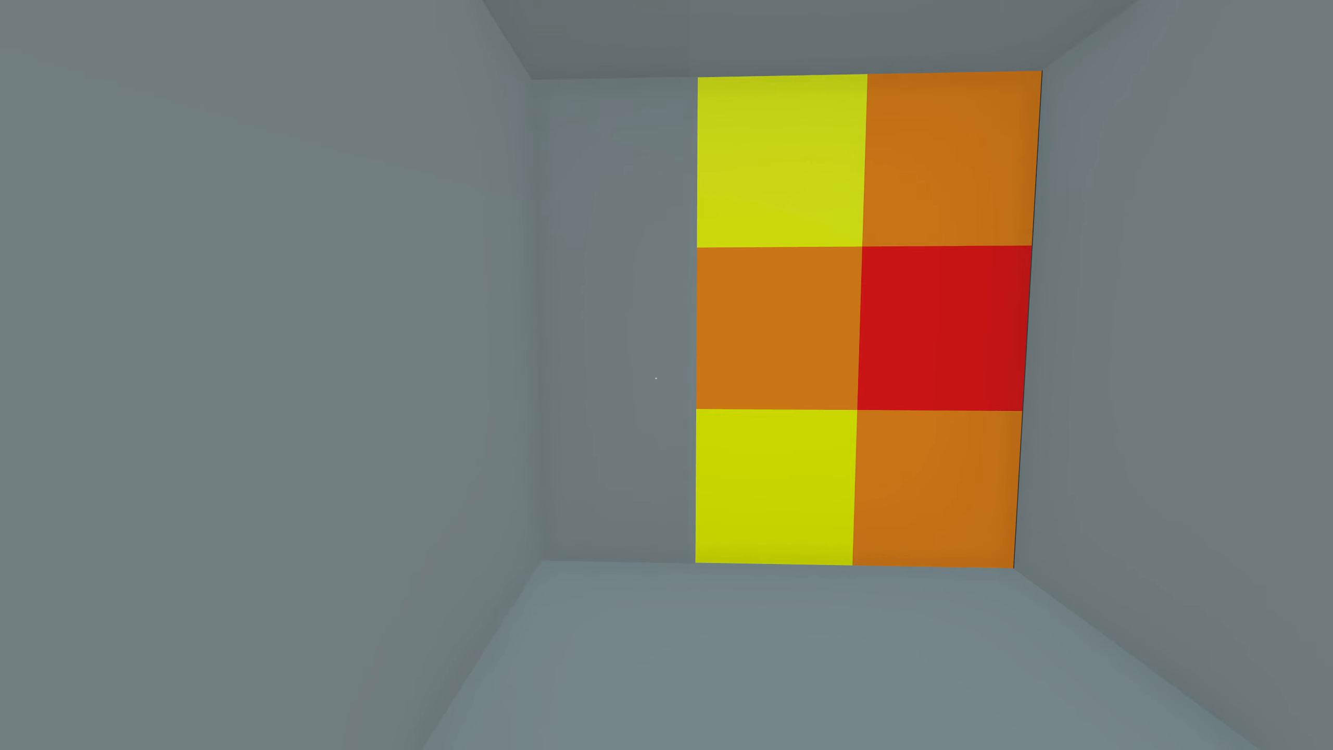
mouse_move(666, 375)
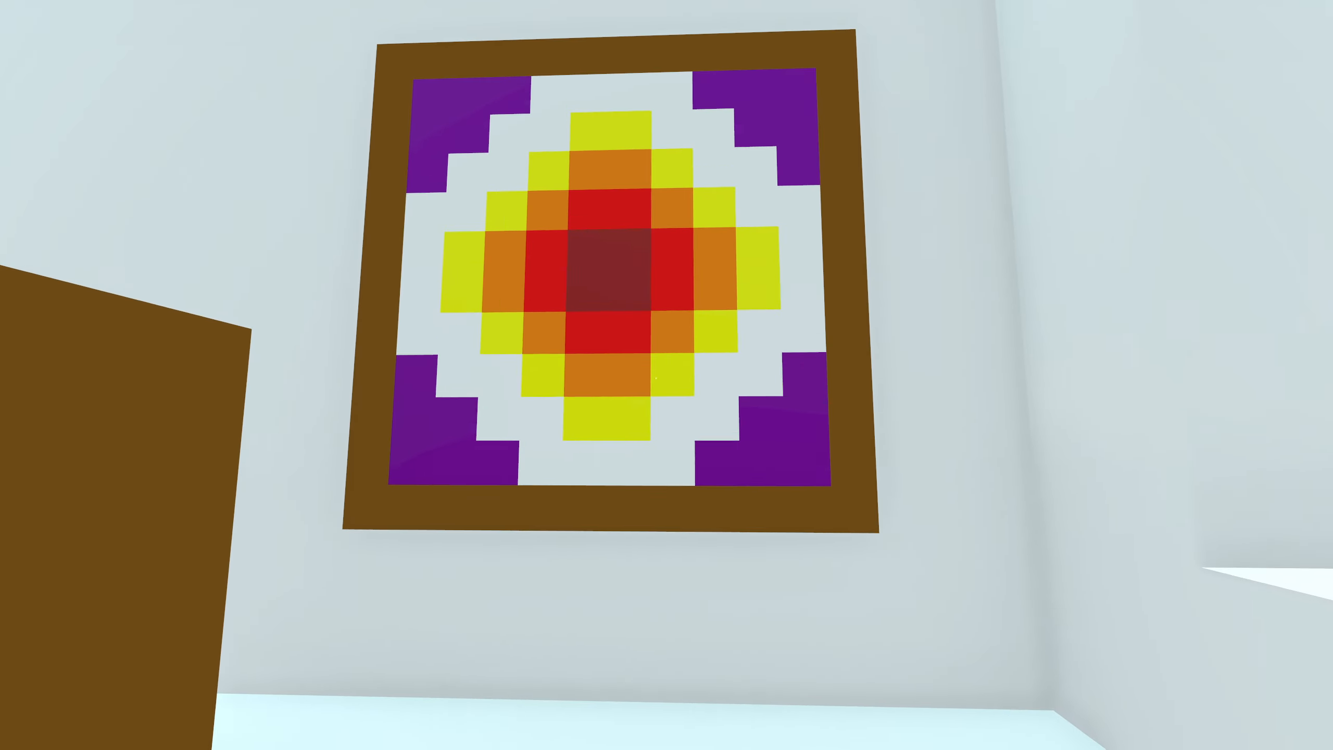
mouse_move(666, 375)
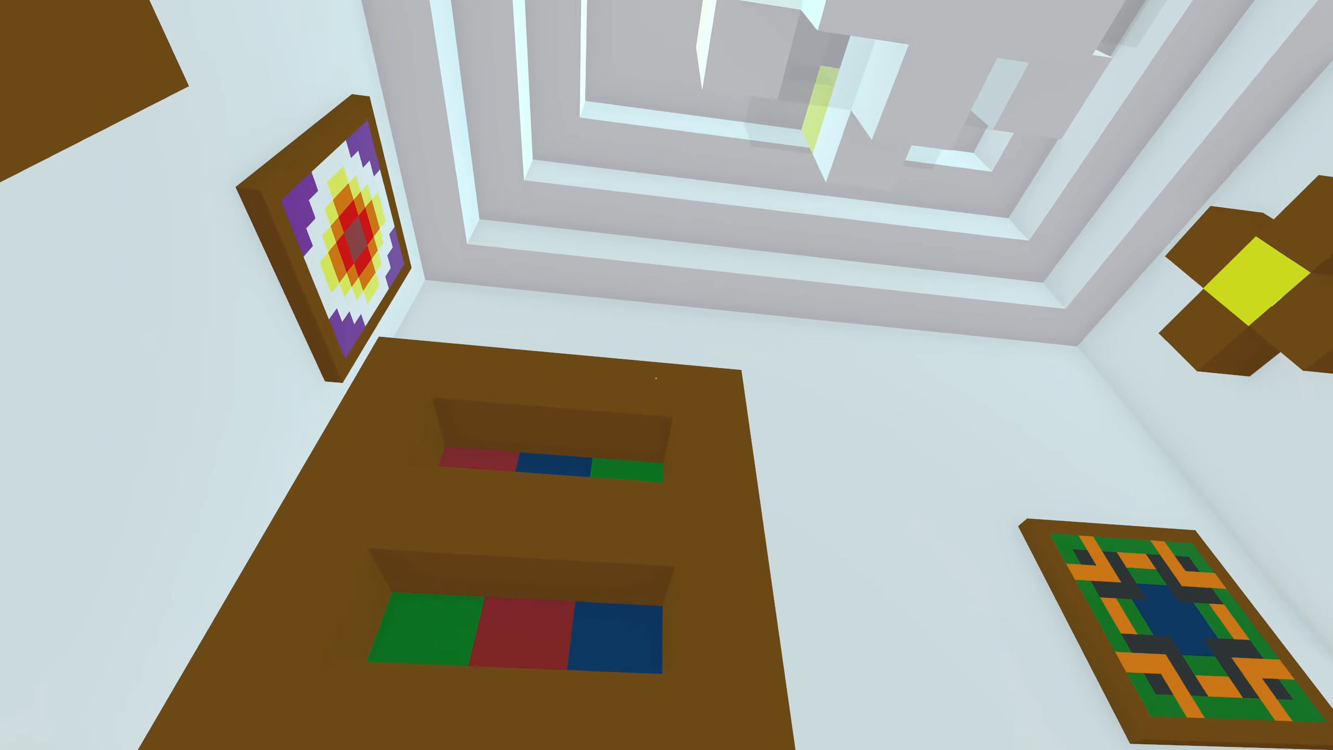
mouse_move(666, 375)
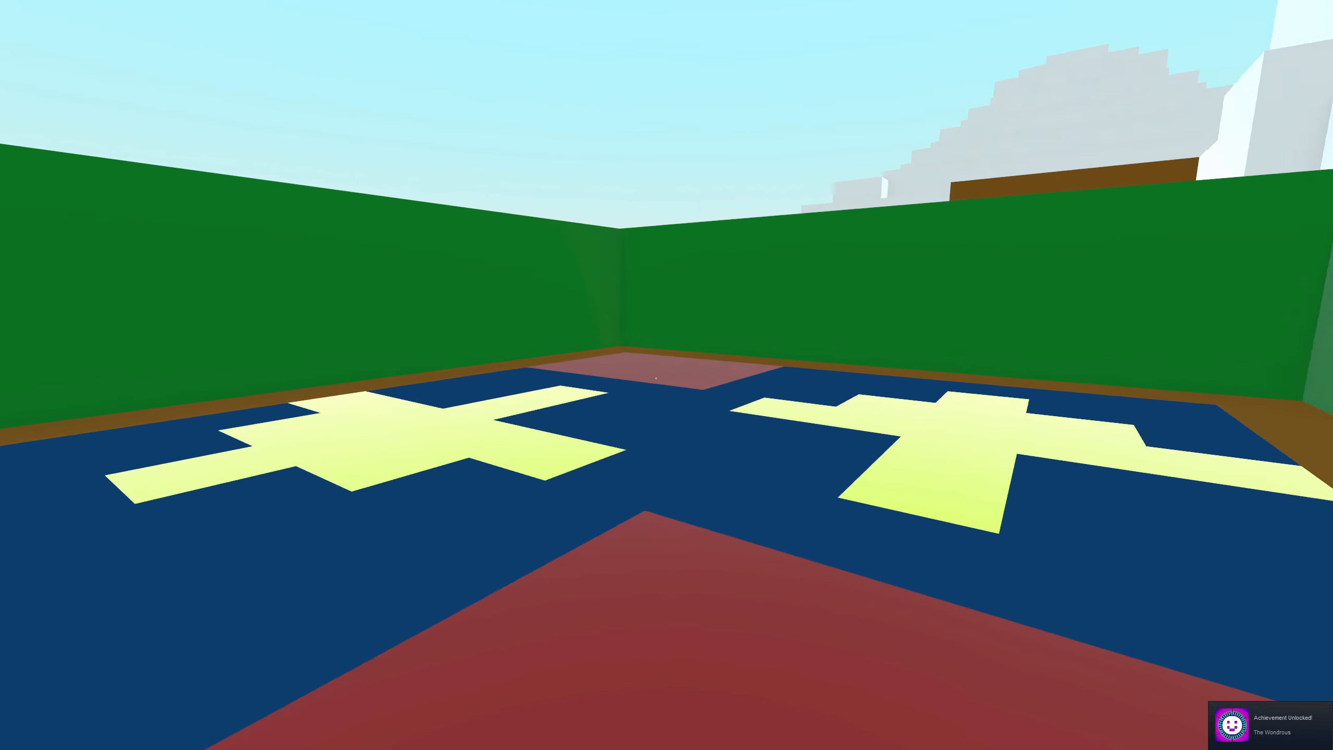
mouse_move(667, 375)
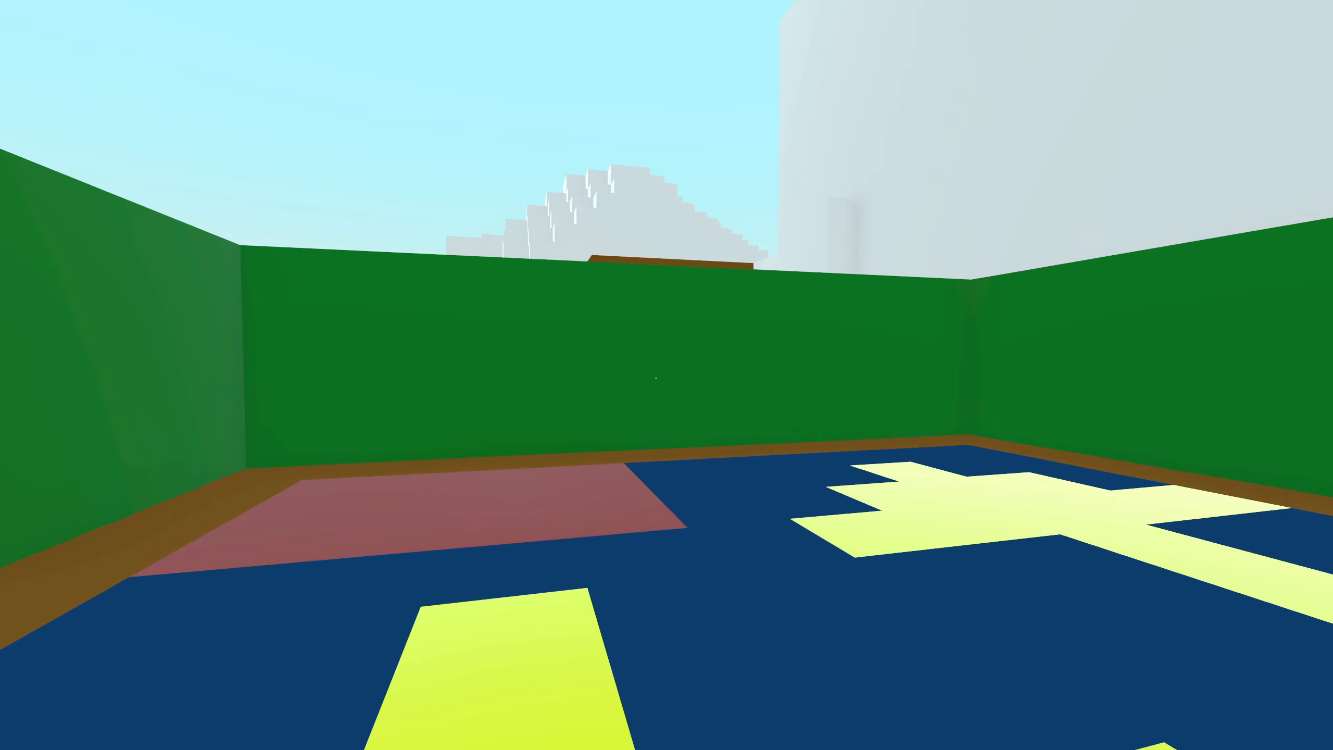
mouse_move(666, 375)
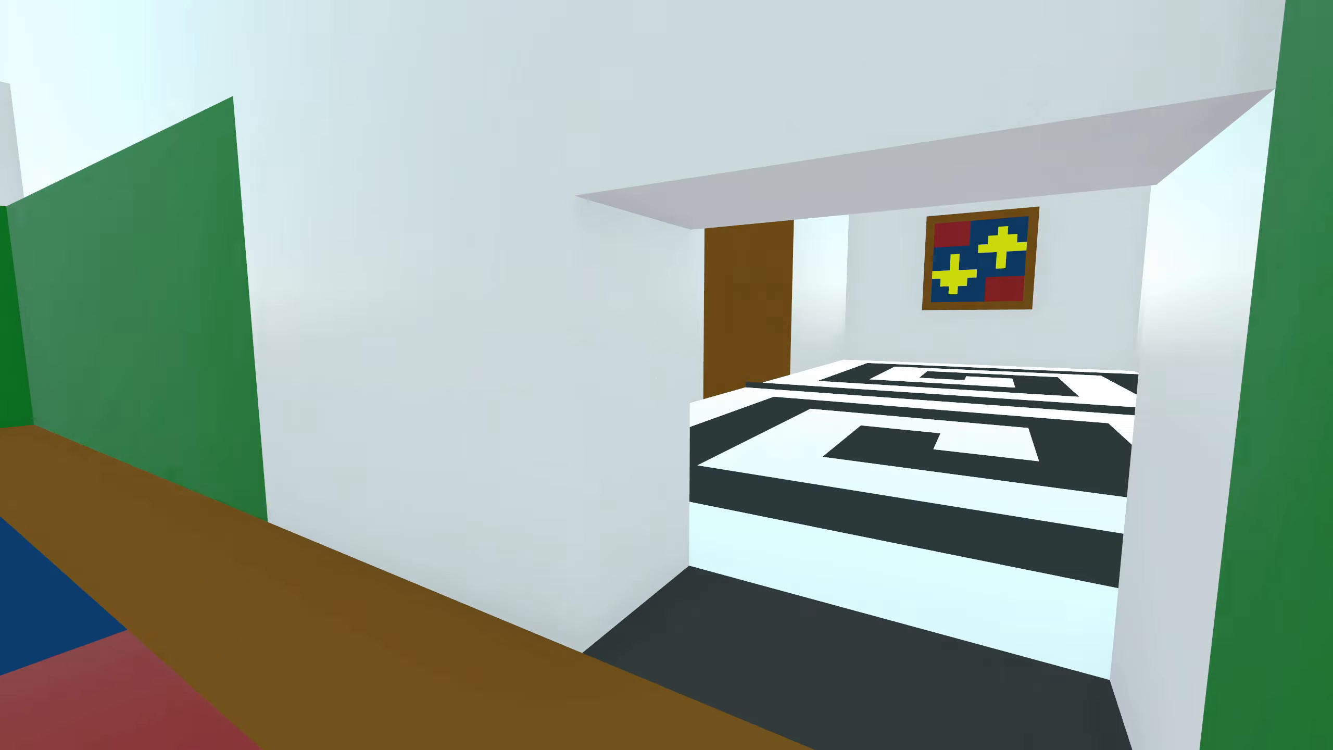
mouse_move(666, 375)
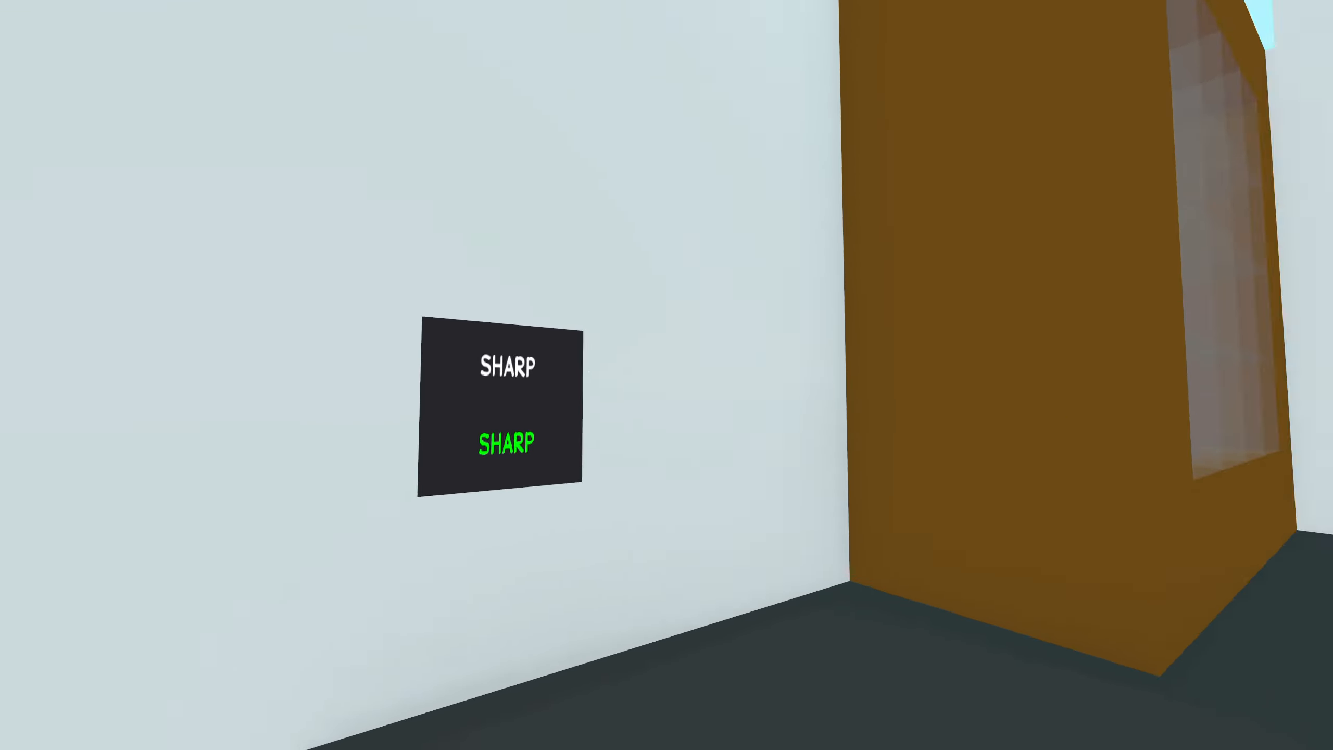
mouse_move(666, 375)
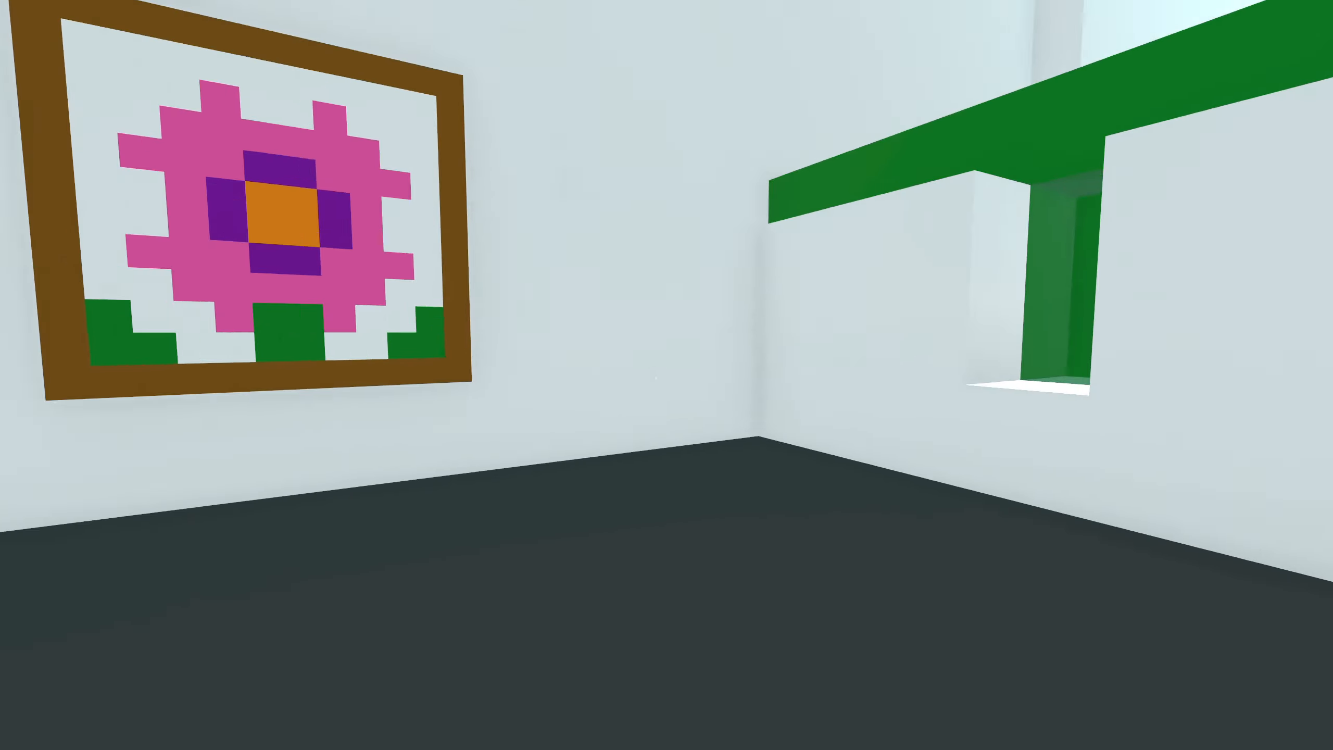
mouse_move(666, 374)
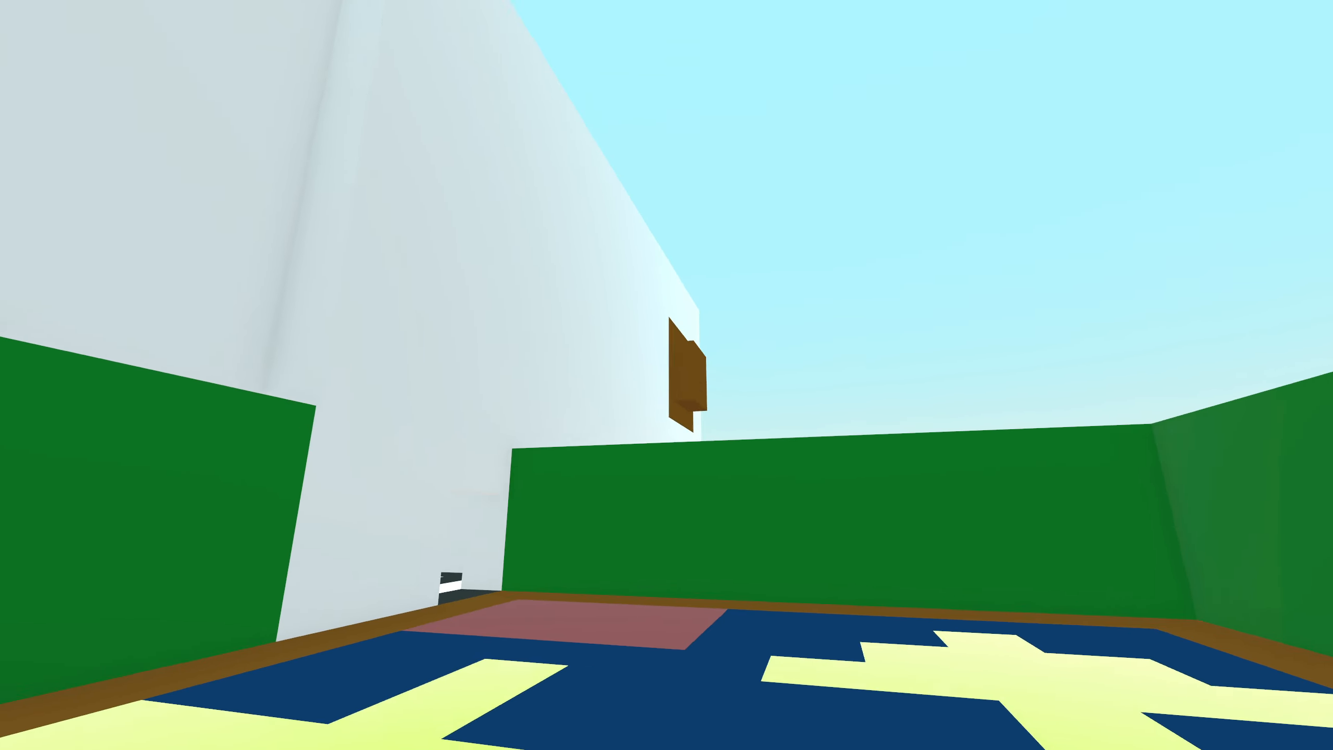
mouse_move(667, 375)
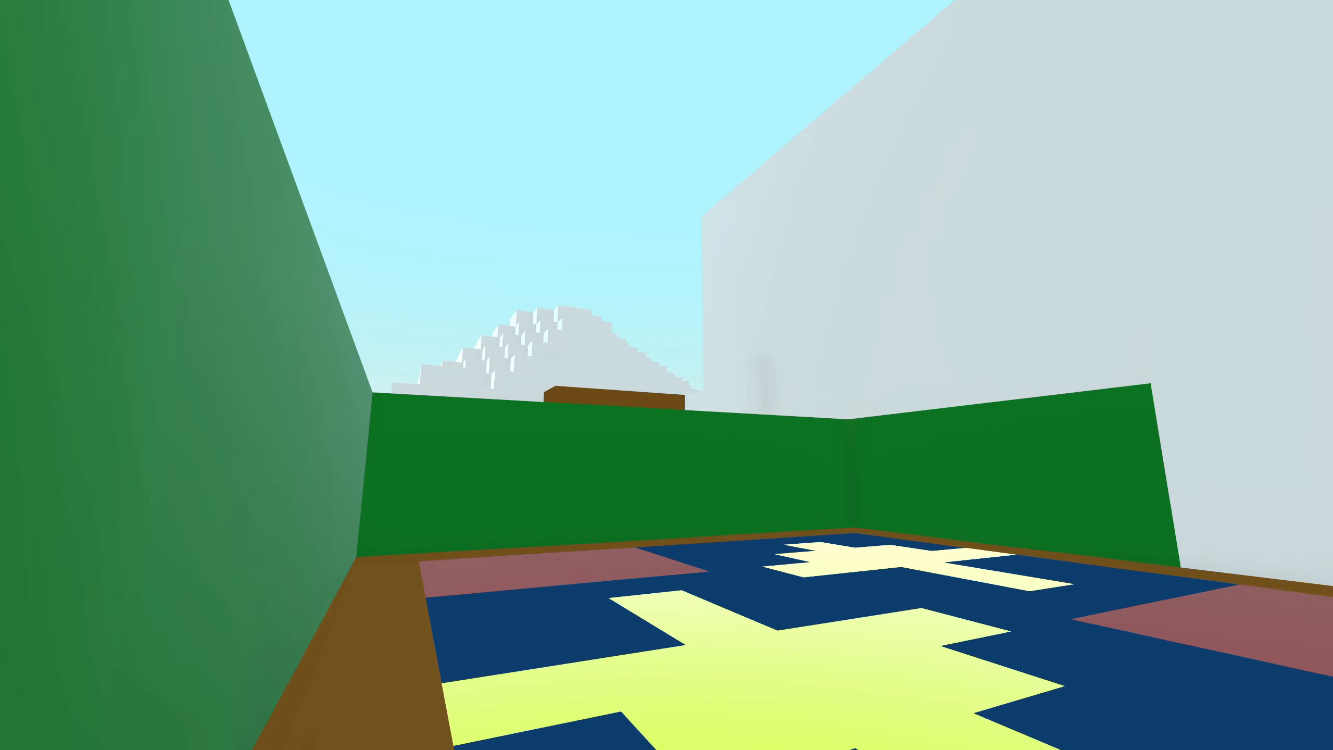
mouse_move(666, 374)
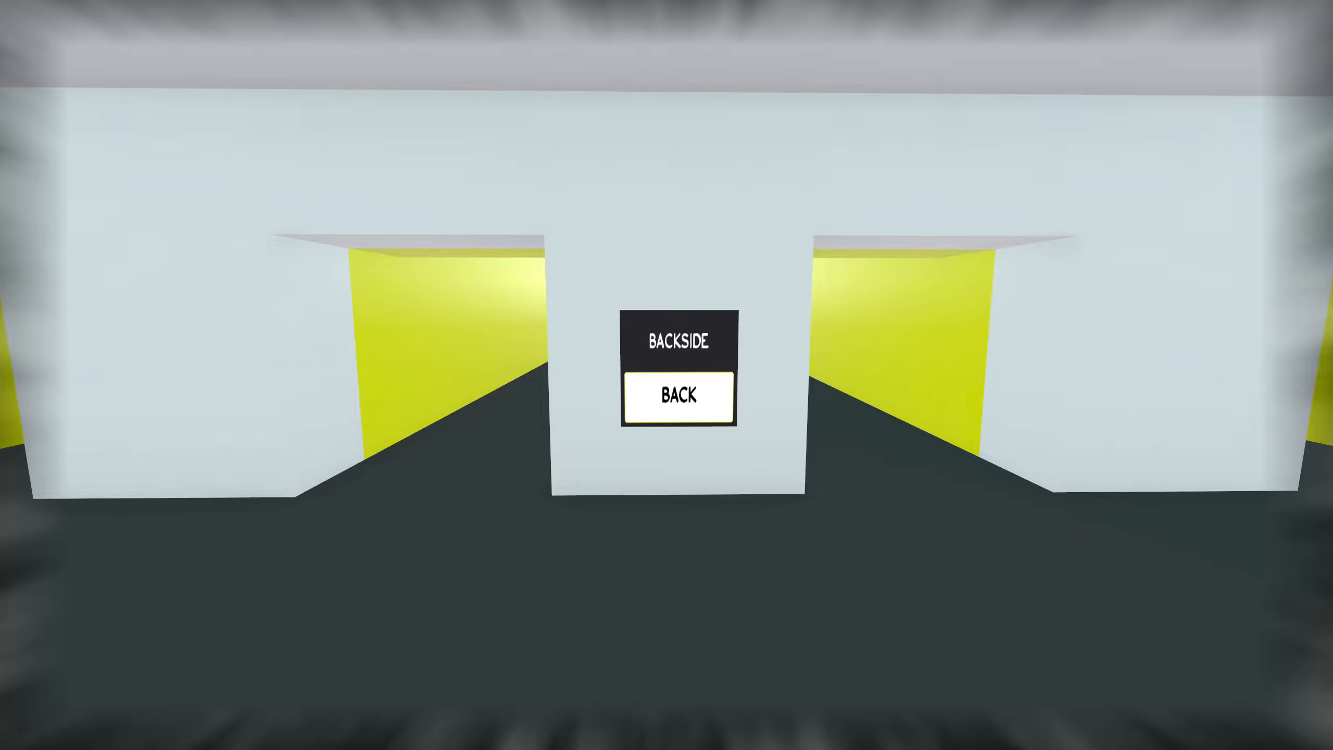
- Submit BACK on the BACKSIDE panel between the yellow passages
click(676, 396)
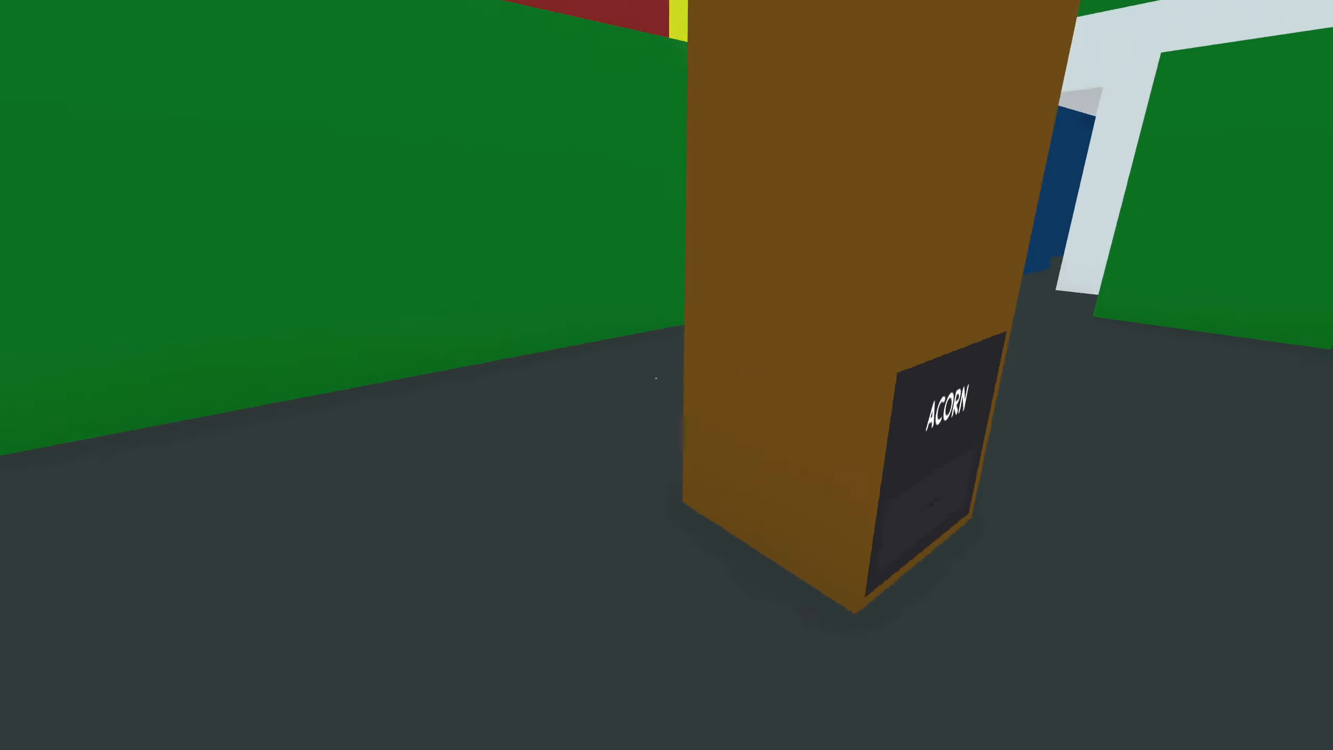
mouse_move(666, 375)
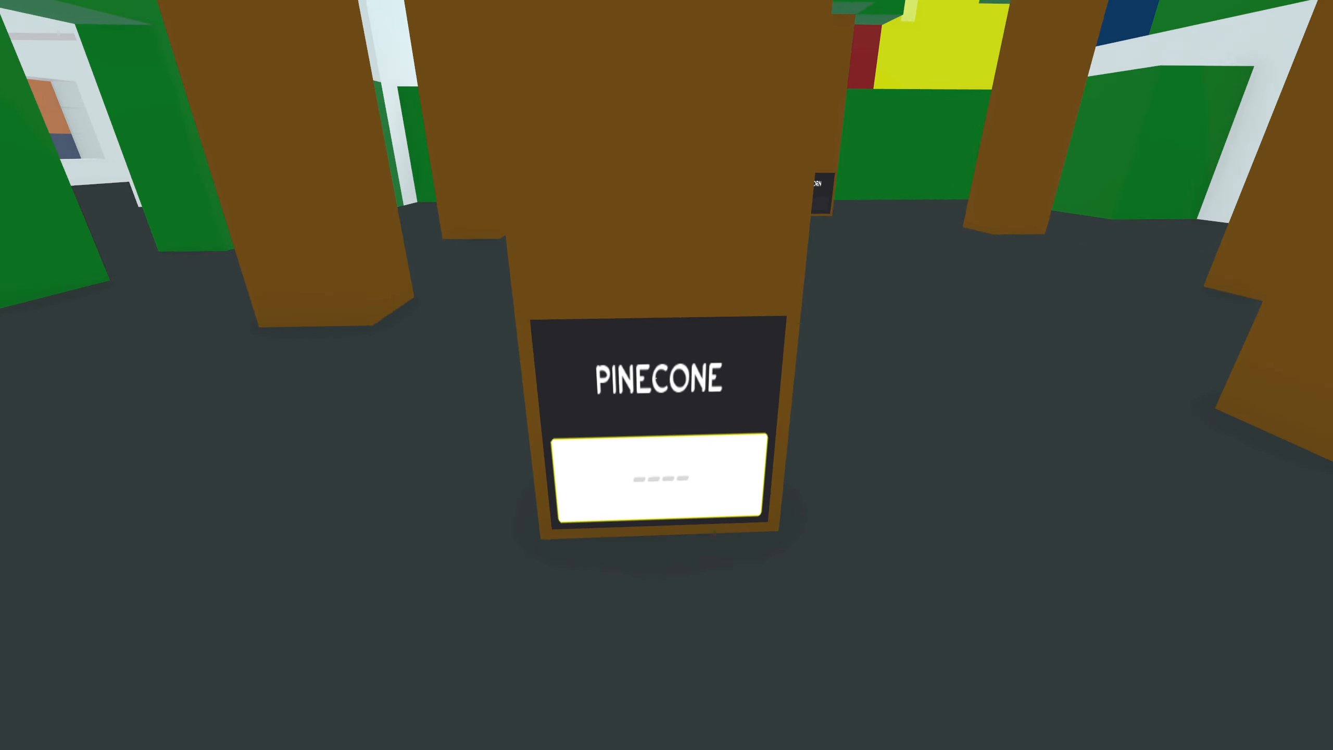
- Type P on the PINECONE panel and RN on the ACORN panel
text(P)
text(A)
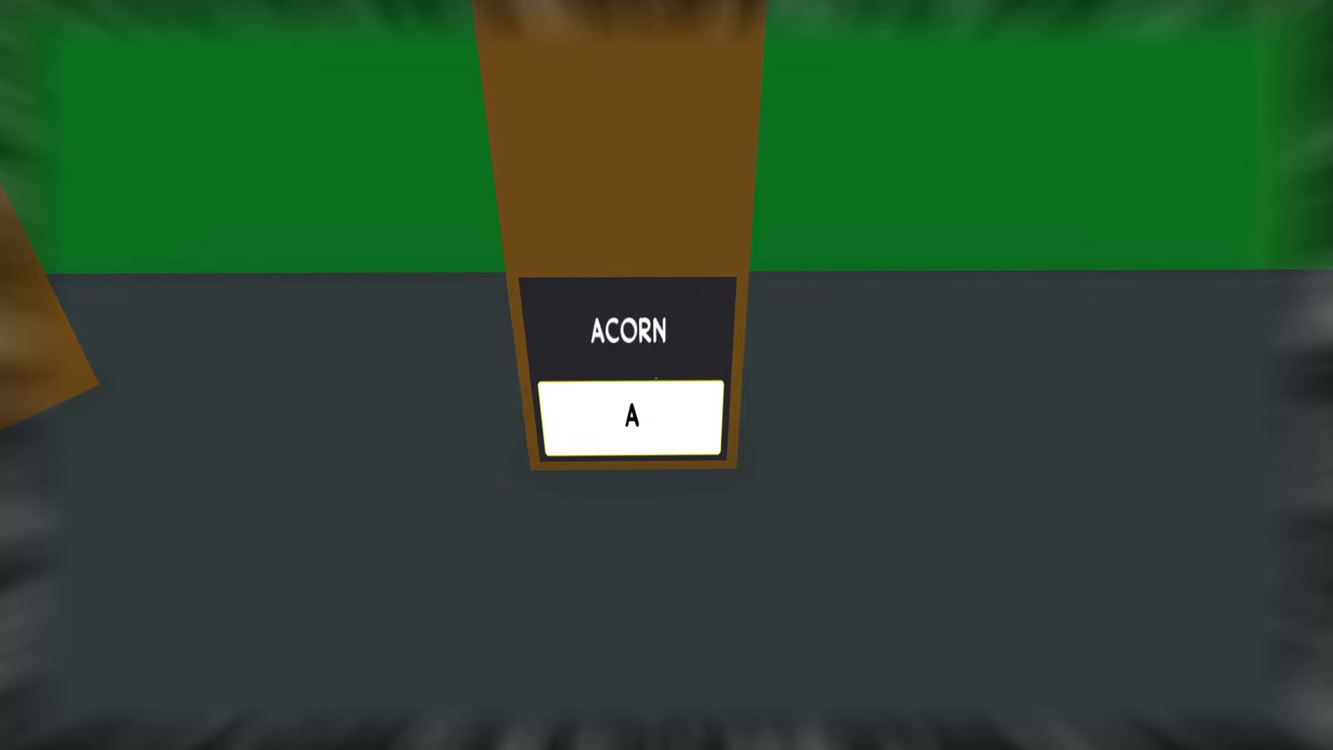
text(RN)
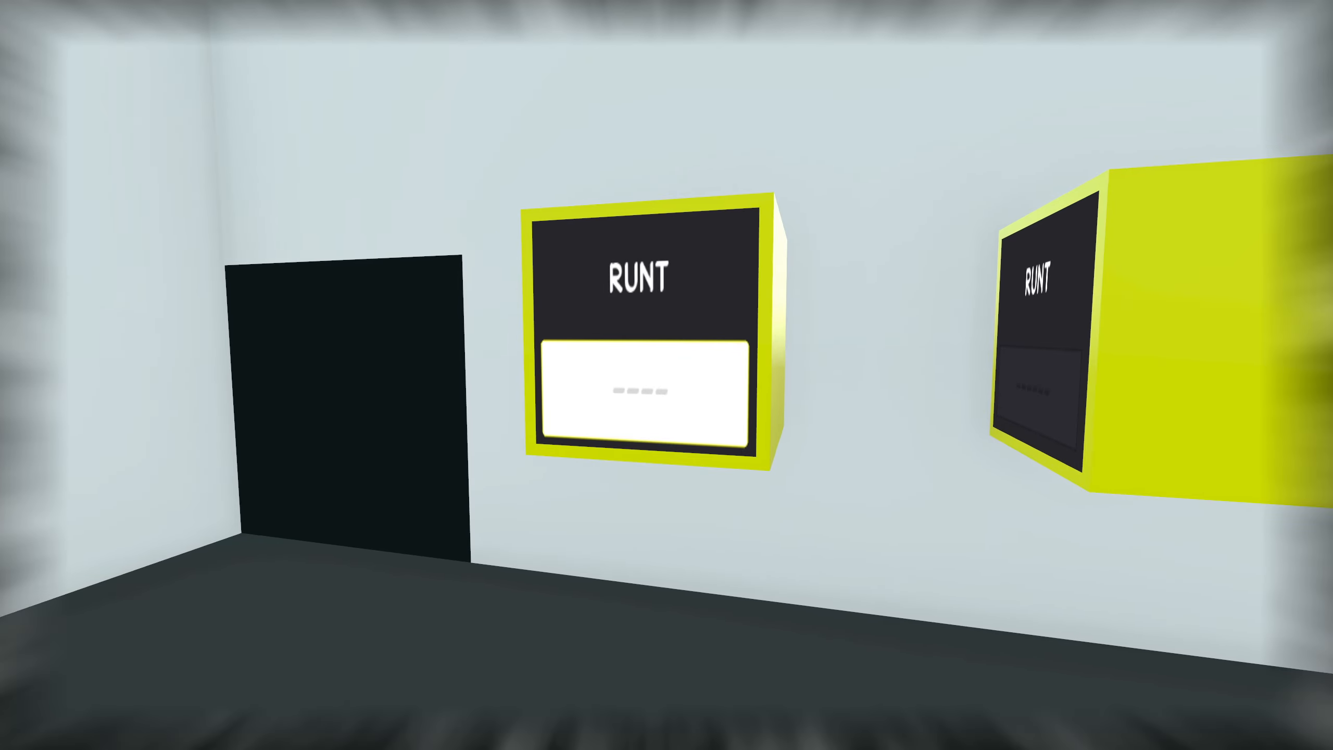
- Answer the yellow RUNT panel with TURN and begin typing on the next cube
text(TURN)
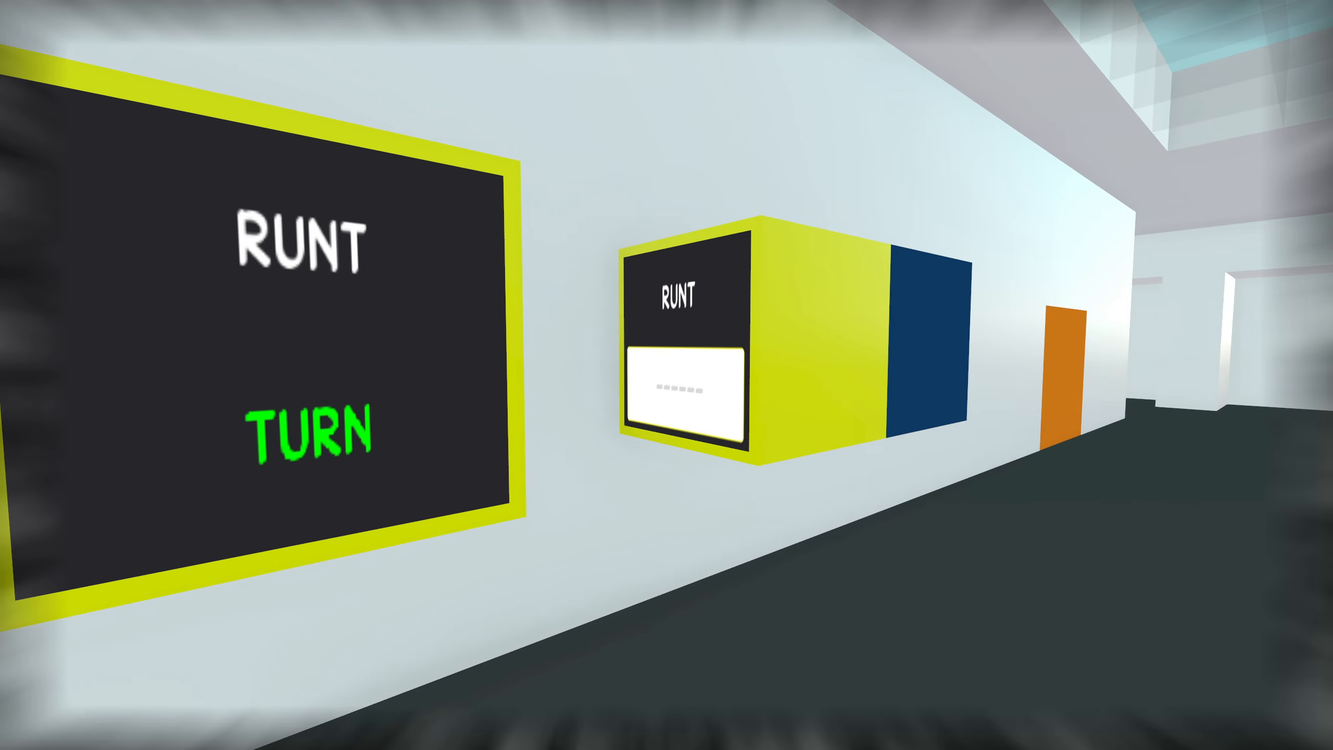
text(W)
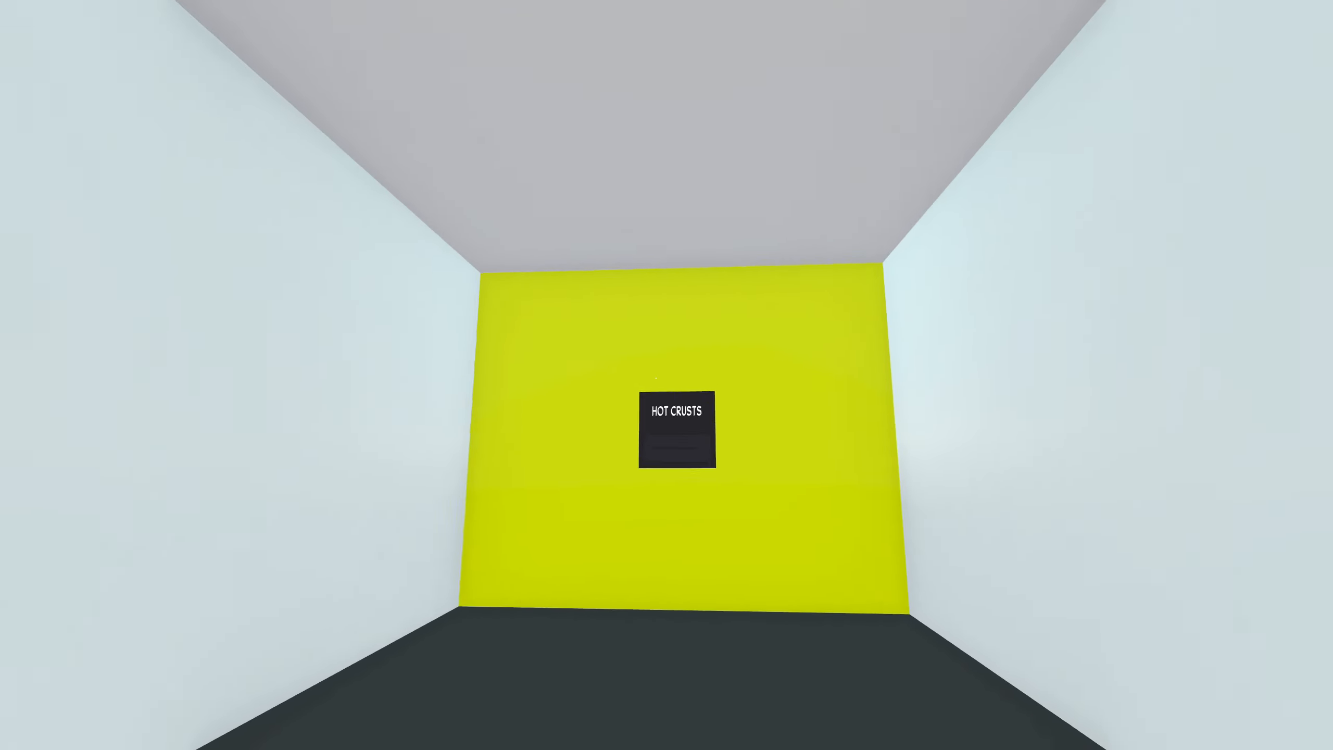
mouse_move(667, 375)
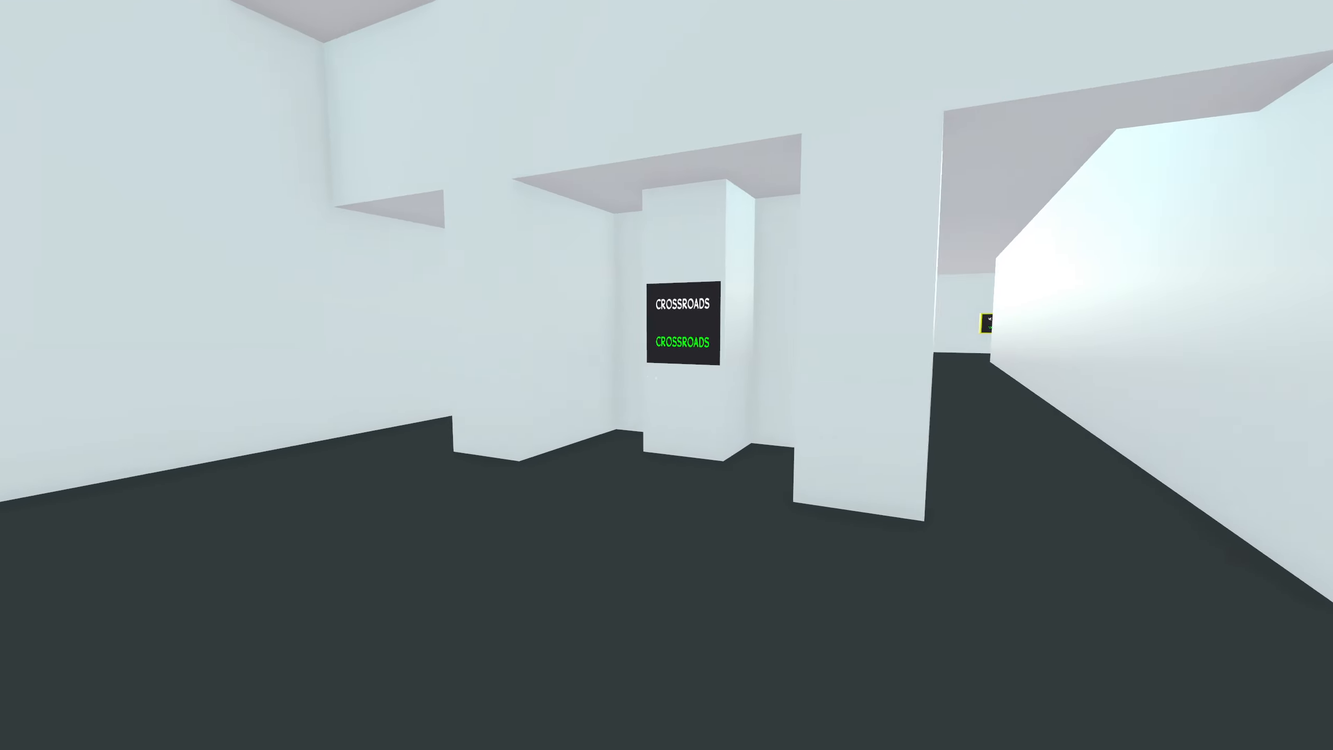
mouse_move(666, 375)
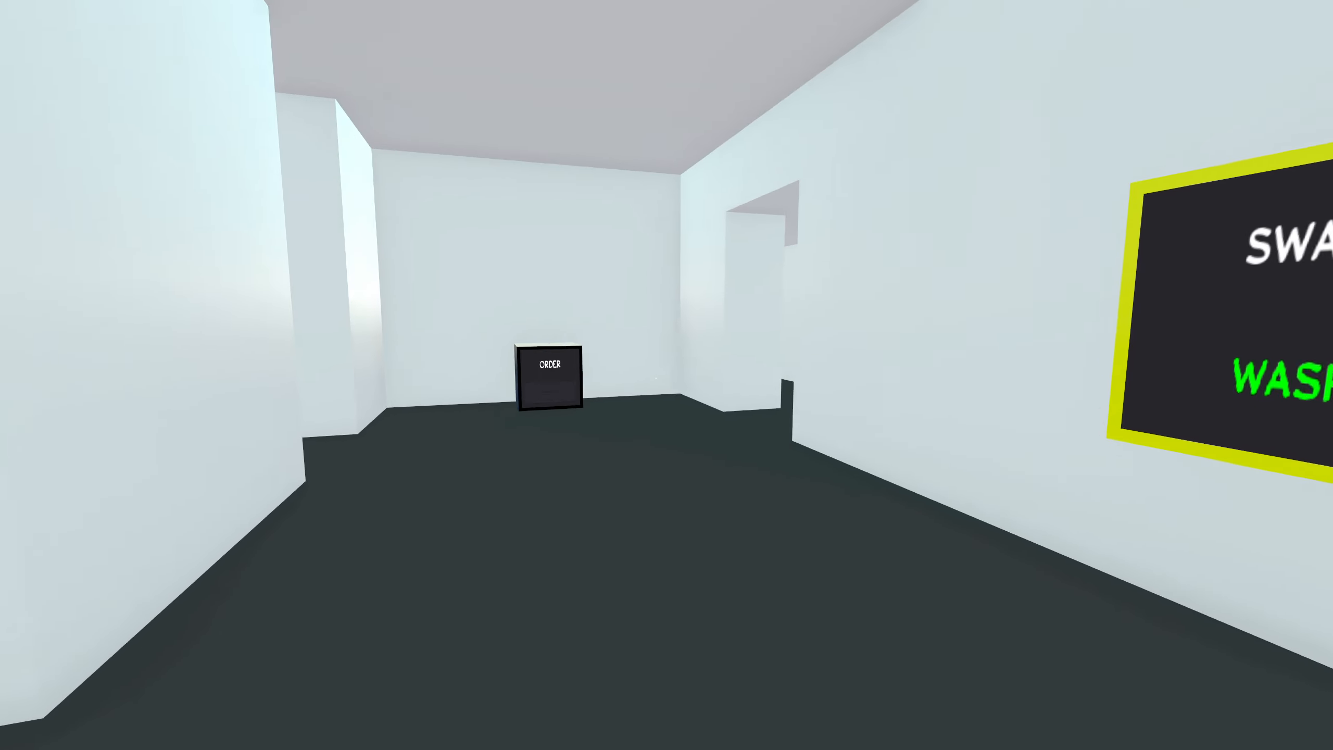
mouse_move(549, 366)
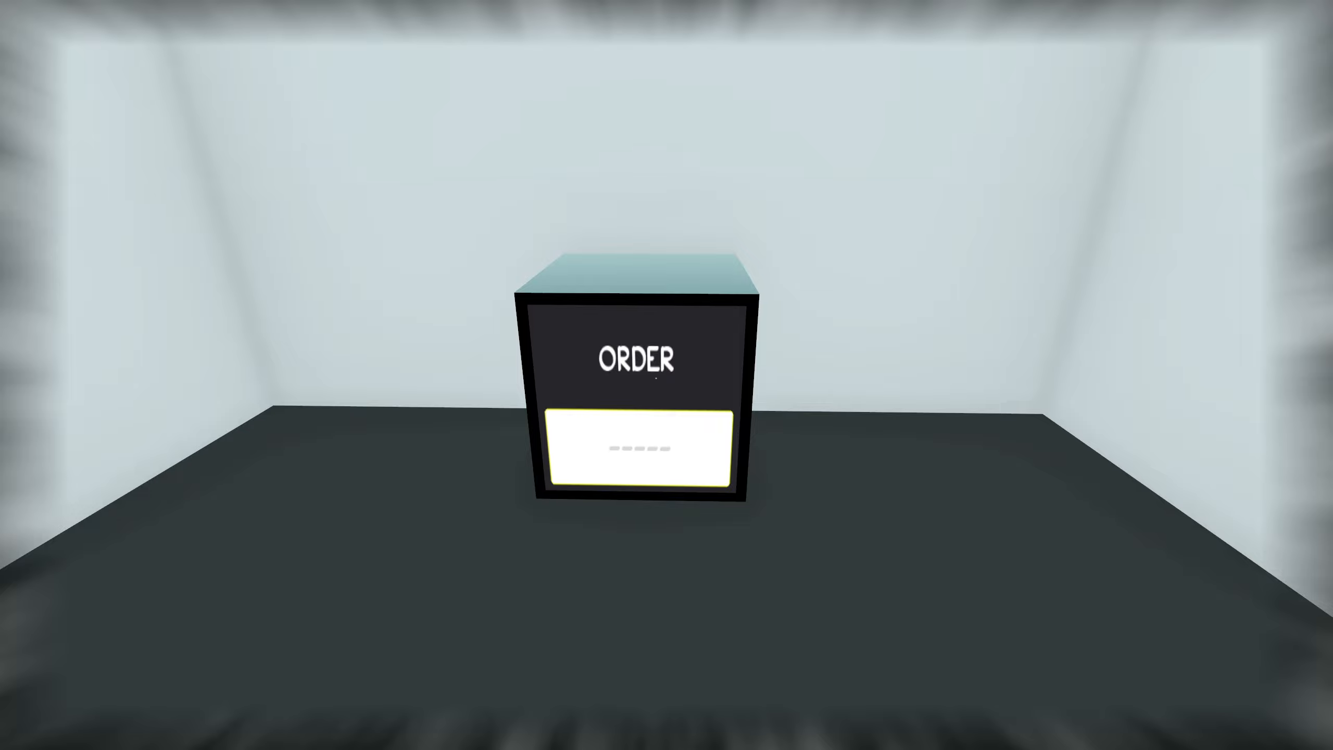
- Type ME and SS on the ORDER panel, then walk into the SOLOS hall
text(M)
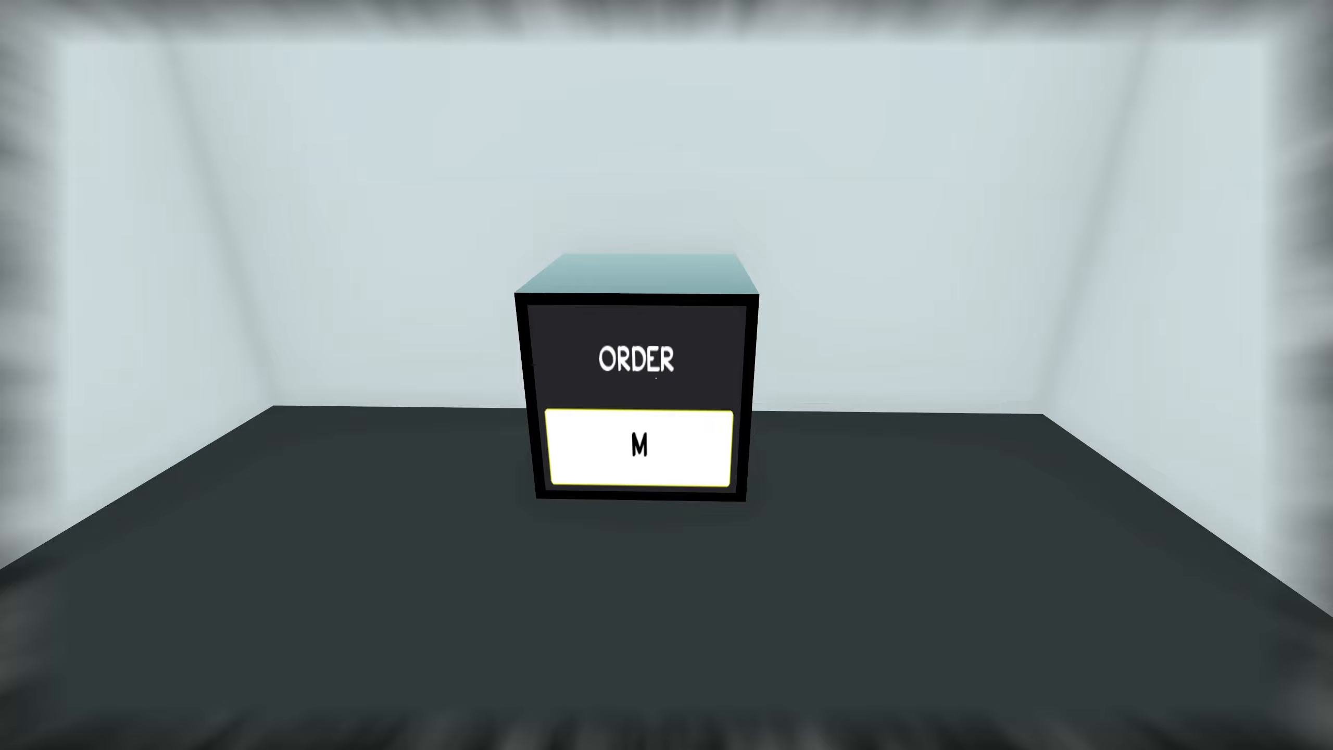
text(E)
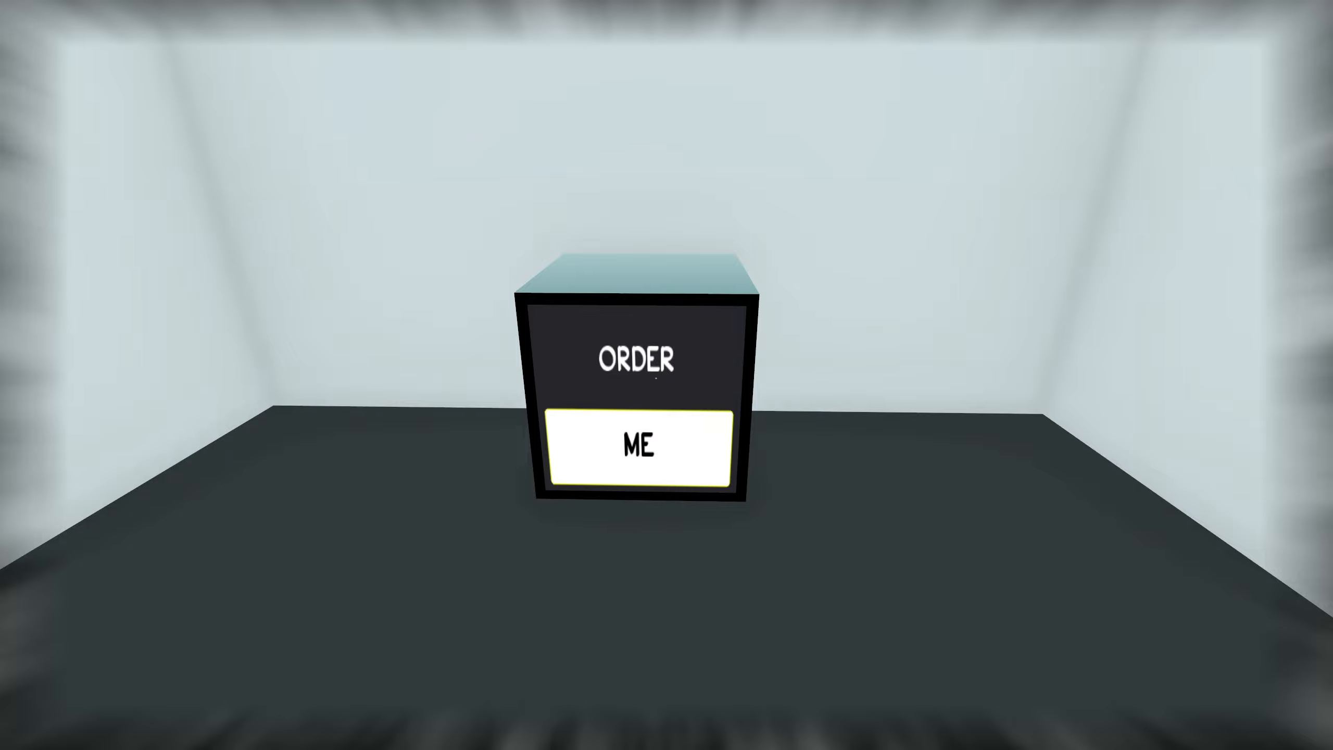
text(SS)
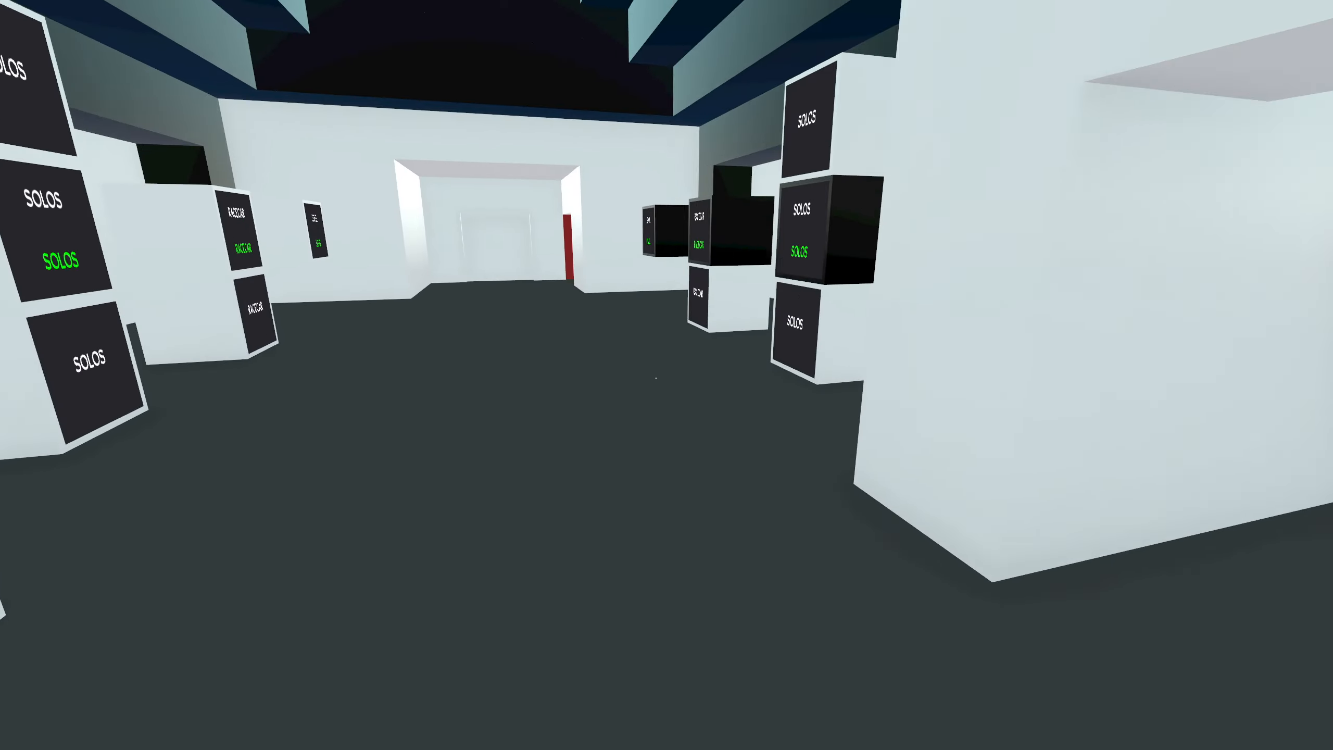
mouse_move(666, 375)
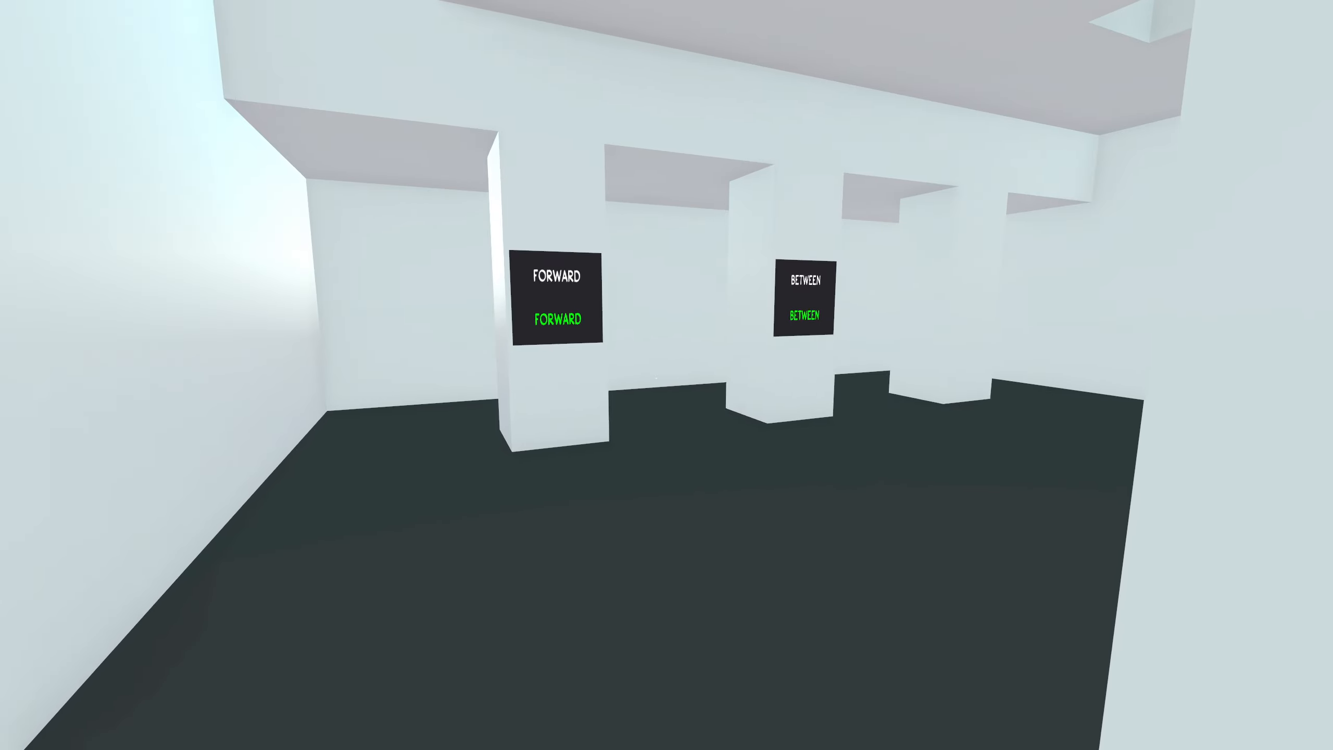
- Walk past the FORWARD and BETWEEN panels down the SOLOS-lined corridor
key(w)
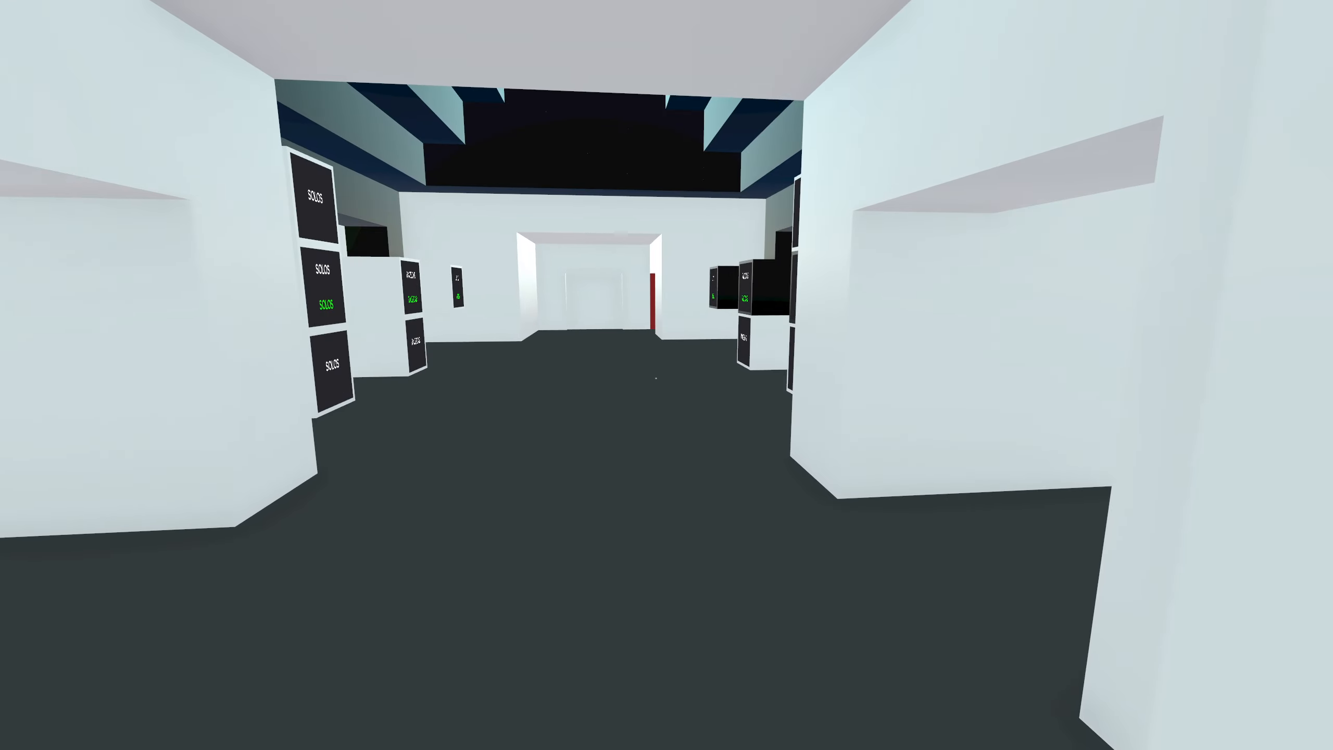
mouse_move(667, 375)
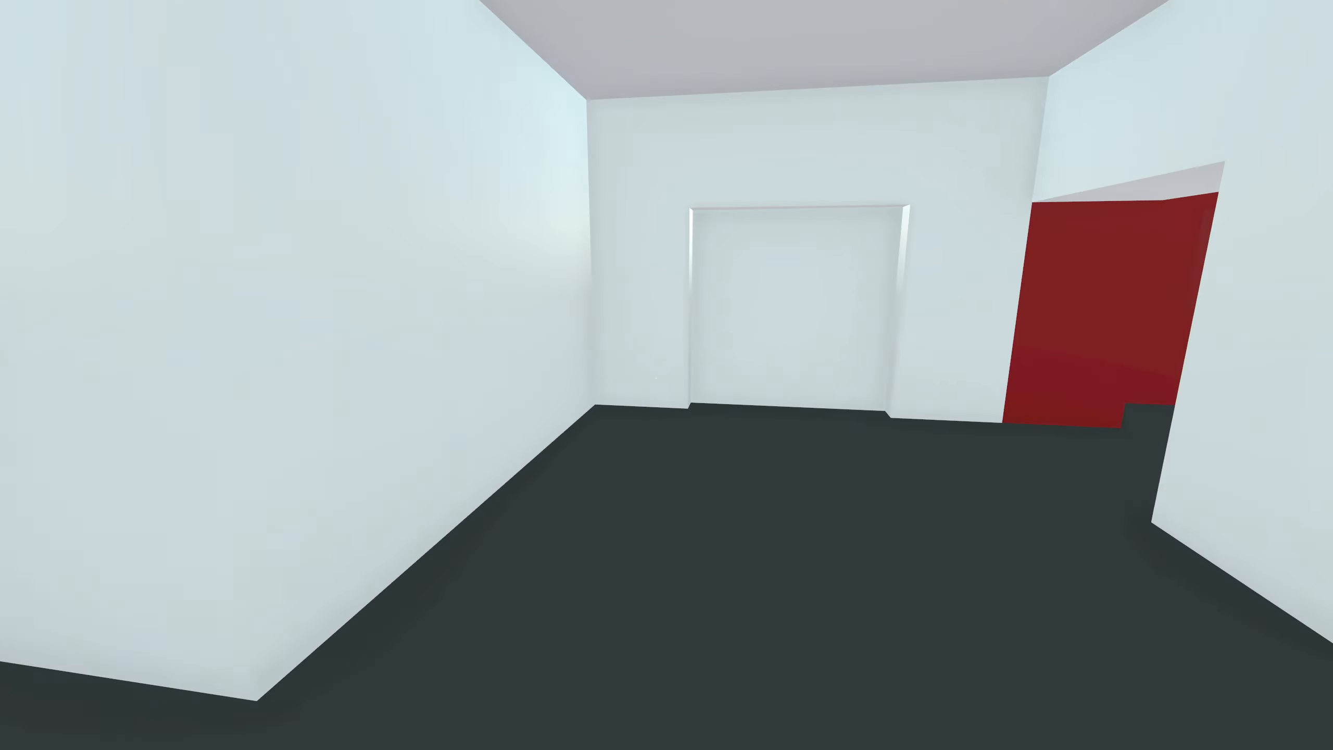
mouse_move(666, 375)
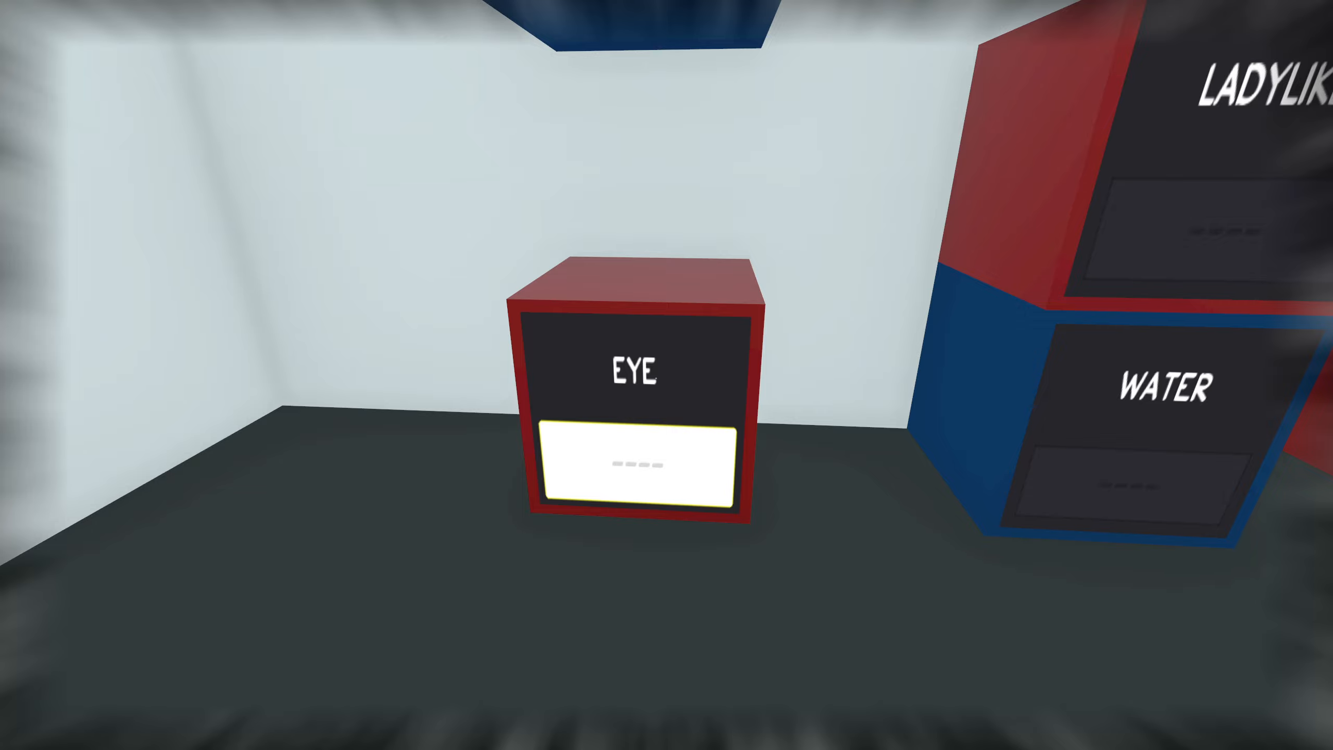
text(HE)
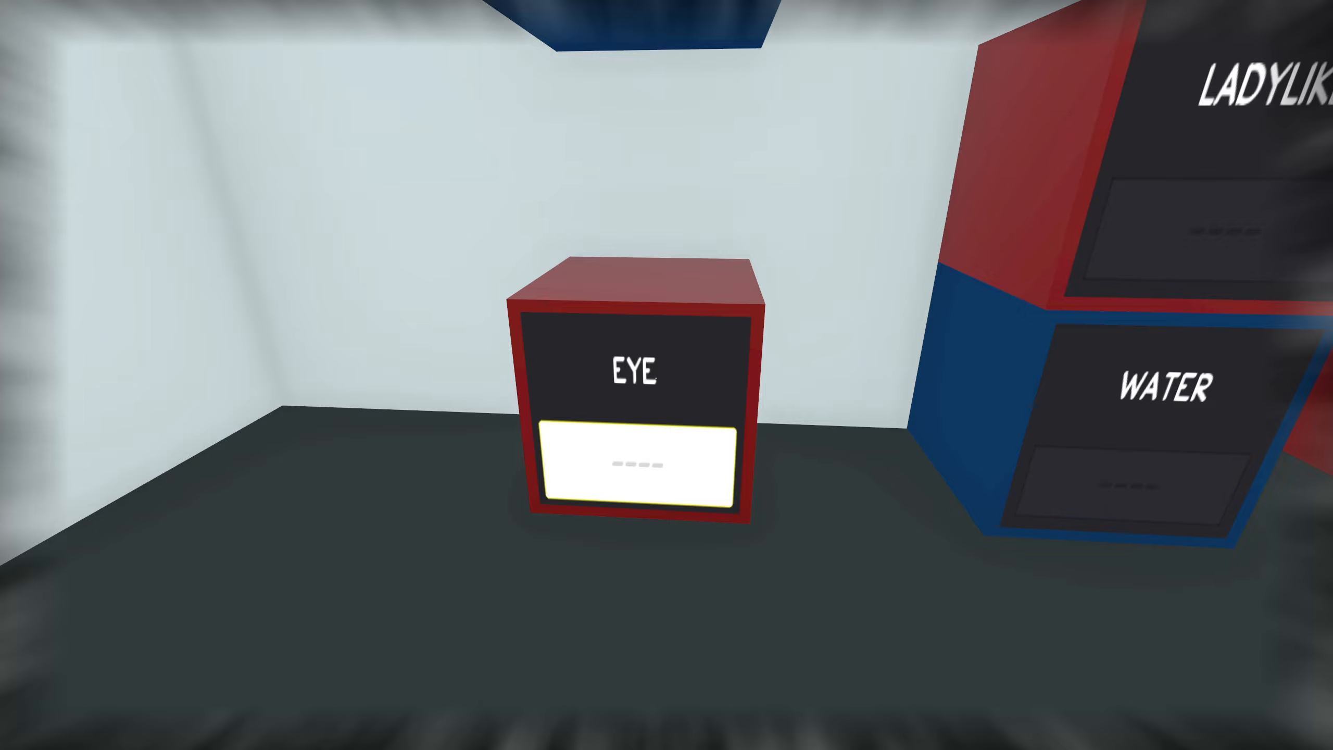
text(F)
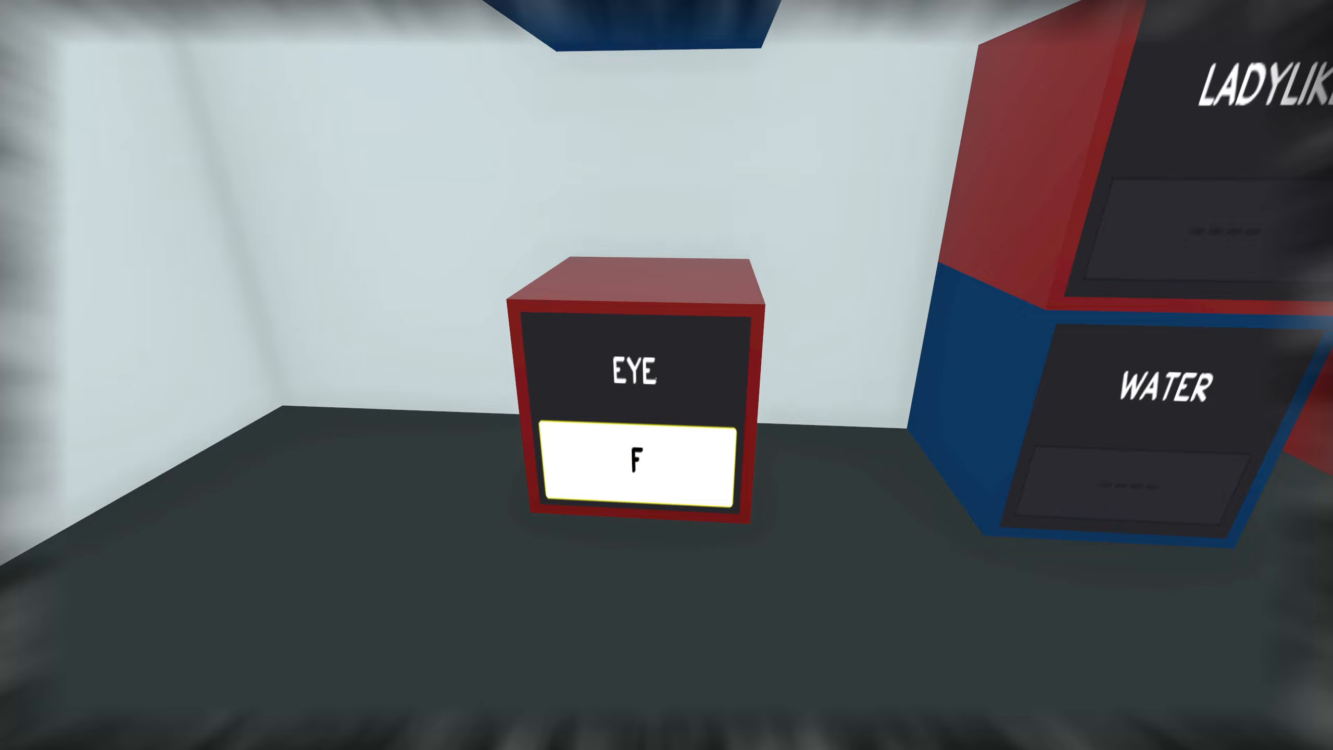
text(BO)
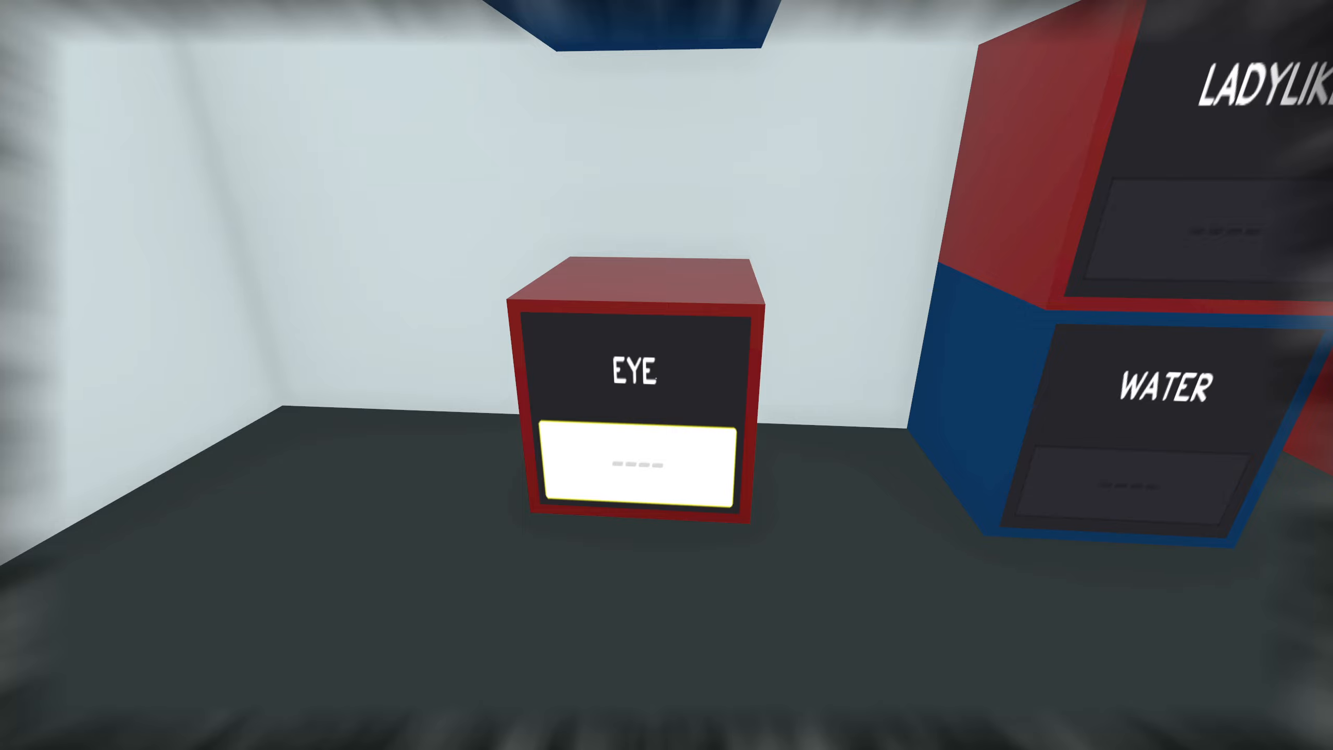
text(CELL)
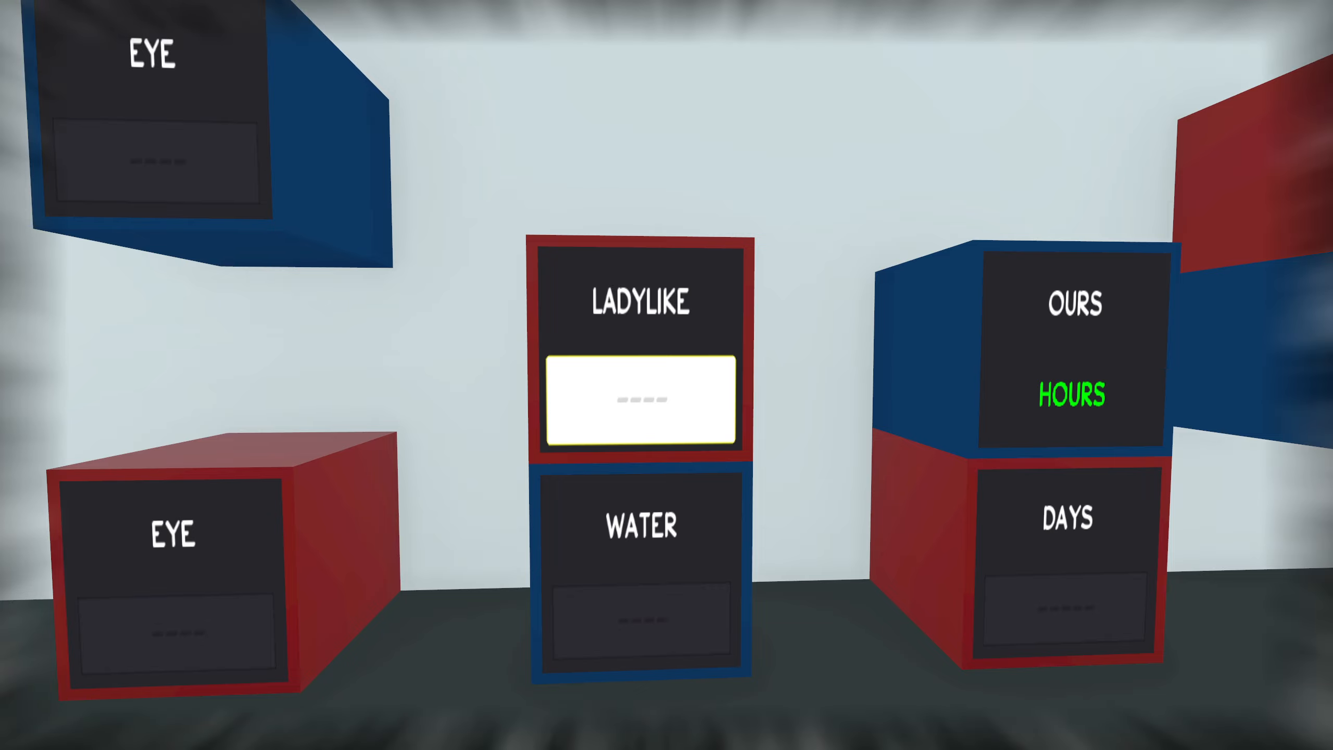
- Try LI and YL on the LADYLIKE panel, then turn toward NIGHTTIME
text(LI)
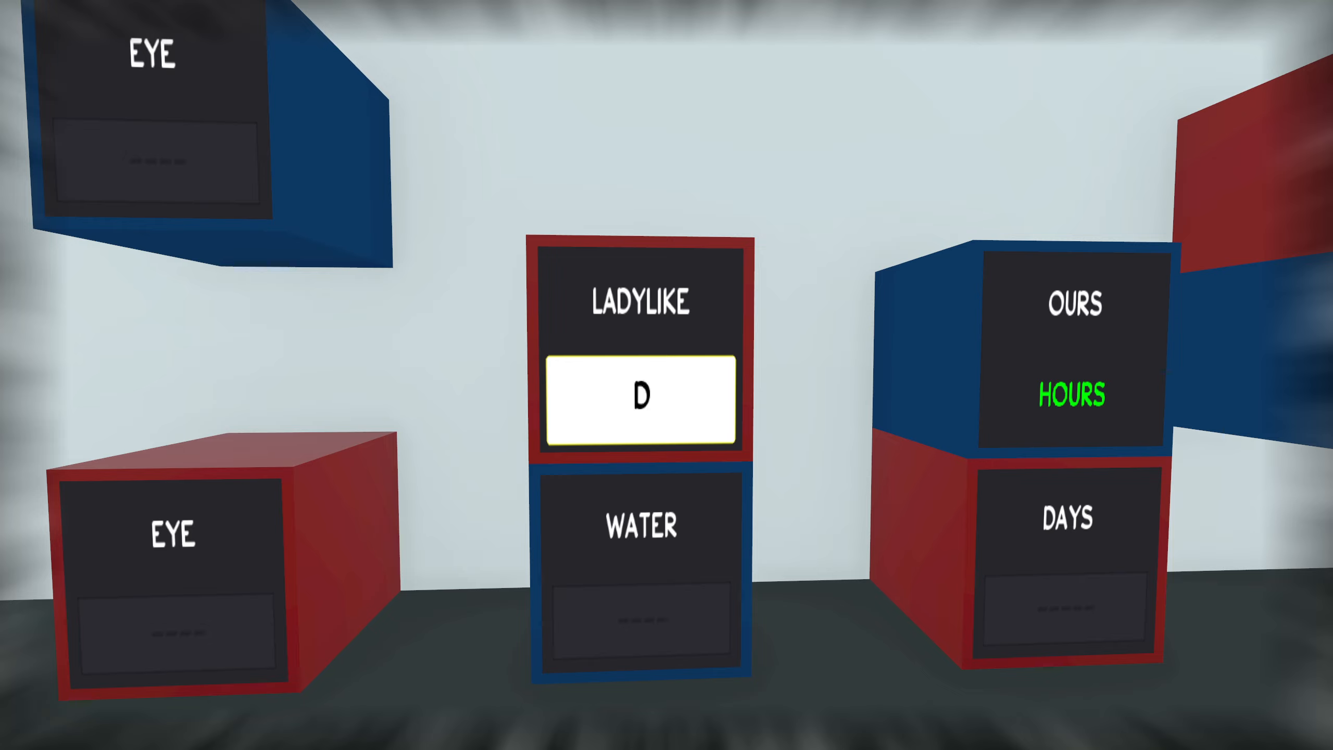
text(YL)
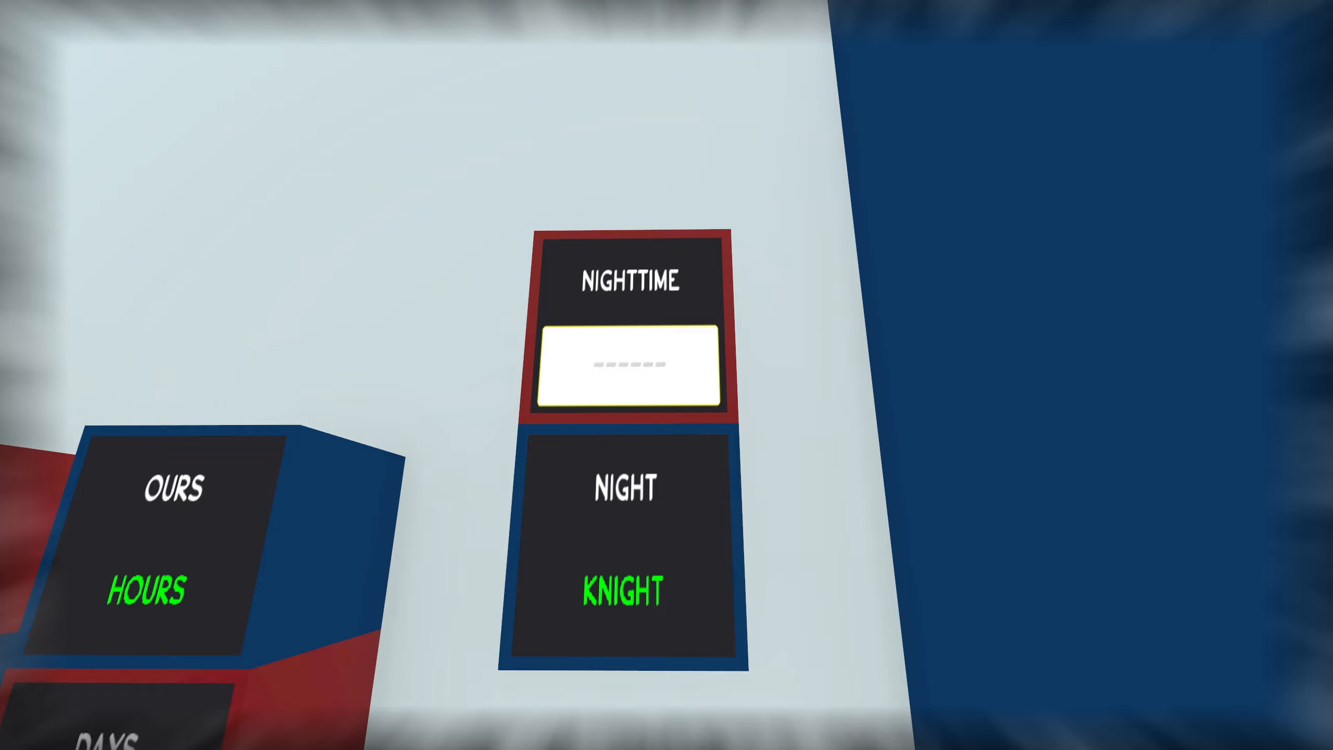
- Type KNIGHT among the panel answers as LADYLIKE and WATER come to read LAKE
text(KNIGHT)
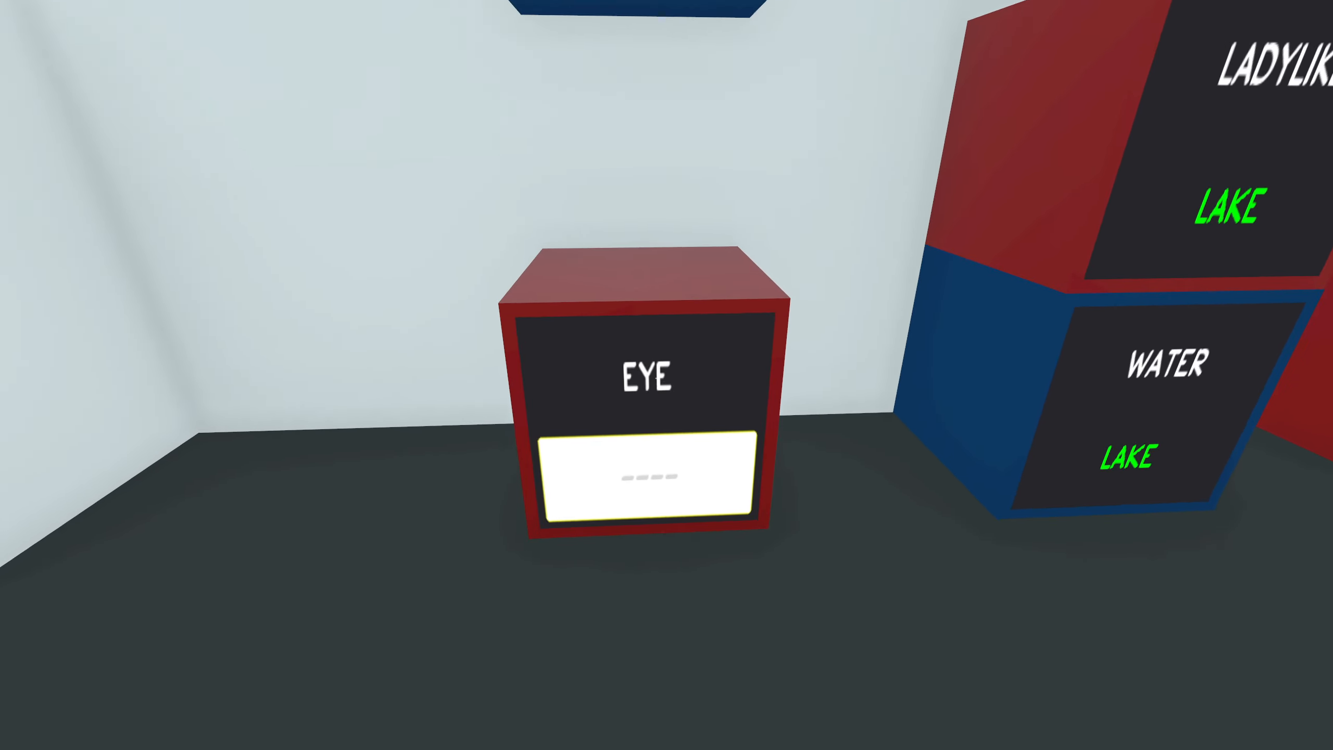
mouse_move(666, 375)
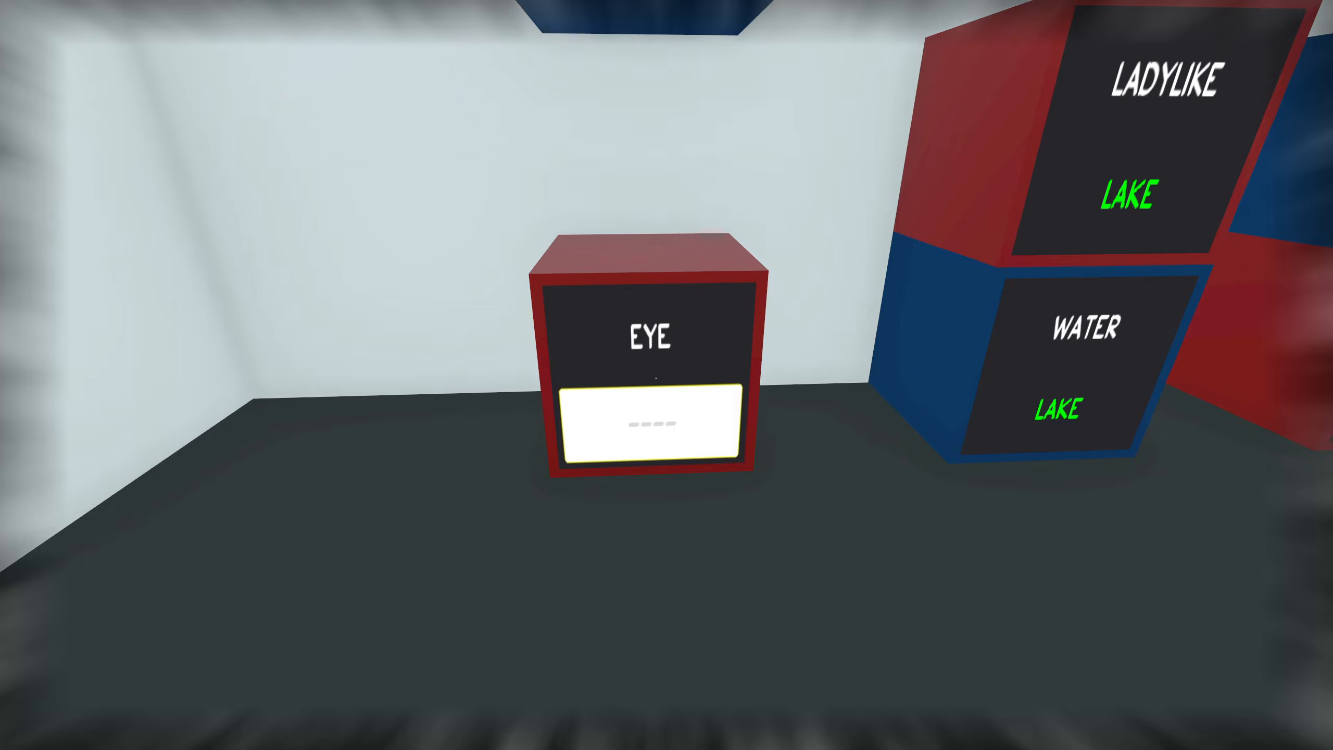
mouse_move(666, 375)
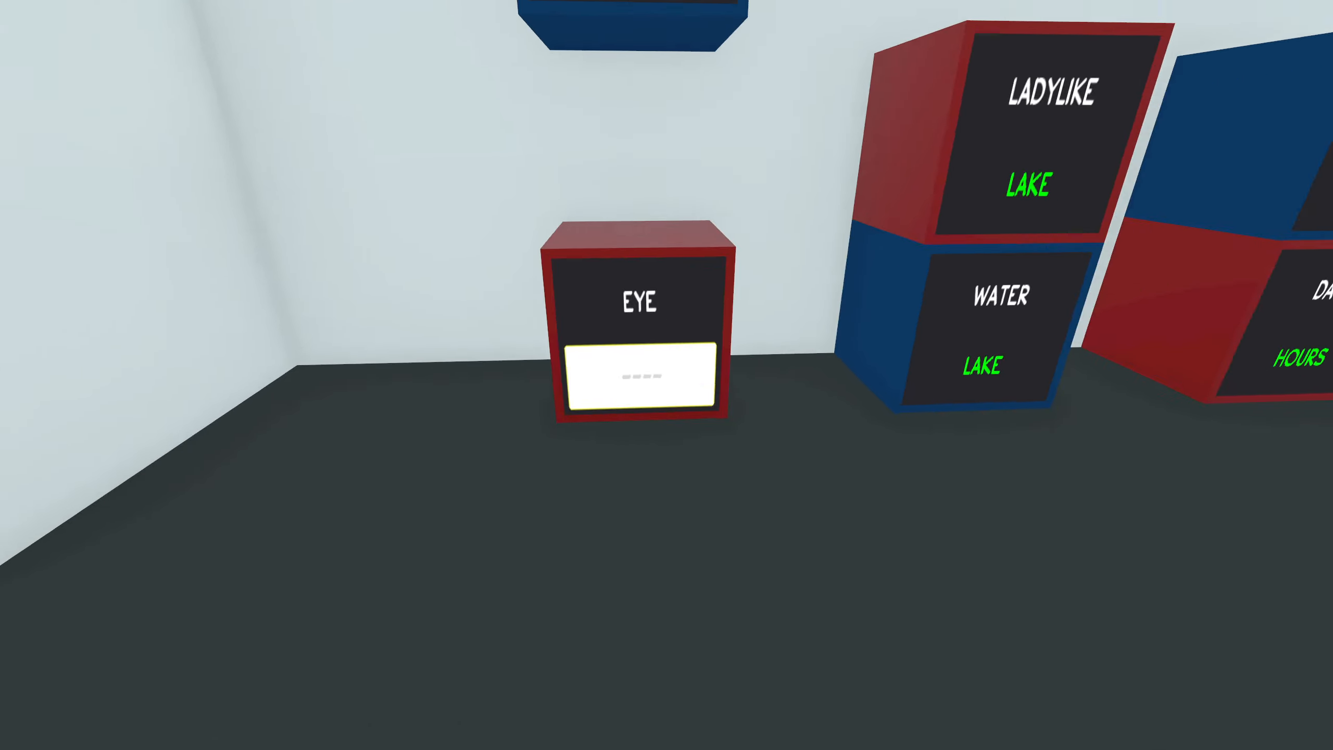